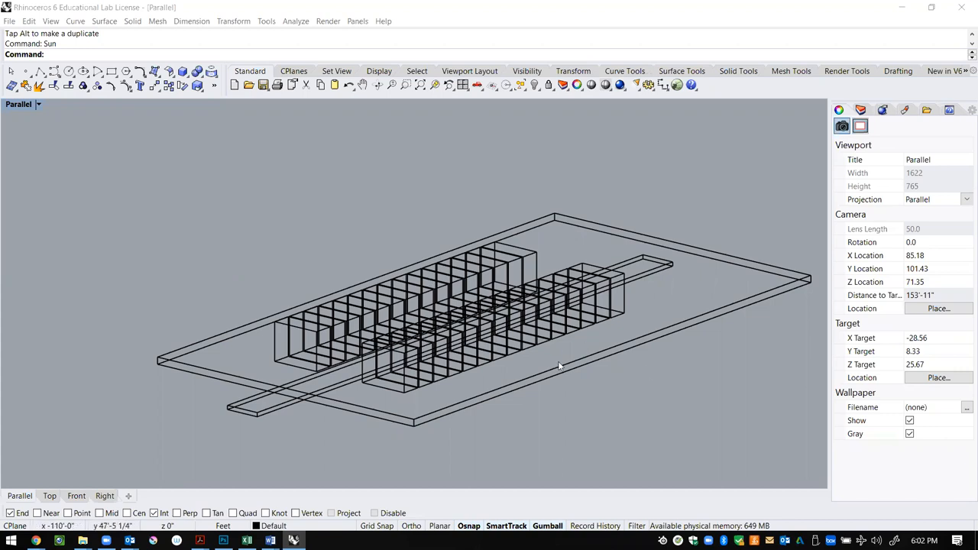
{"action": "mouse_move", "coordinate": [568, 365]}
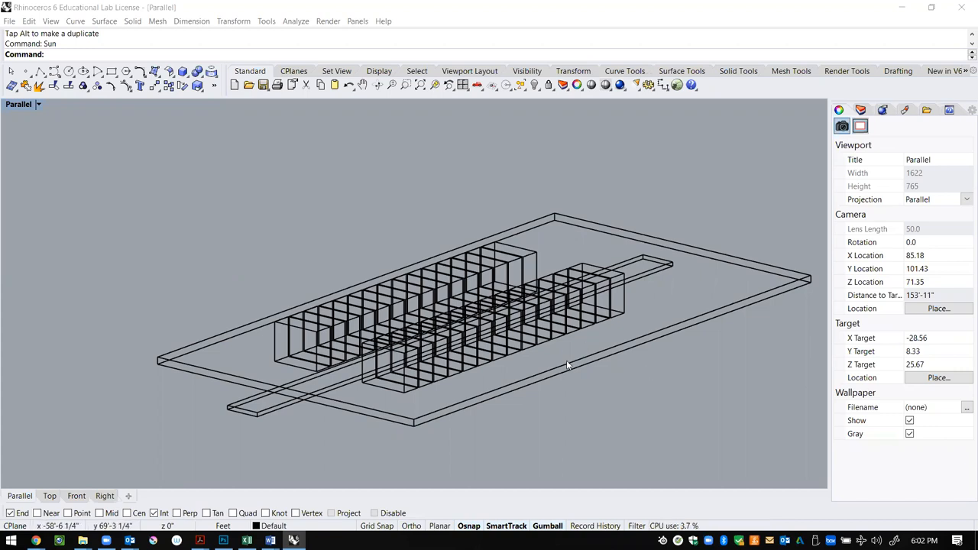
{"action": "mouse_move", "coordinate": [405, 335]}
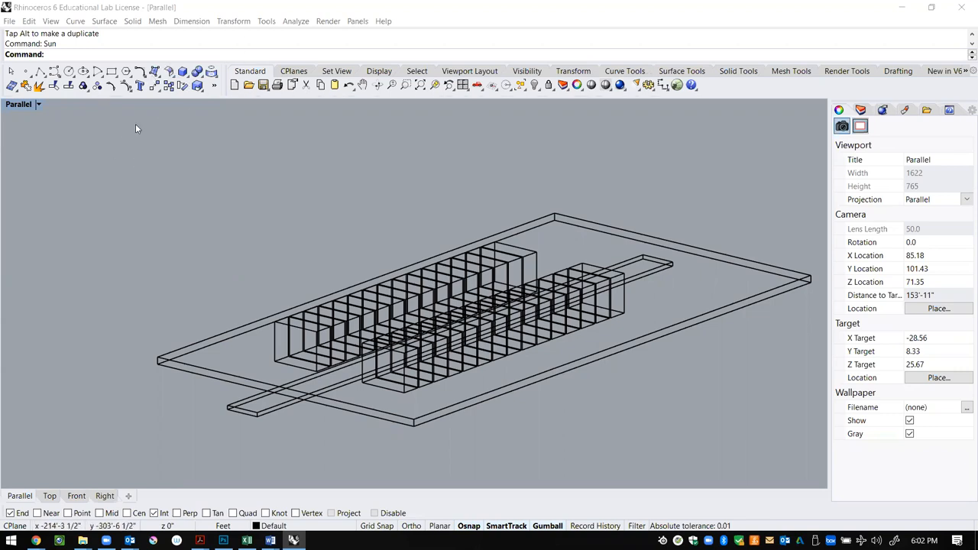
{"action": "mouse_move", "coordinate": [123, 150]}
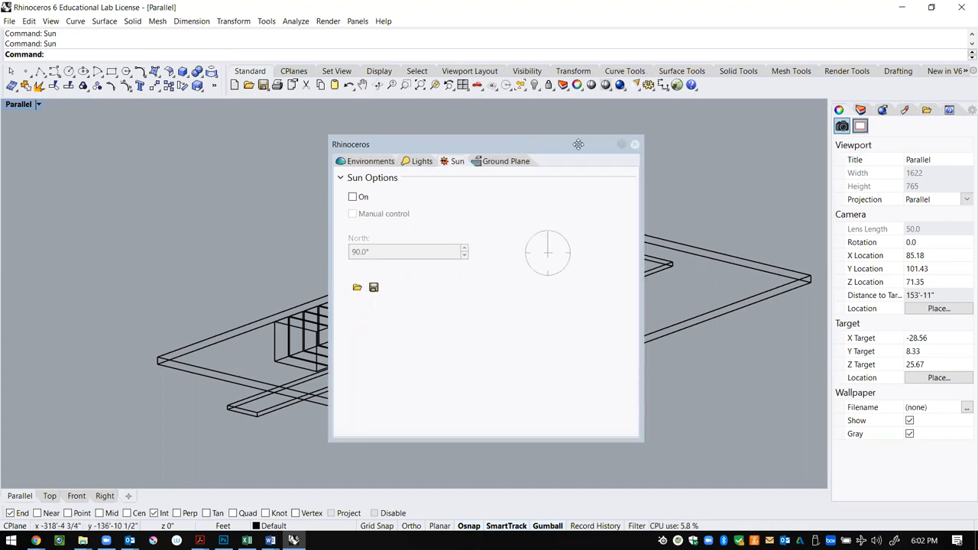
Review the environment and sun options in the Sun panel, then dismiss it
{"action": "left_click_drag", "start_coordinate": [577, 144], "coordinate": [577, 104]}
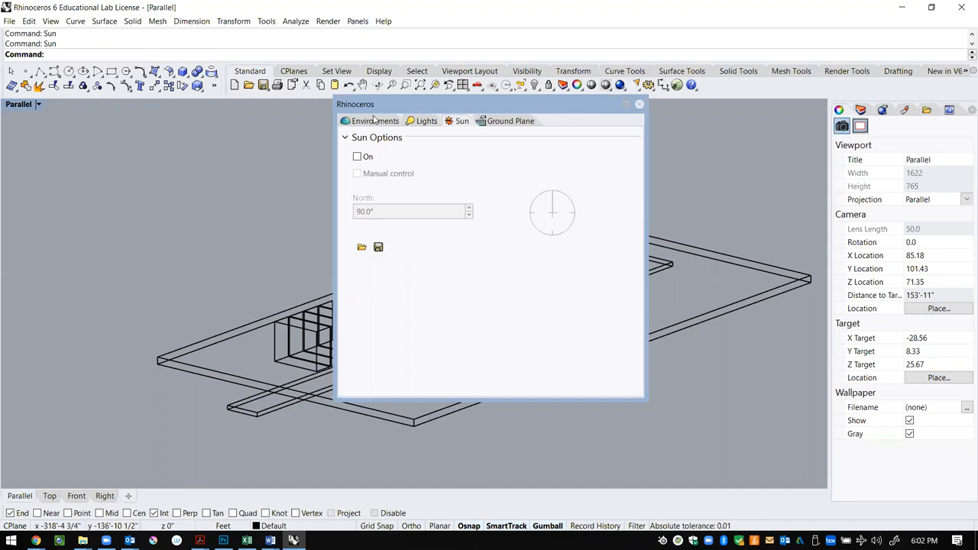
{"action": "left_click", "coordinate": [374, 120]}
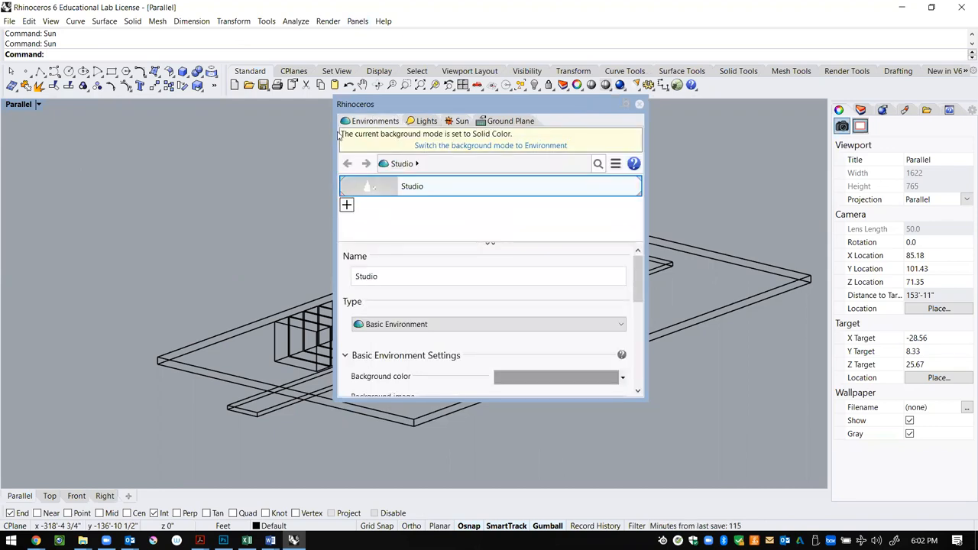
{"action": "mouse_move", "coordinate": [412, 125]}
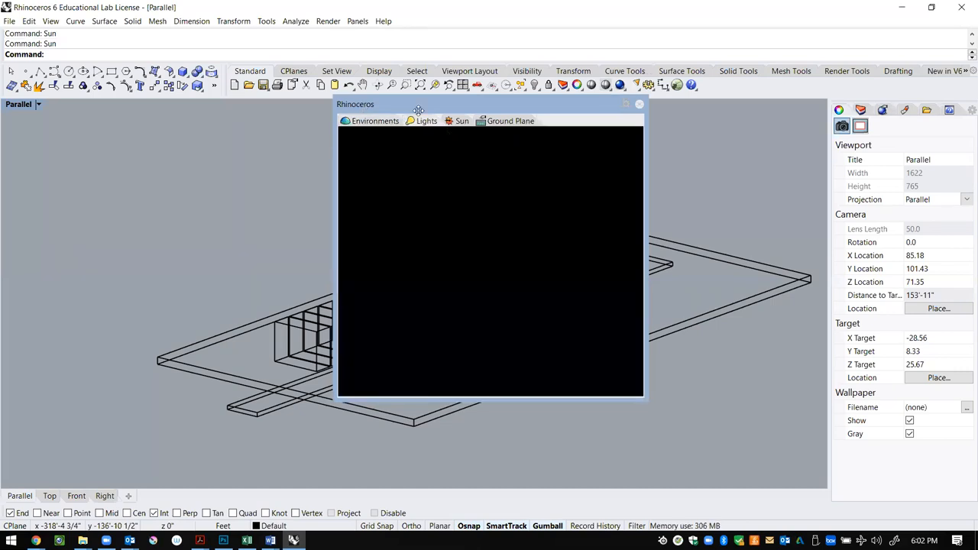
{"action": "left_click", "coordinate": [426, 121]}
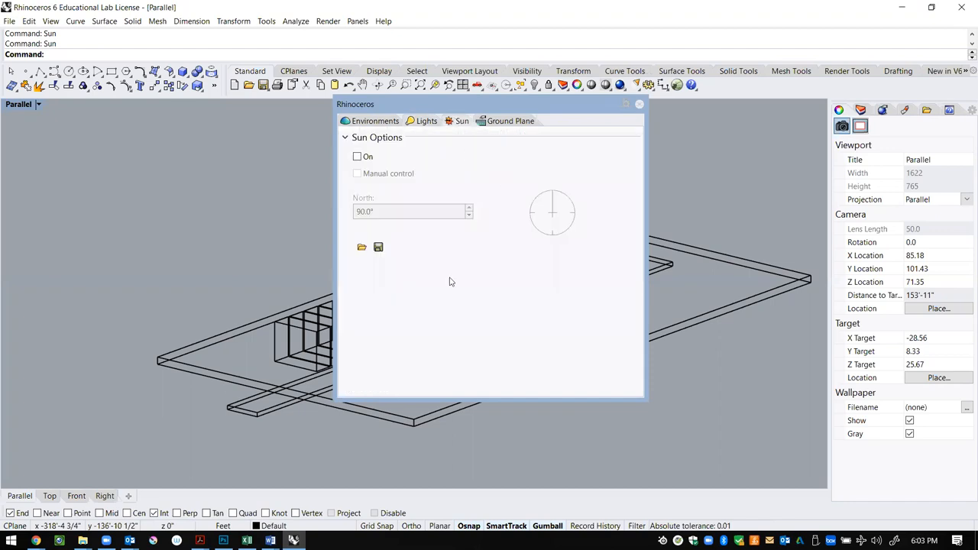
{"action": "mouse_move", "coordinate": [633, 110]}
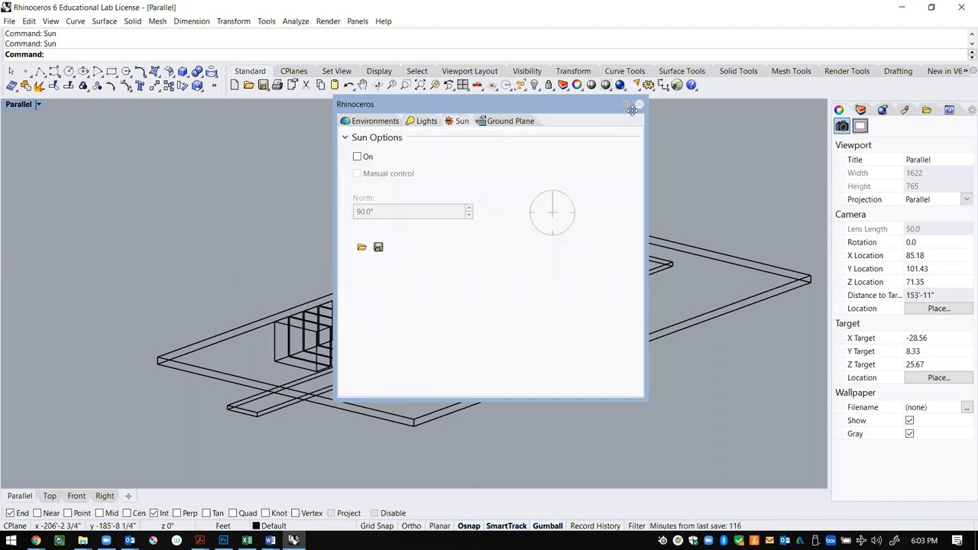
{"action": "left_click", "coordinate": [638, 104]}
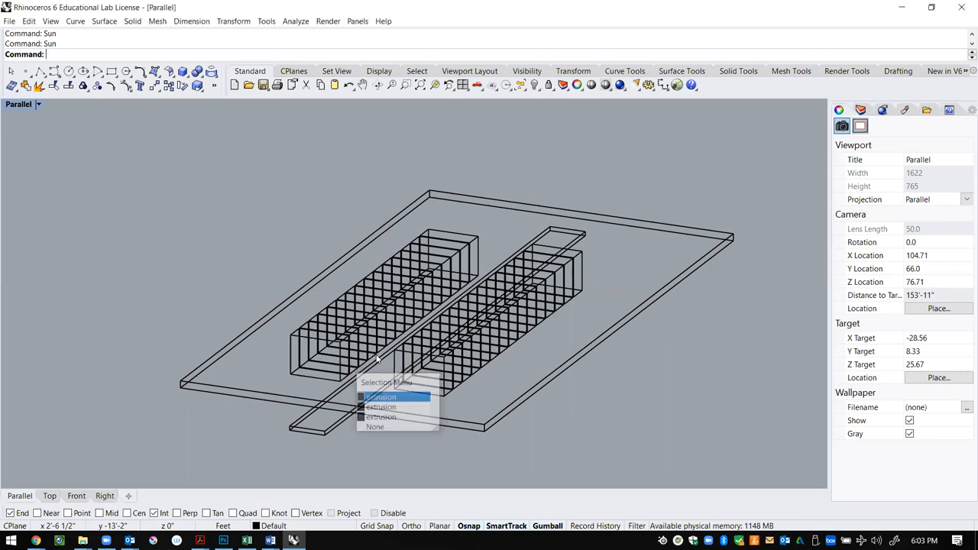
Delete two house-block extrusions from the lower row, leaving a gap near its end
{"action": "left_click", "coordinate": [379, 397]}
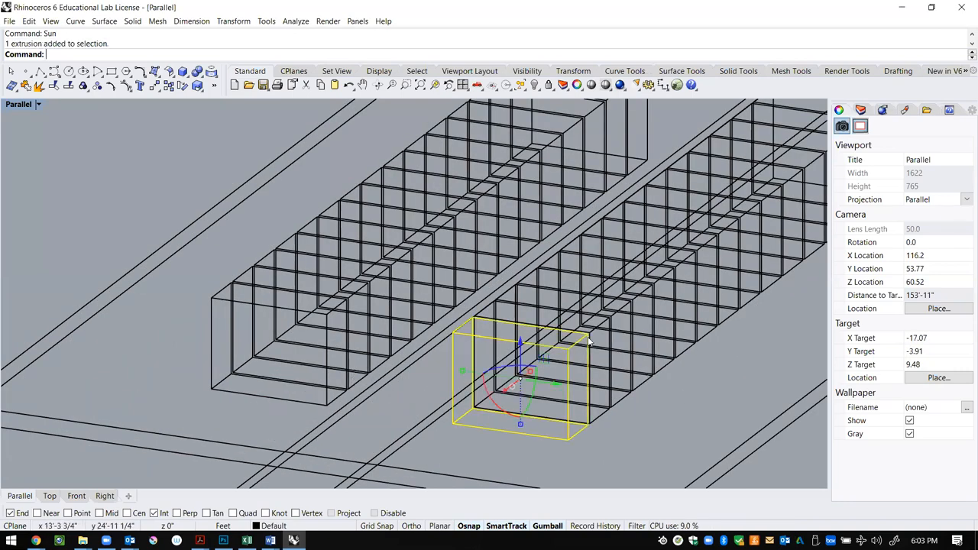
{"action": "key", "text": "Delete"}
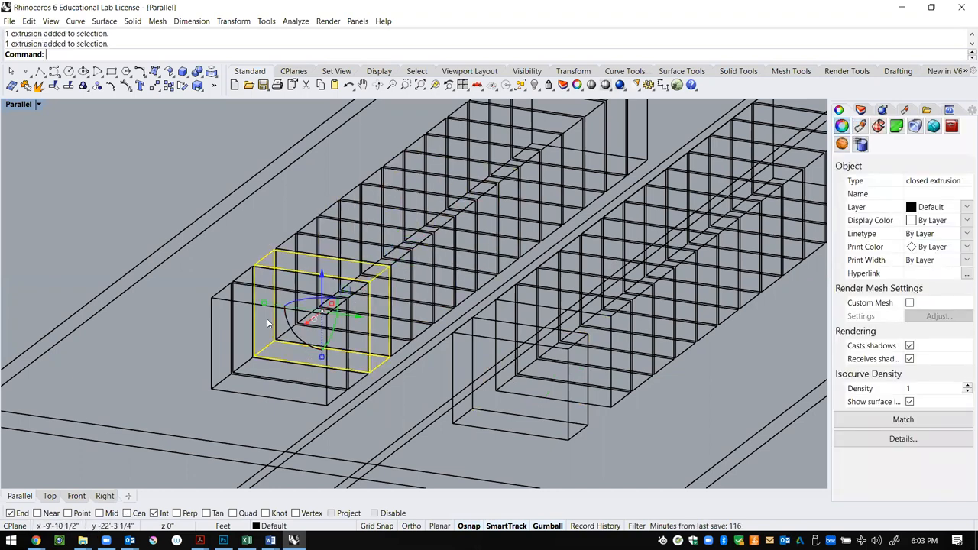
{"action": "key", "text": "Delete"}
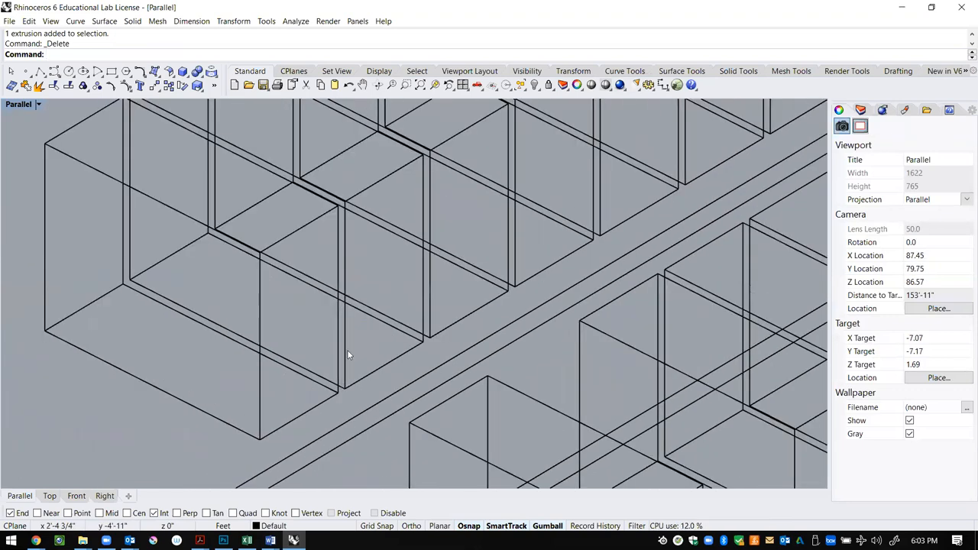
Switch the Parallel viewport from wireframe to Shaded, then to Rendered display
{"action": "left_click", "coordinate": [38, 104]}
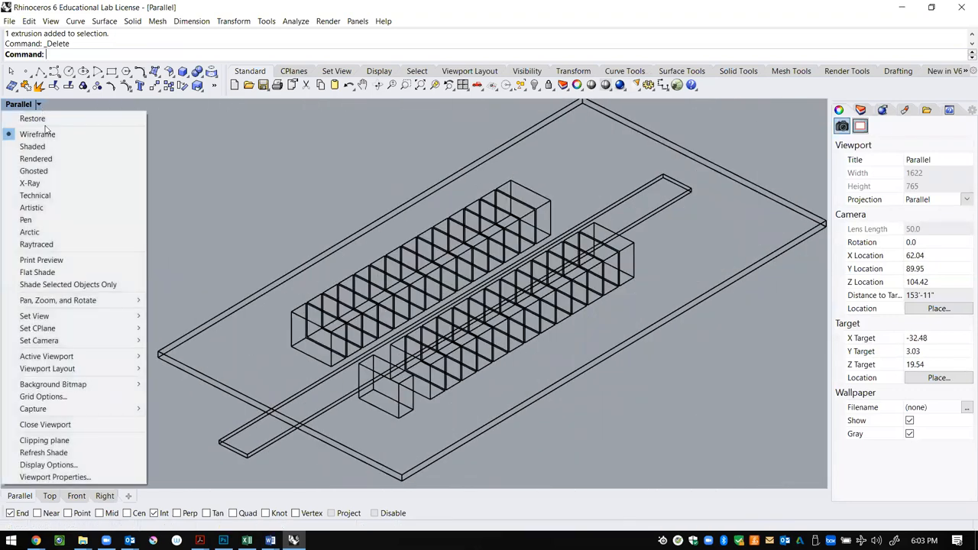
{"action": "left_click", "coordinate": [32, 146]}
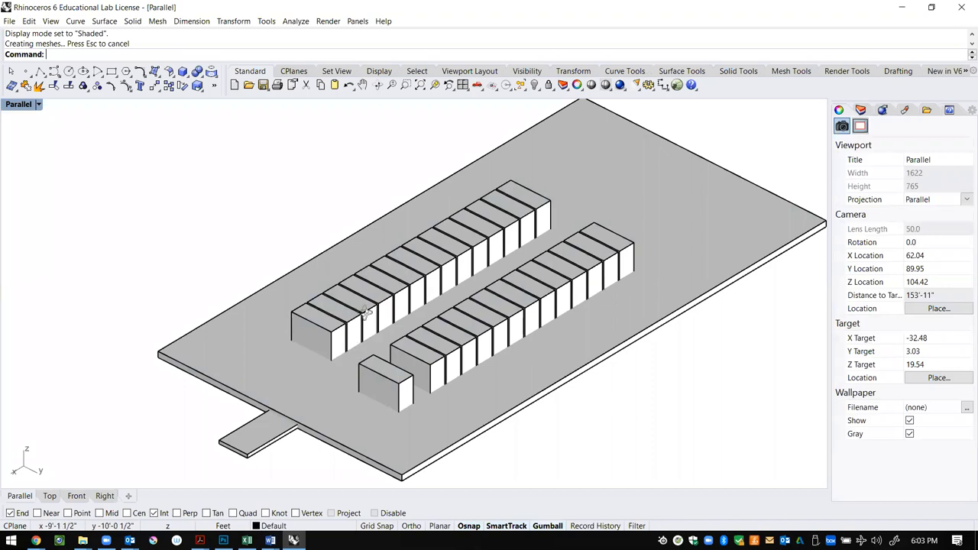
{"action": "left_click", "coordinate": [471, 262]}
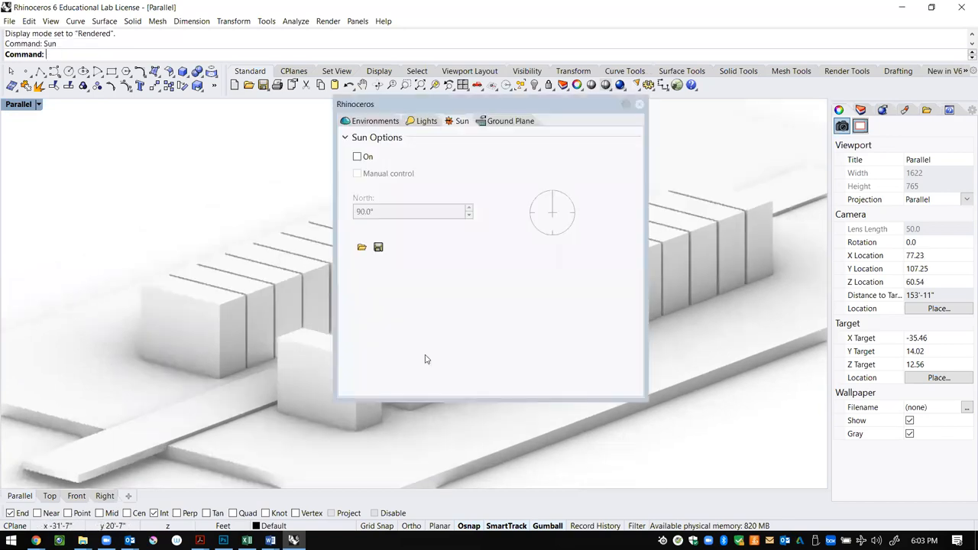
Tick the sun On and rotate the North dial to about 218.1°
{"action": "left_click", "coordinate": [357, 156]}
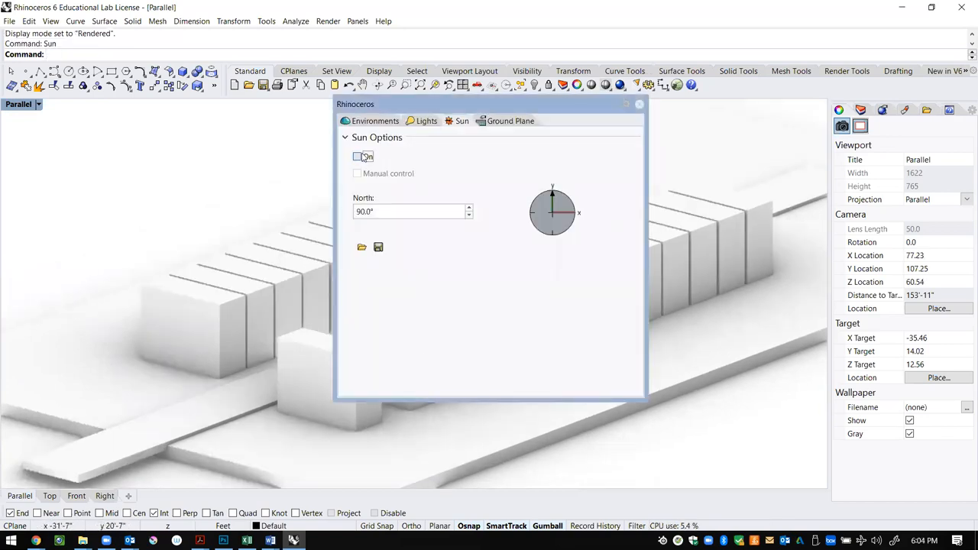
{"action": "left_click", "coordinate": [358, 155]}
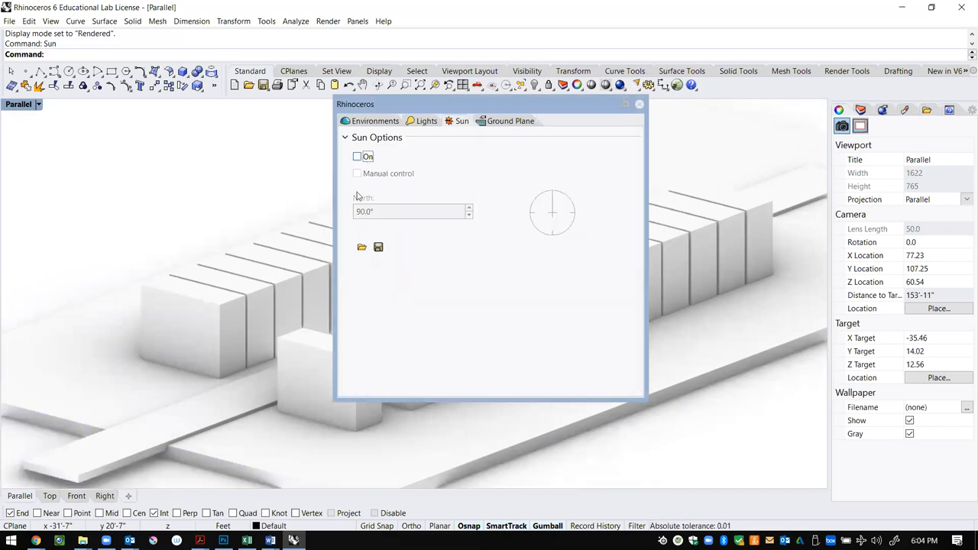
{"action": "left_click", "coordinate": [356, 156]}
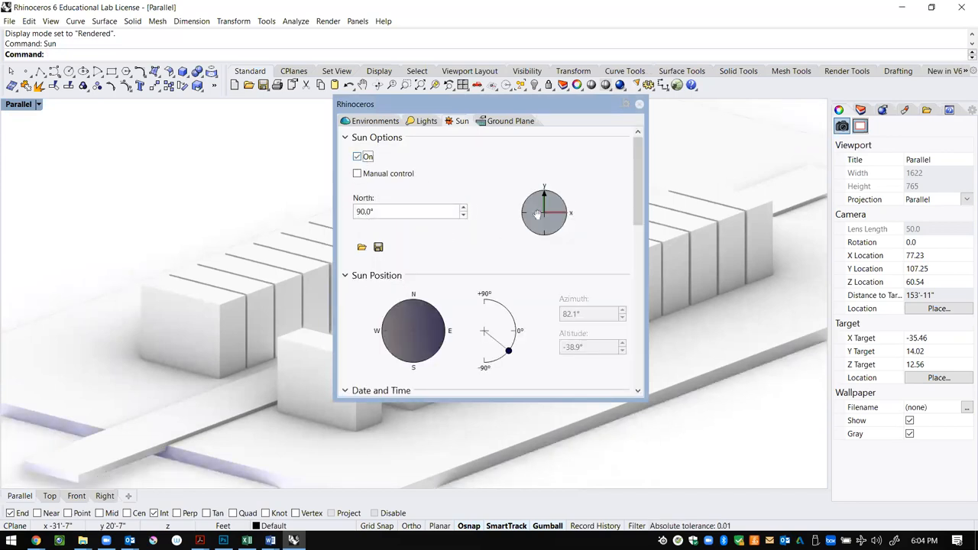
{"action": "left_click_drag", "start_coordinate": [536, 212], "coordinate": [558, 213]}
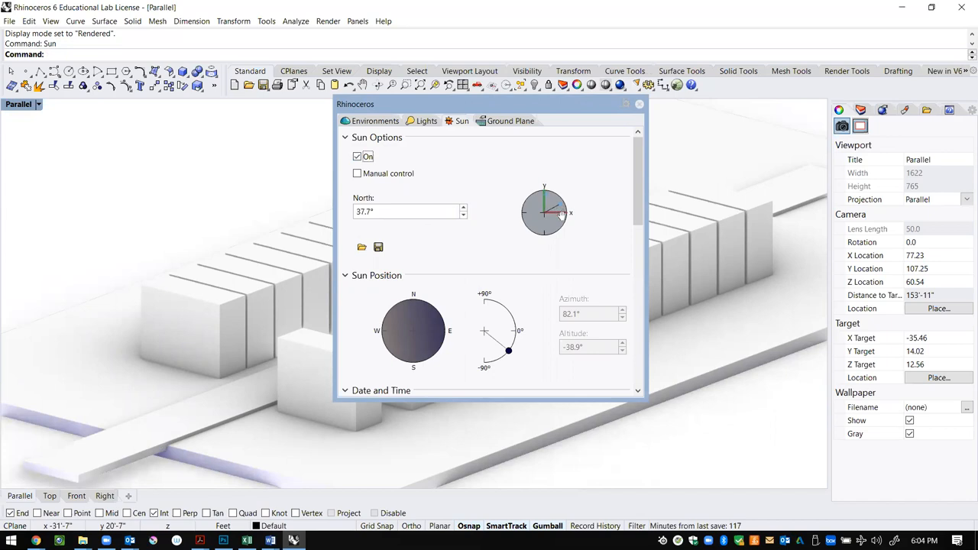
{"action": "left_click_drag", "start_coordinate": [544, 226], "coordinate": [531, 232]}
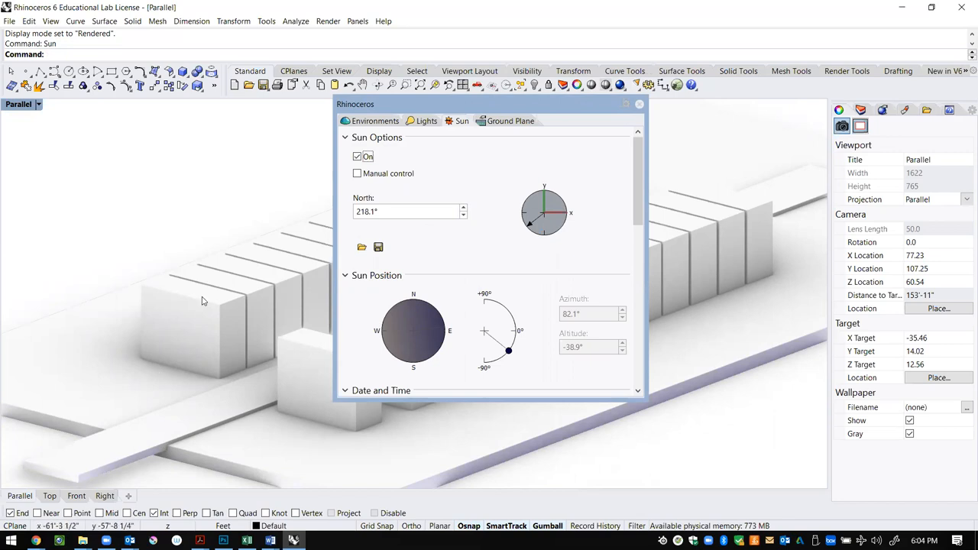
{"action": "scroll", "scroll_direction": "down", "scroll_amount": 3}
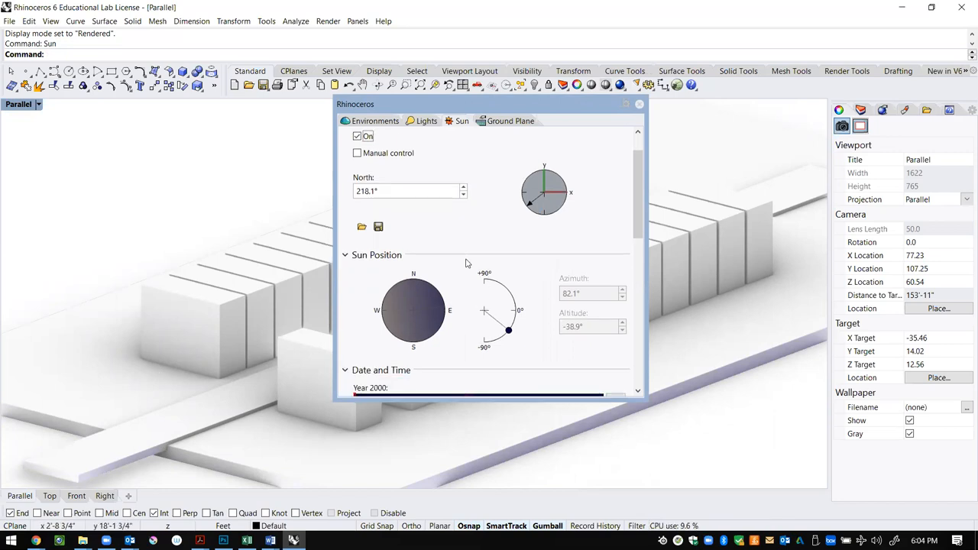
{"action": "scroll", "scroll_direction": "down", "scroll_amount": 3}
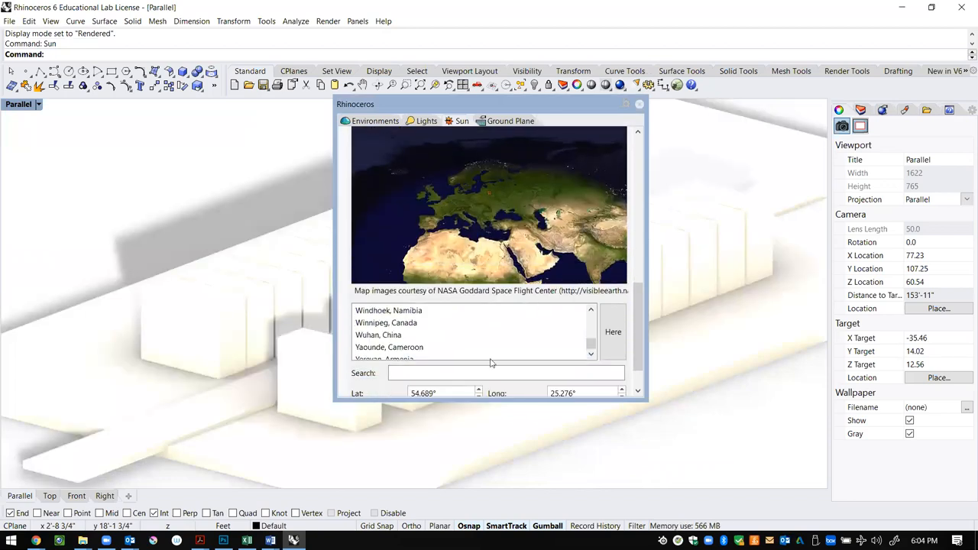
Search 'ph' and choose Philadelphia, PA, USA as the sun location
{"action": "type", "text": "philadelphia"}
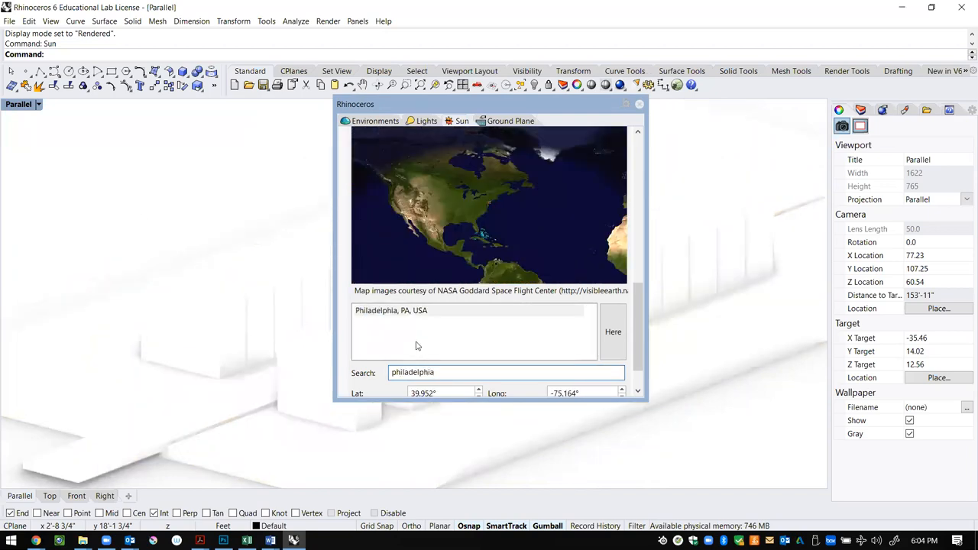
{"action": "left_click", "coordinate": [468, 310]}
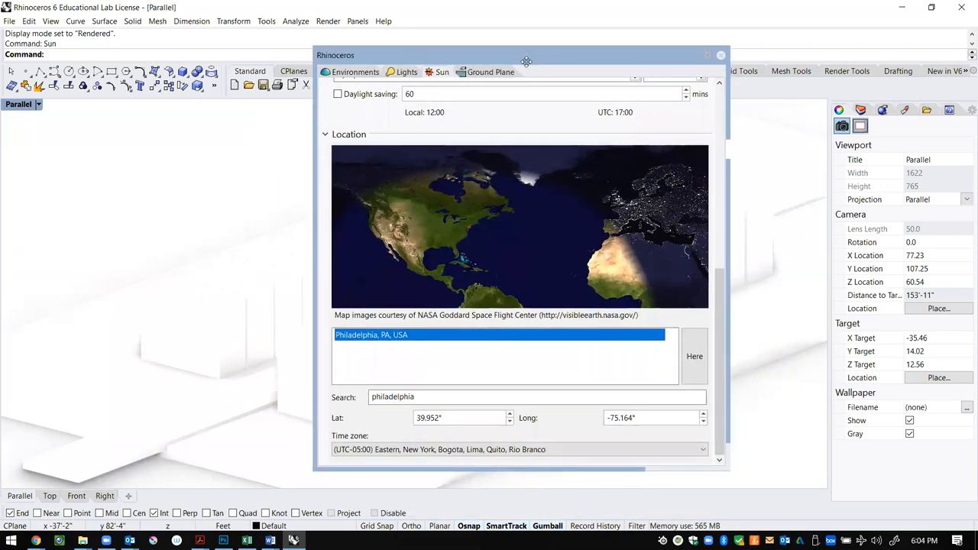
{"action": "mouse_move", "coordinate": [760, 305]}
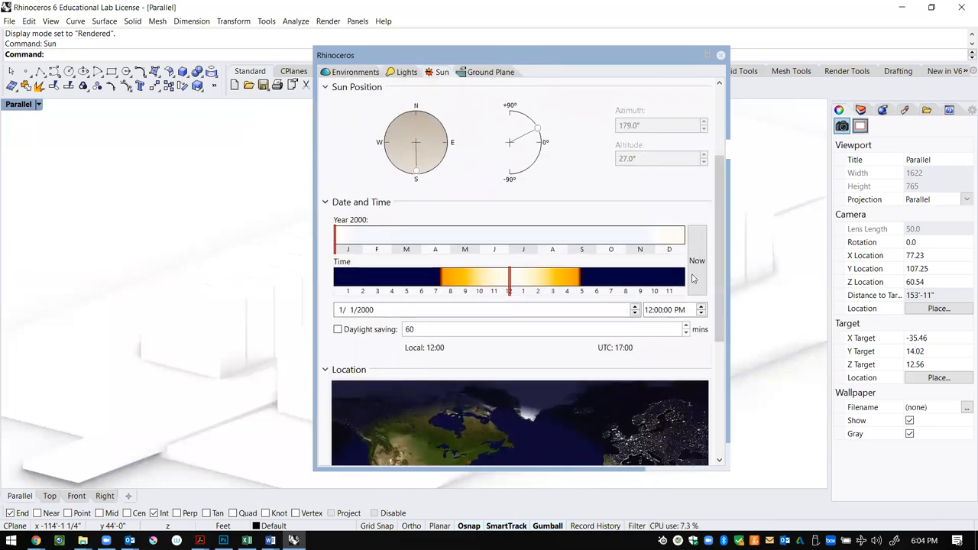
Set the sun date to Now (10/14/2020) and slide the time to around 5 PM
{"action": "left_click", "coordinate": [697, 260]}
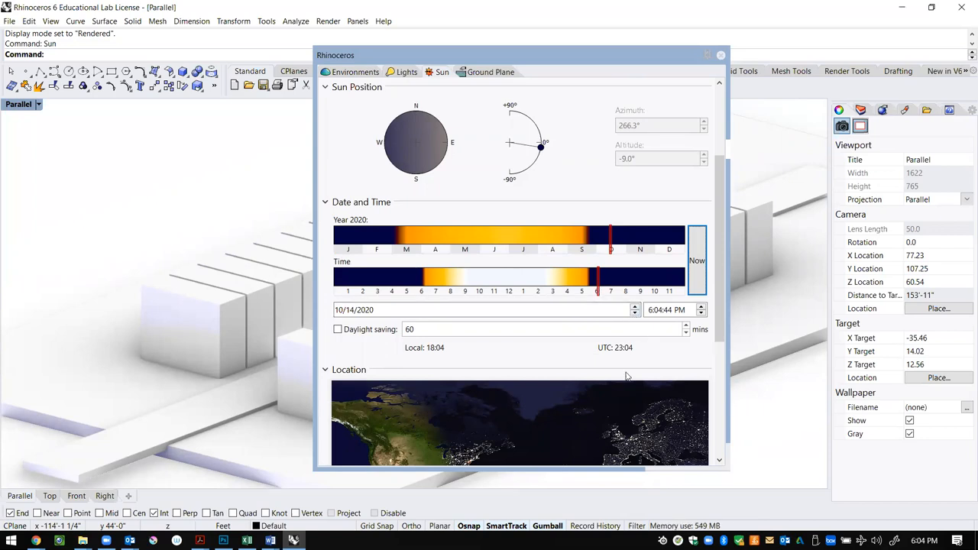
{"action": "mouse_move", "coordinate": [588, 342]}
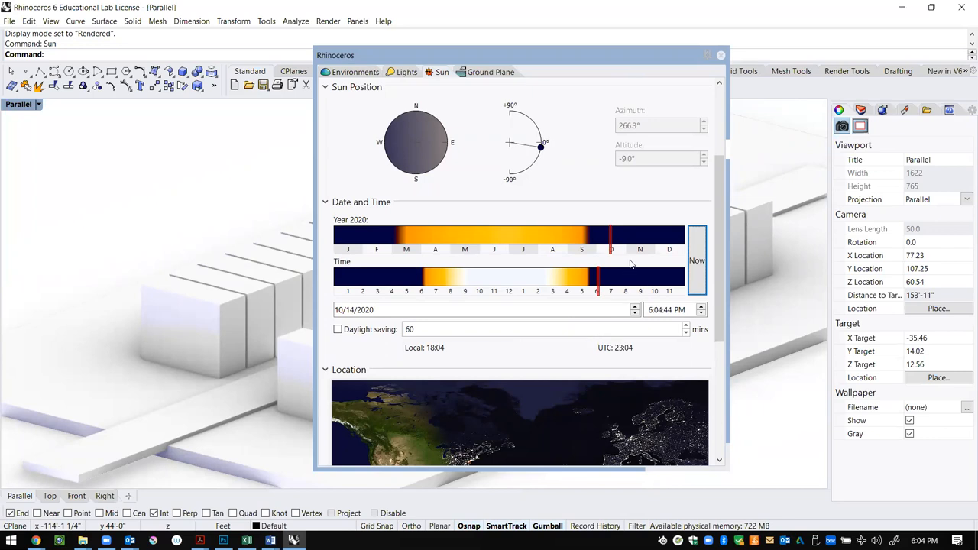
{"action": "mouse_move", "coordinate": [558, 287]}
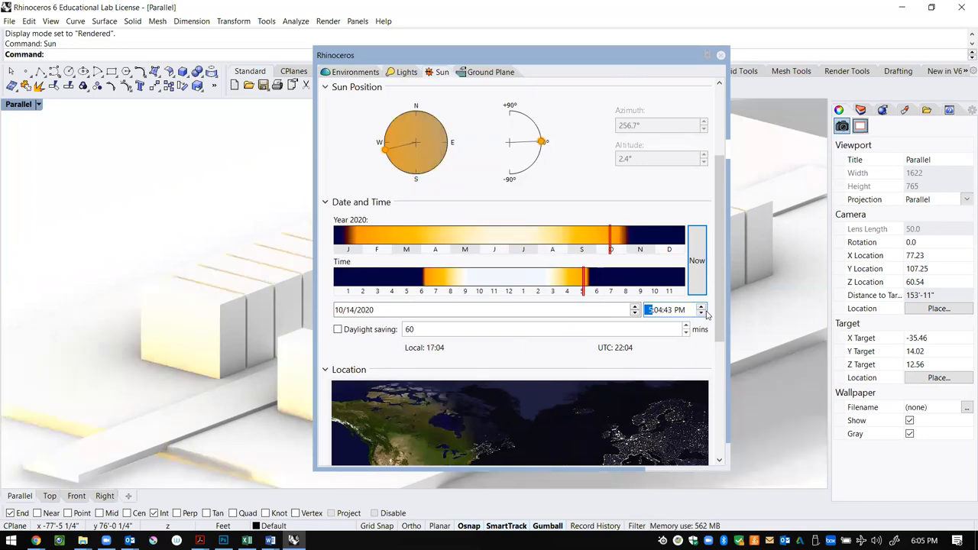
{"action": "mouse_move", "coordinate": [431, 146]}
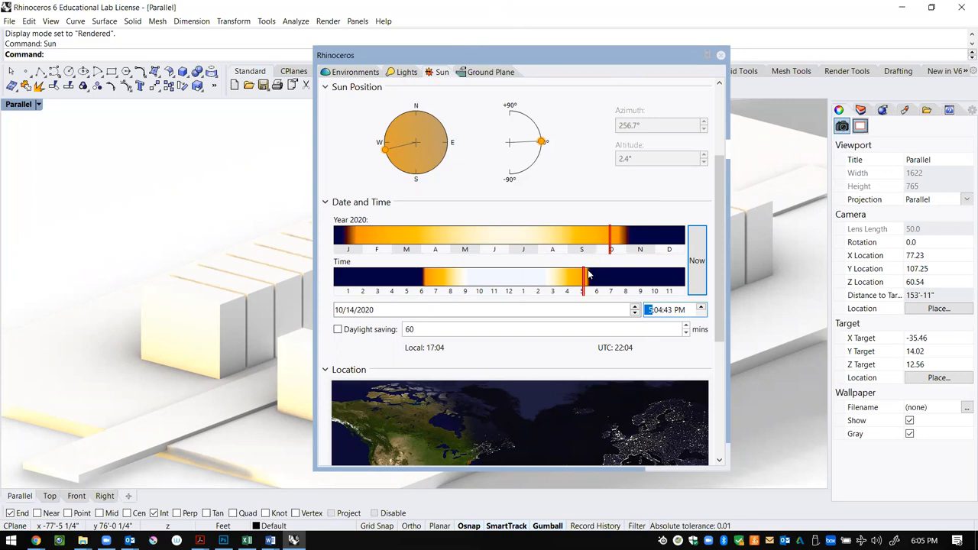
{"action": "left_click_drag", "start_coordinate": [581, 275], "coordinate": [586, 275]}
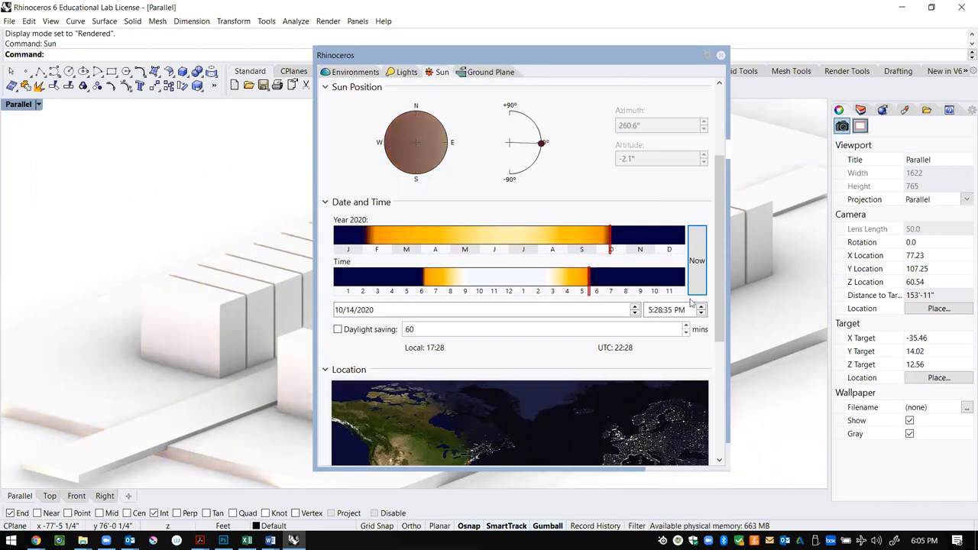
Enable Daylight saving and move the time bar to just after 6 PM
{"action": "left_click", "coordinate": [336, 330]}
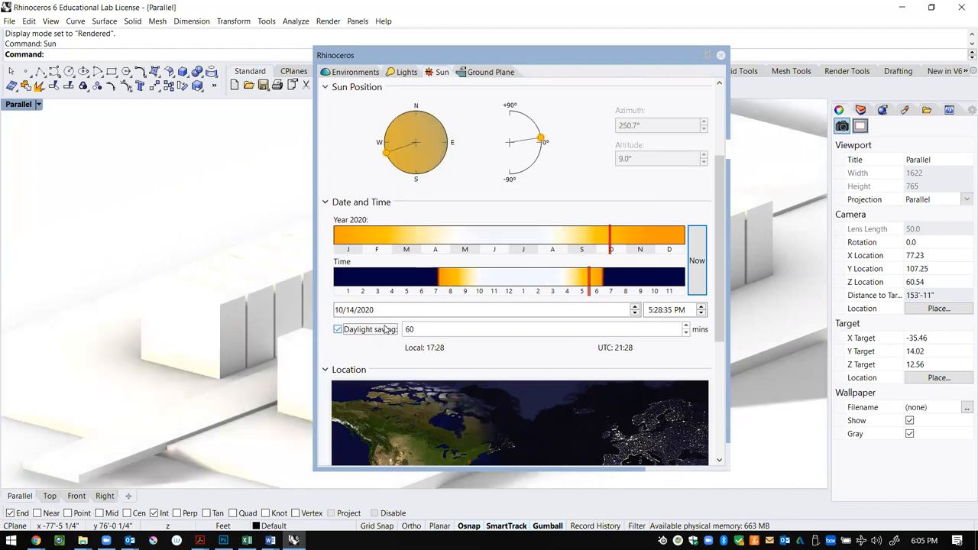
{"action": "left_click_drag", "start_coordinate": [596, 277], "coordinate": [605, 277]}
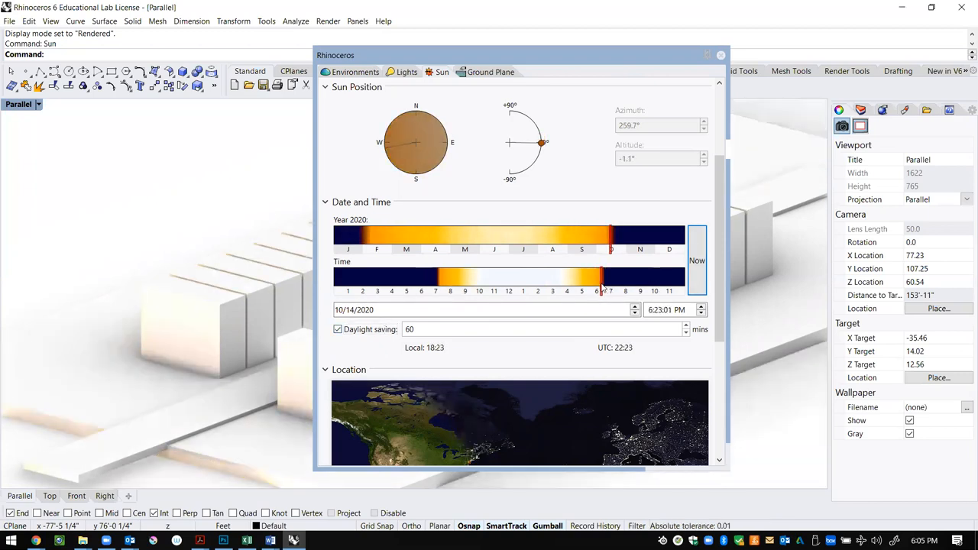
{"action": "left_click_drag", "start_coordinate": [611, 277], "coordinate": [599, 277]}
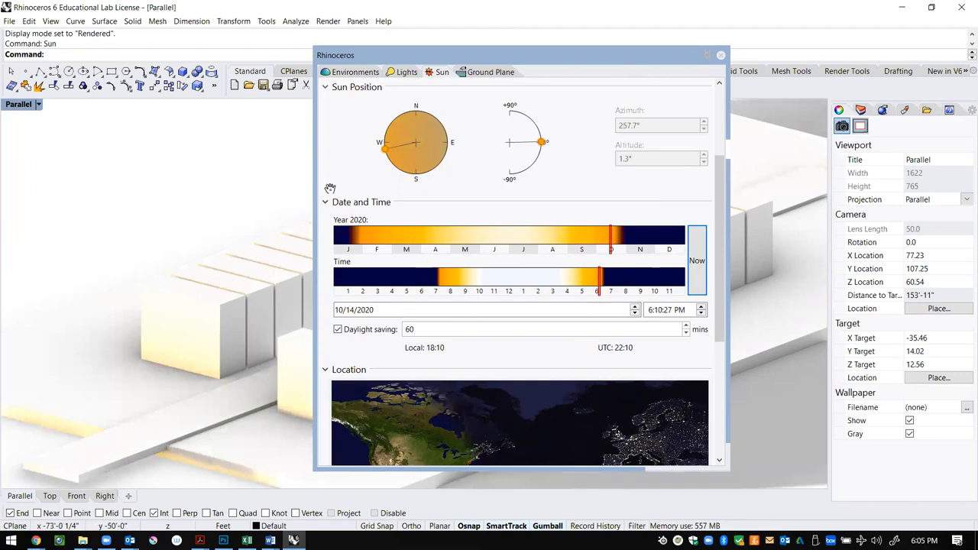
{"action": "left_click_drag", "start_coordinate": [334, 55], "coordinate": [510, 53]}
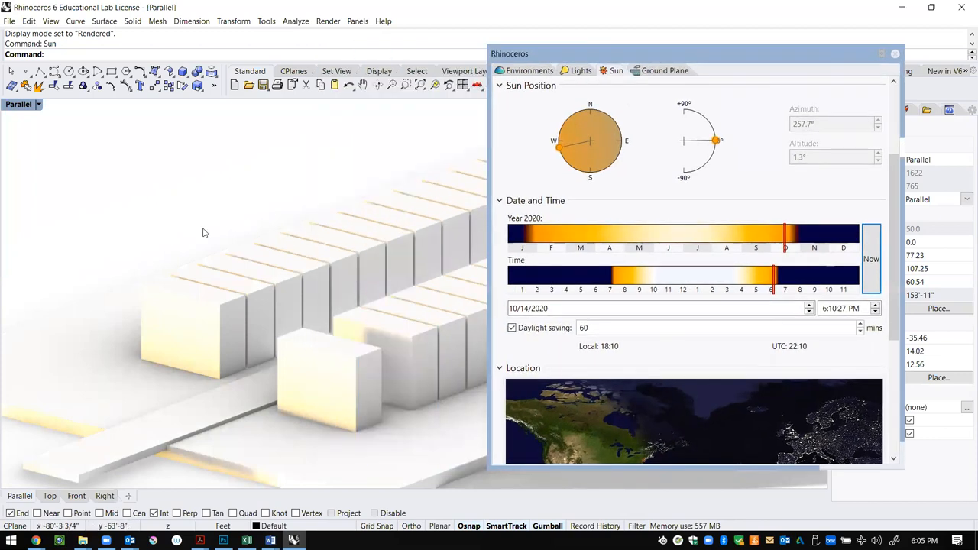
{"action": "mouse_move", "coordinate": [306, 358]}
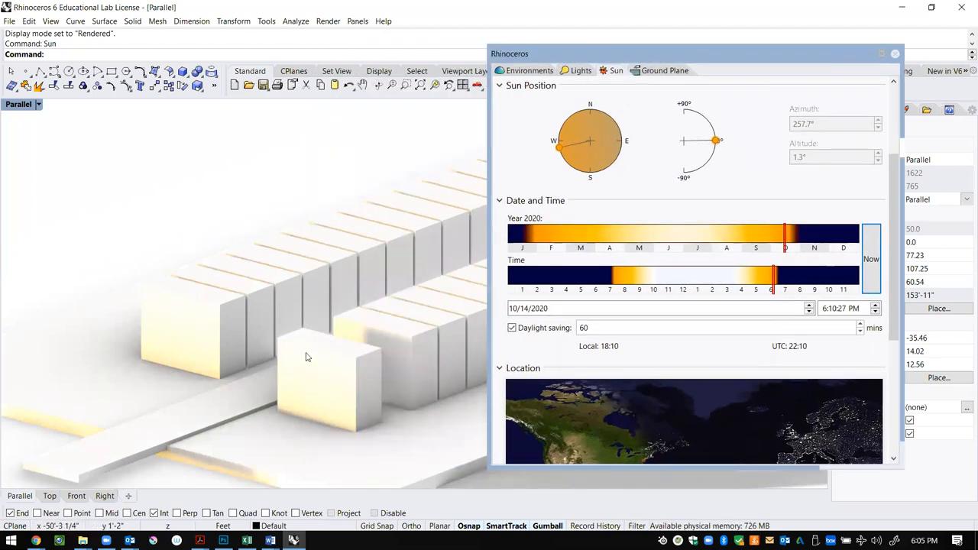
{"action": "left_click_drag", "start_coordinate": [785, 277], "coordinate": [770, 277]}
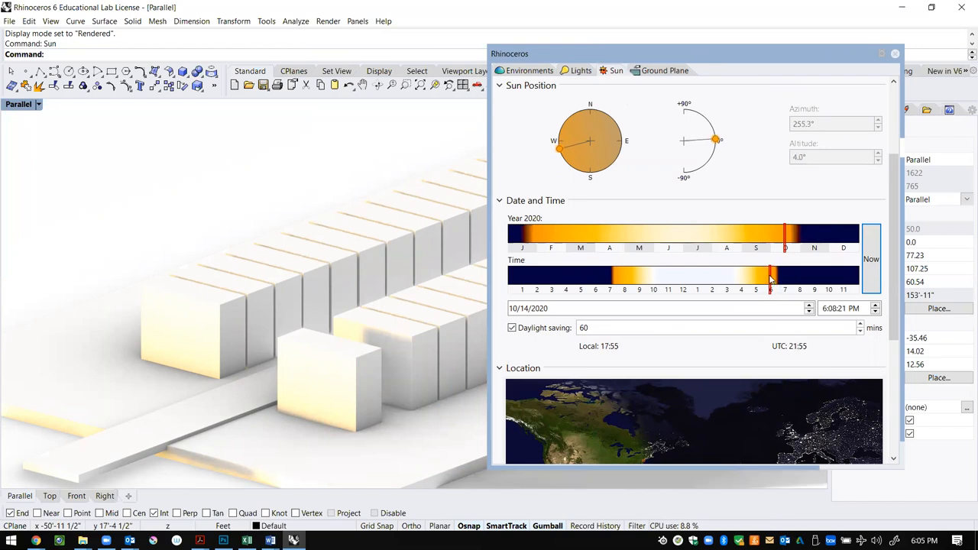
{"action": "left_click_drag", "start_coordinate": [770, 278], "coordinate": [776, 278]}
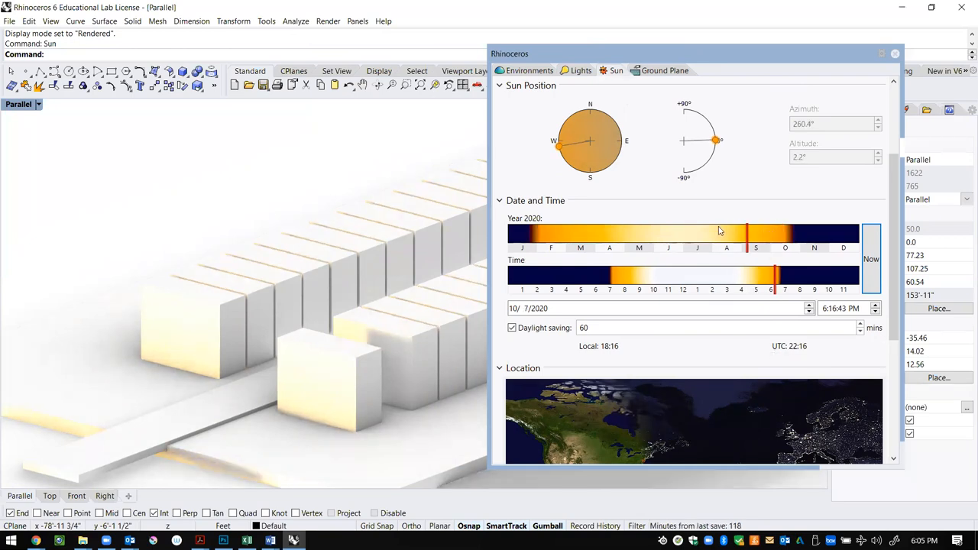
Drag the Year and Time bars to 7/12/2020 at about 1:15 PM
{"action": "left_click_drag", "start_coordinate": [745, 233], "coordinate": [681, 232]}
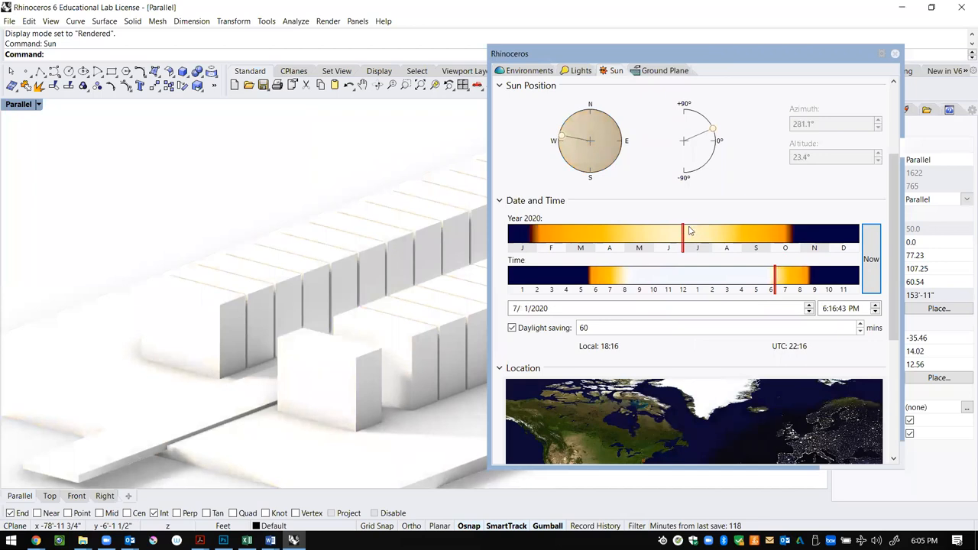
{"action": "left_click_drag", "start_coordinate": [682, 232], "coordinate": [691, 232]}
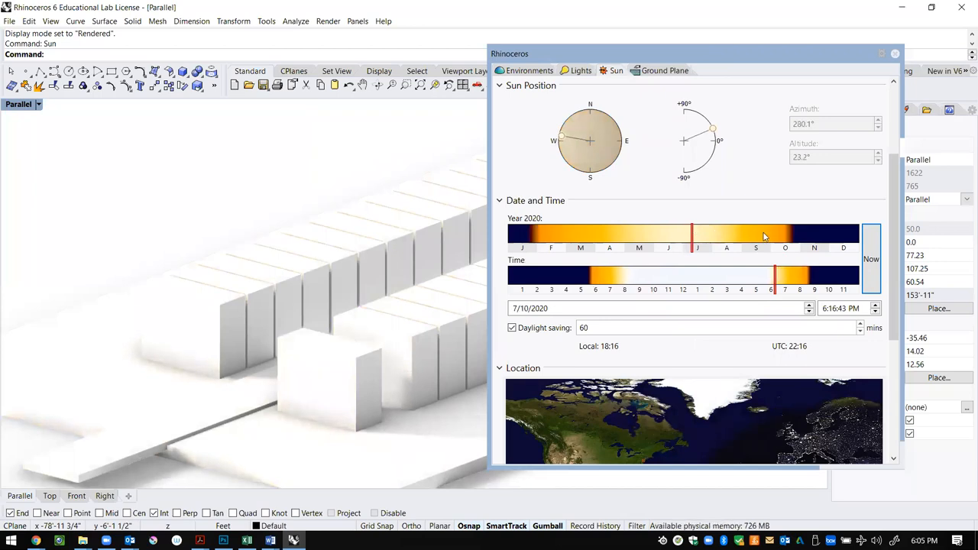
{"action": "left_click_drag", "start_coordinate": [690, 233], "coordinate": [843, 233]}
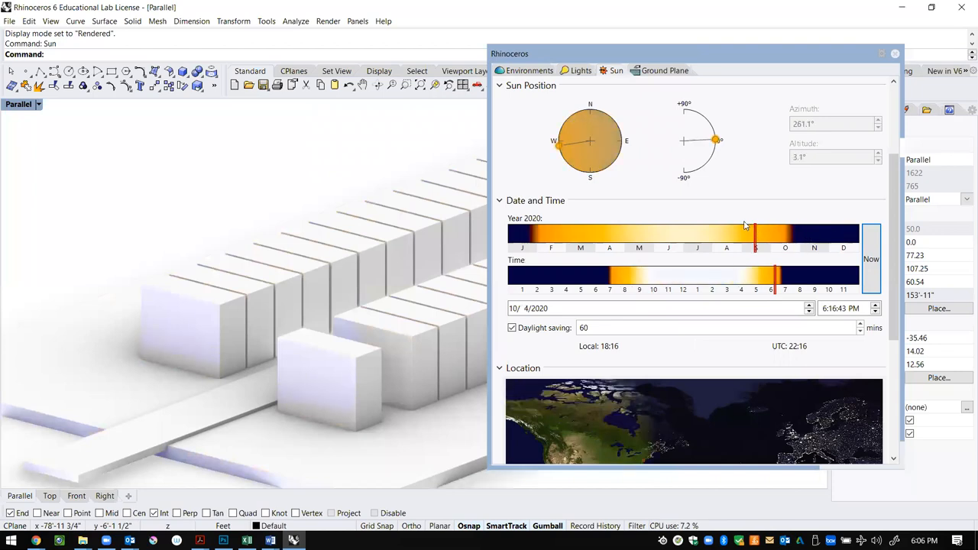
{"action": "left_click_drag", "start_coordinate": [754, 233], "coordinate": [695, 232]}
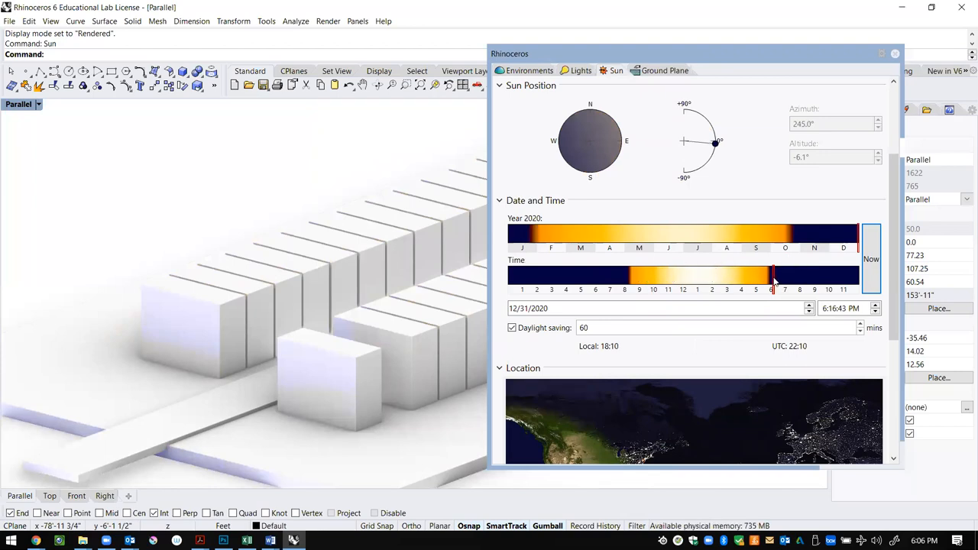
{"action": "left_click_drag", "start_coordinate": [773, 275], "coordinate": [741, 275]}
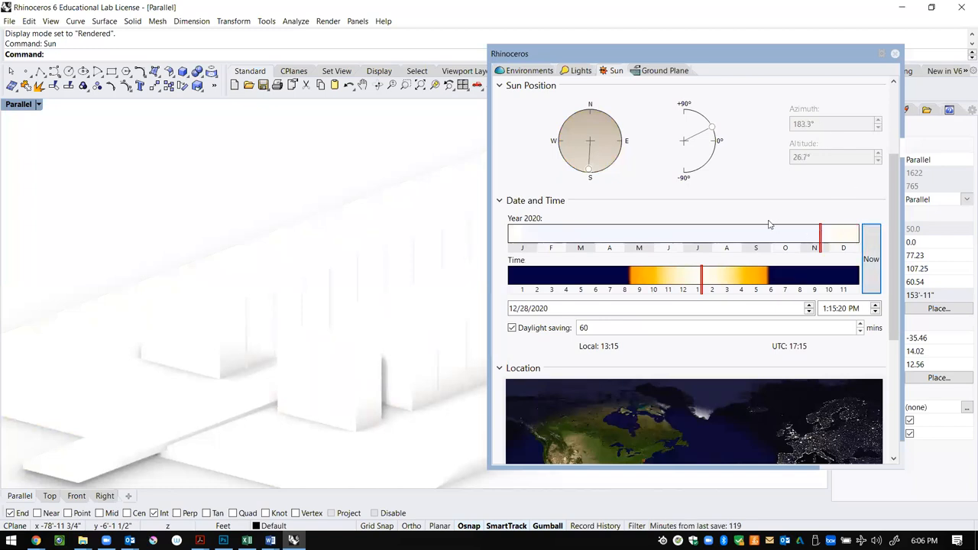
{"action": "left_click_drag", "start_coordinate": [819, 233], "coordinate": [724, 232]}
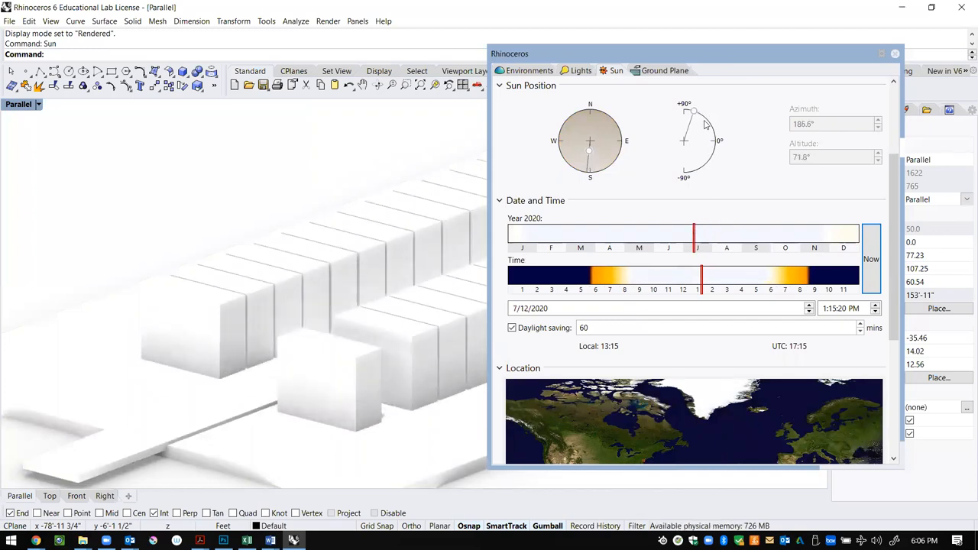
{"action": "mouse_move", "coordinate": [706, 120]}
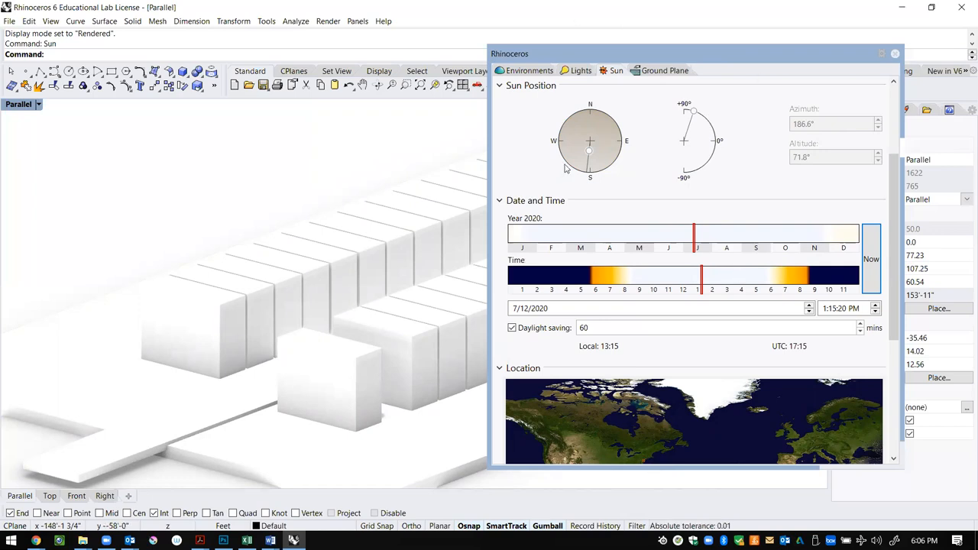
{"action": "mouse_move", "coordinate": [770, 278]}
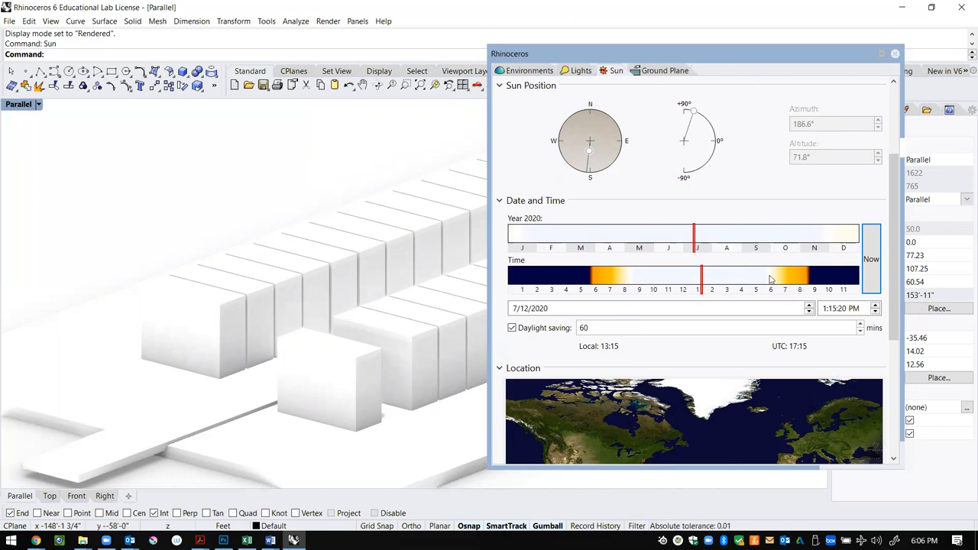
Slide the sun to 8/16/2020 around 5:26 PM and check the Philadelphia location
{"action": "left_click_drag", "start_coordinate": [699, 275], "coordinate": [749, 275]}
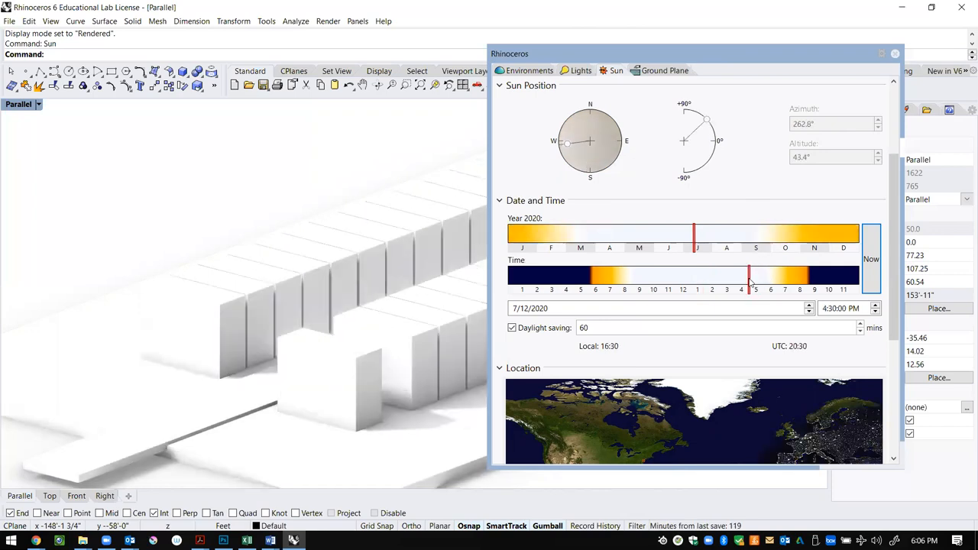
{"action": "left_click_drag", "start_coordinate": [755, 276], "coordinate": [764, 276]}
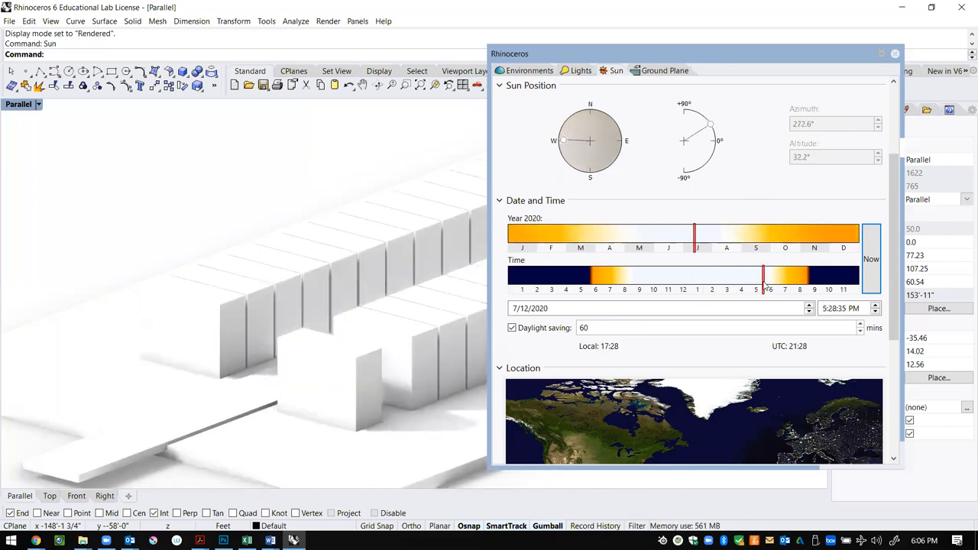
{"action": "left_click_drag", "start_coordinate": [694, 232], "coordinate": [726, 232]}
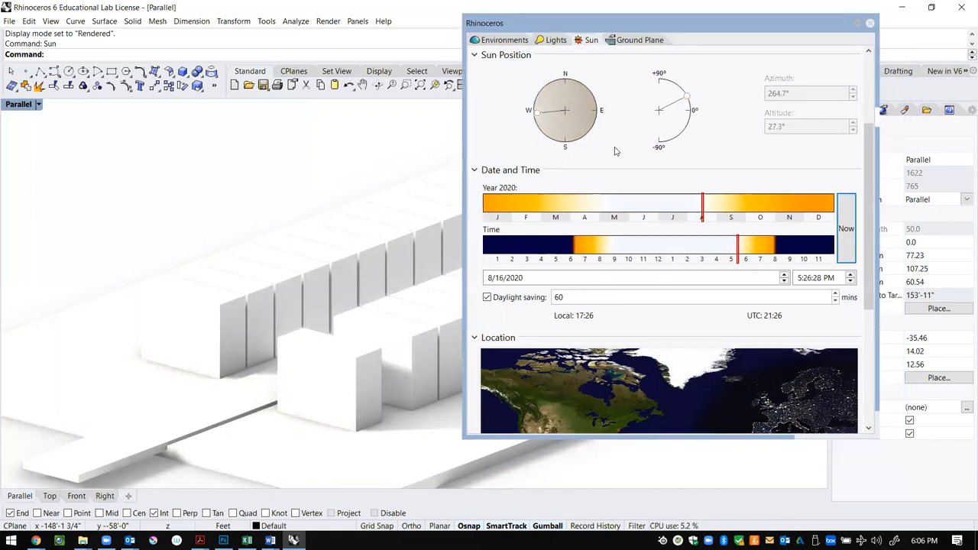
{"action": "scroll", "scroll_direction": "down", "scroll_amount": 3}
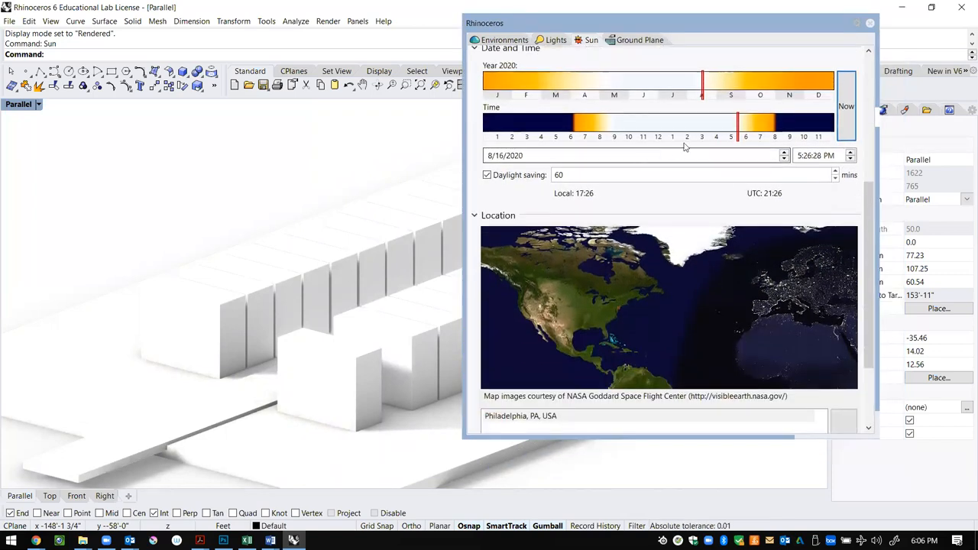
{"action": "left_click", "coordinate": [590, 40]}
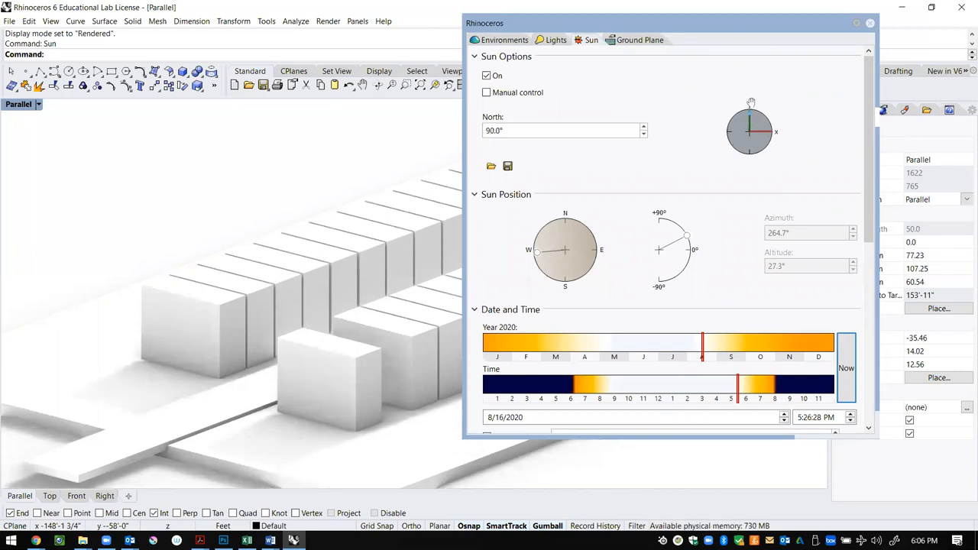
Rotate the North dial to about 87.1° and close the Sun Options dialog
{"action": "left_click_drag", "start_coordinate": [751, 107], "coordinate": [748, 104]}
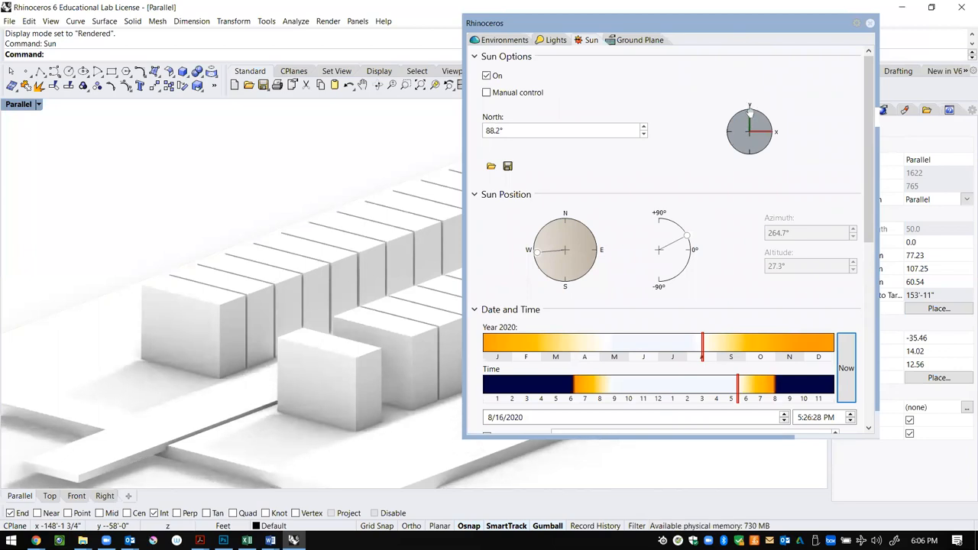
{"action": "left_click_drag", "start_coordinate": [752, 115], "coordinate": [727, 136]}
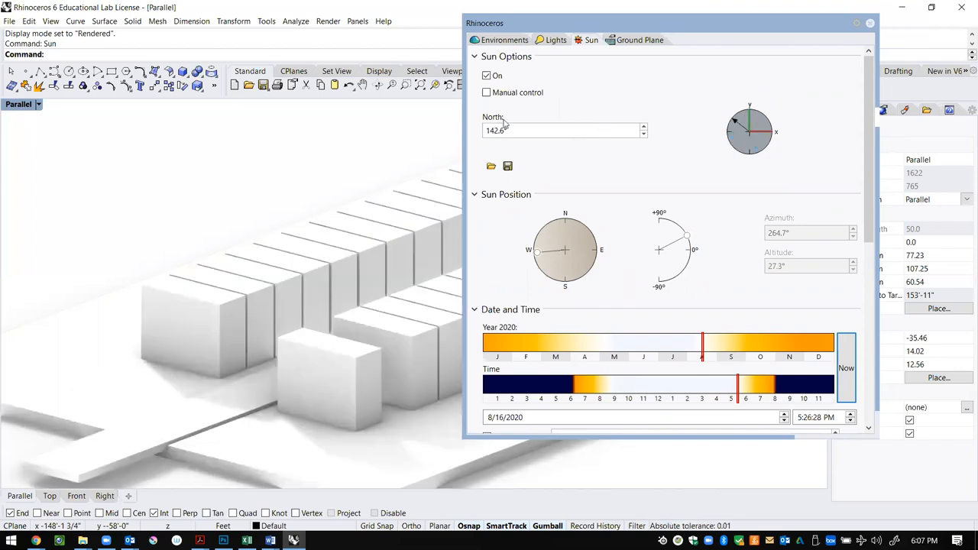
{"action": "left_click_drag", "start_coordinate": [733, 119], "coordinate": [748, 131]}
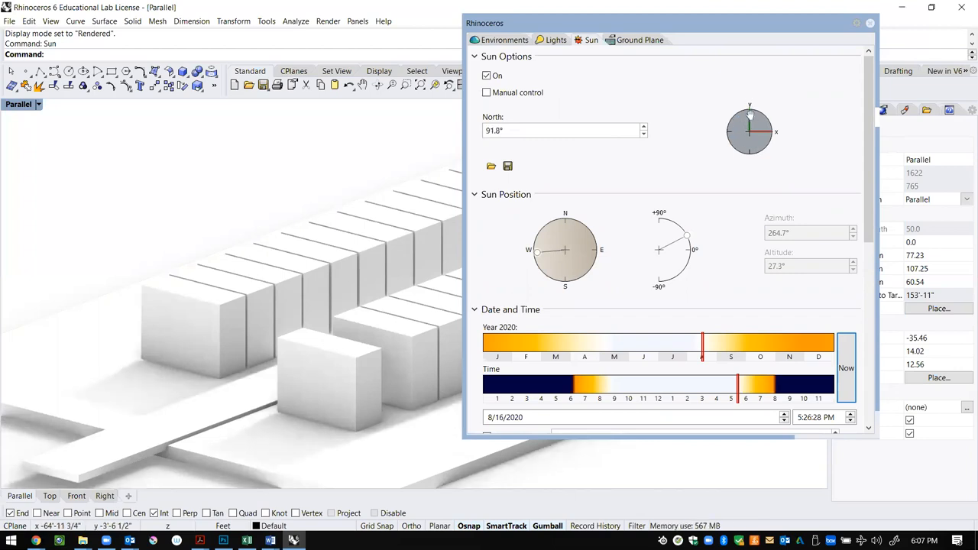
{"action": "left_click_drag", "start_coordinate": [748, 114], "coordinate": [772, 136]}
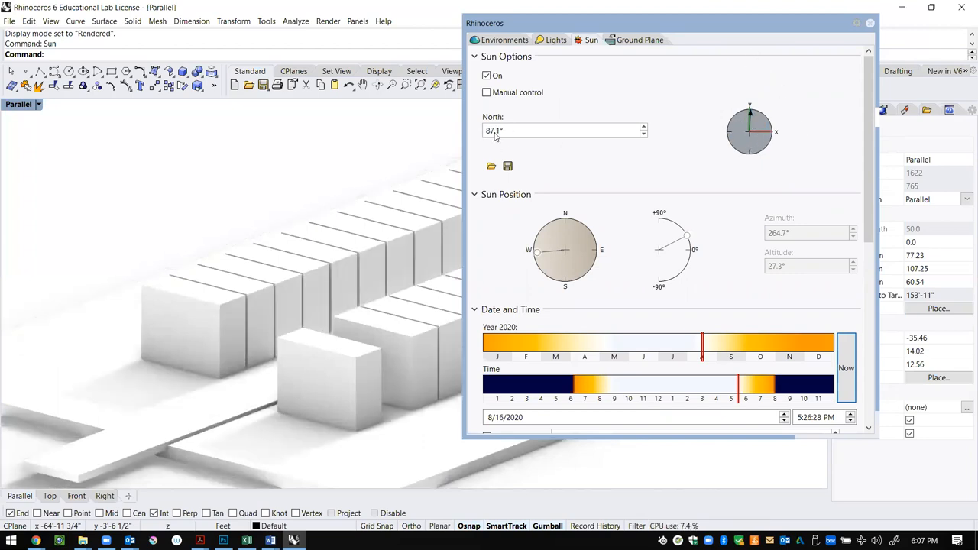
{"action": "mouse_move", "coordinate": [599, 272]}
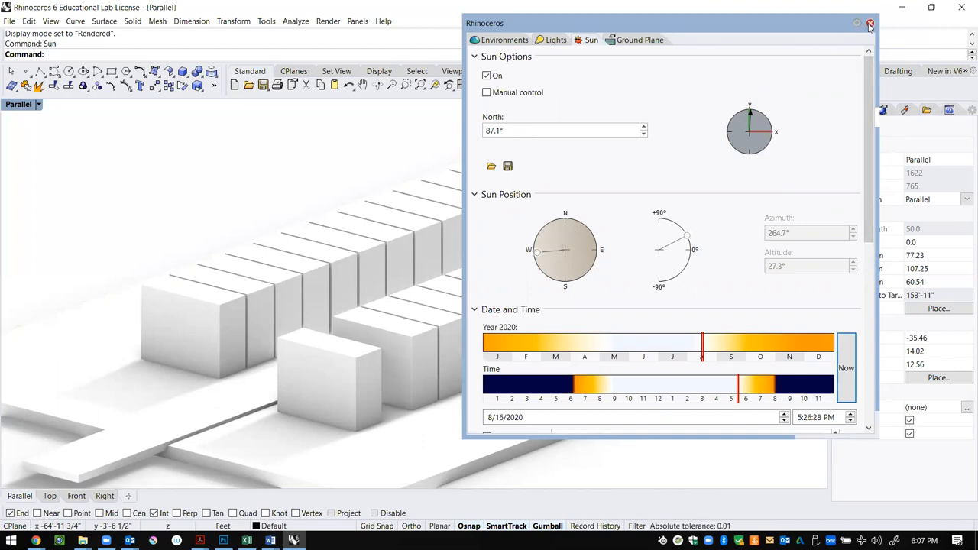
{"action": "left_click", "coordinate": [869, 25]}
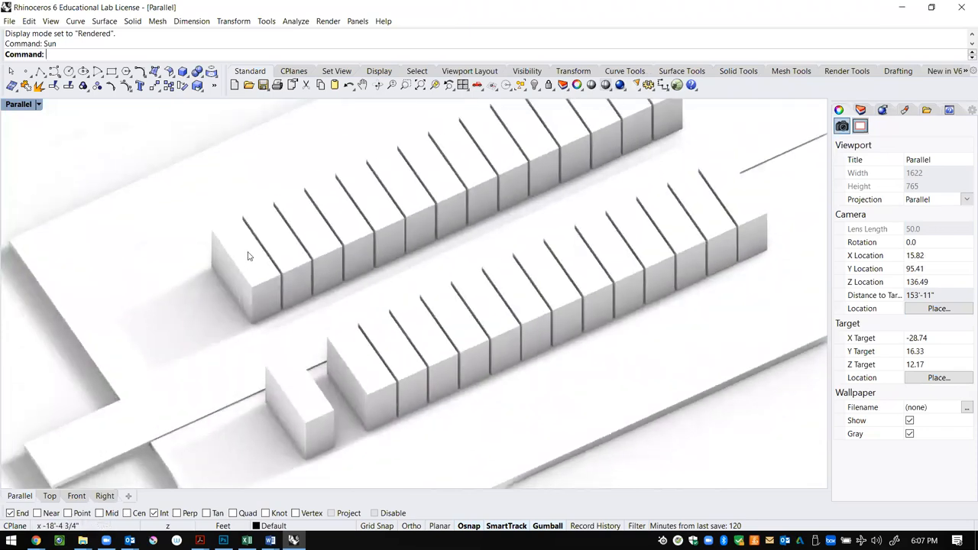
{"action": "mouse_move", "coordinate": [335, 212]}
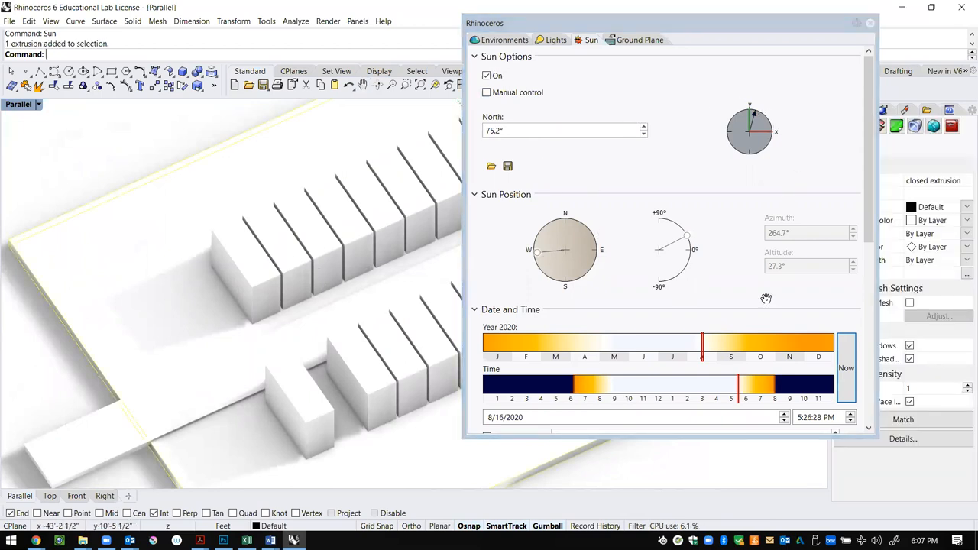
{"action": "left_click_drag", "start_coordinate": [749, 119], "coordinate": [756, 110]}
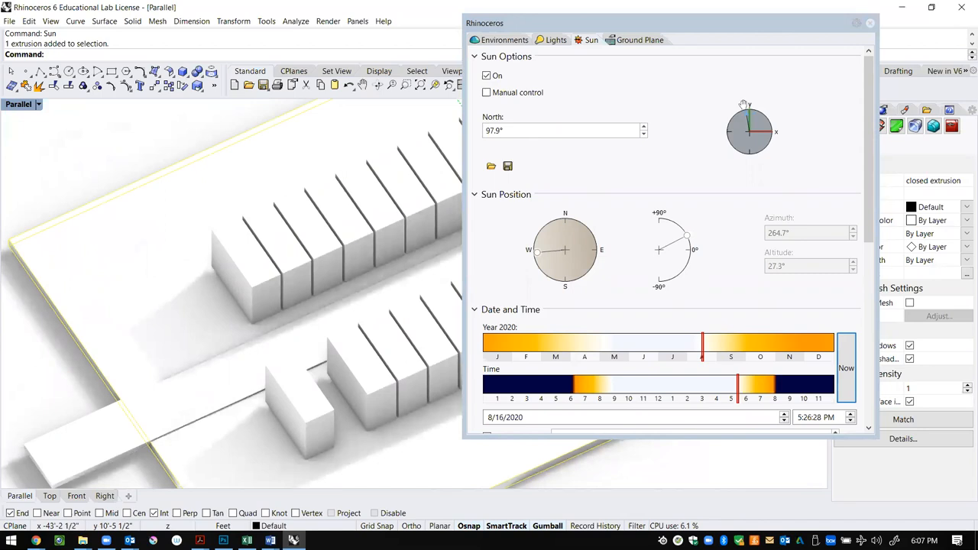
{"action": "left_click_drag", "start_coordinate": [745, 104], "coordinate": [762, 94]}
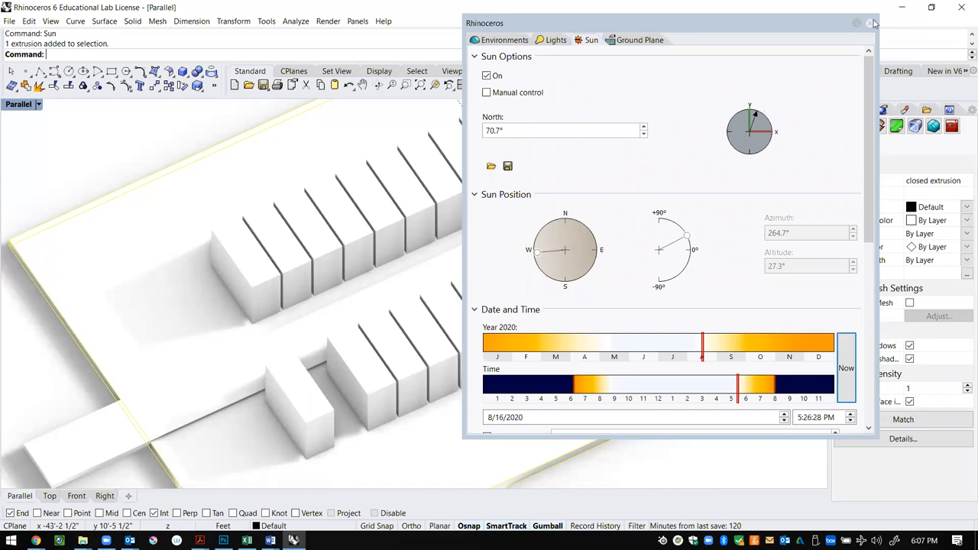
{"action": "left_click", "coordinate": [873, 23]}
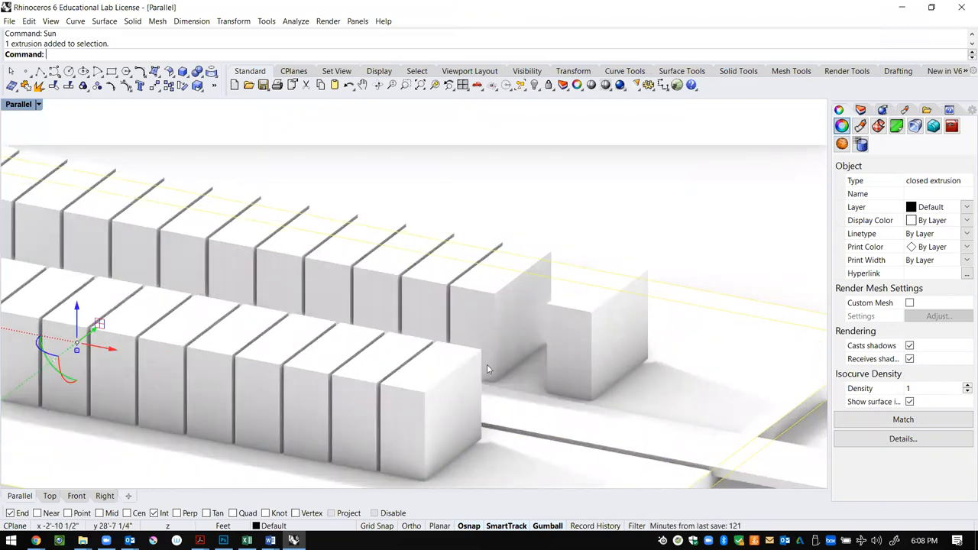
{"action": "left_click_drag", "start_coordinate": [485, 368], "coordinate": [328, 345]}
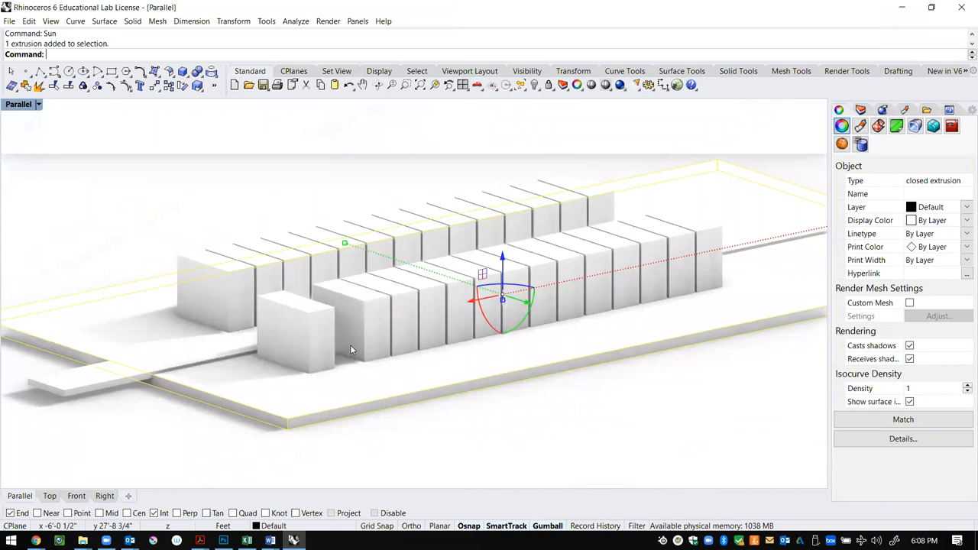
{"action": "mouse_move", "coordinate": [370, 198]}
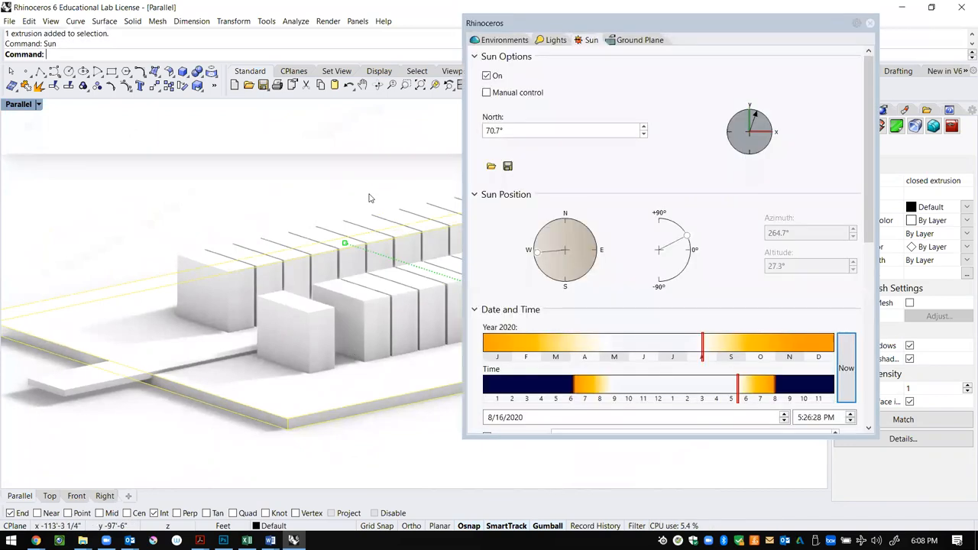
{"action": "left_click", "coordinate": [556, 40]}
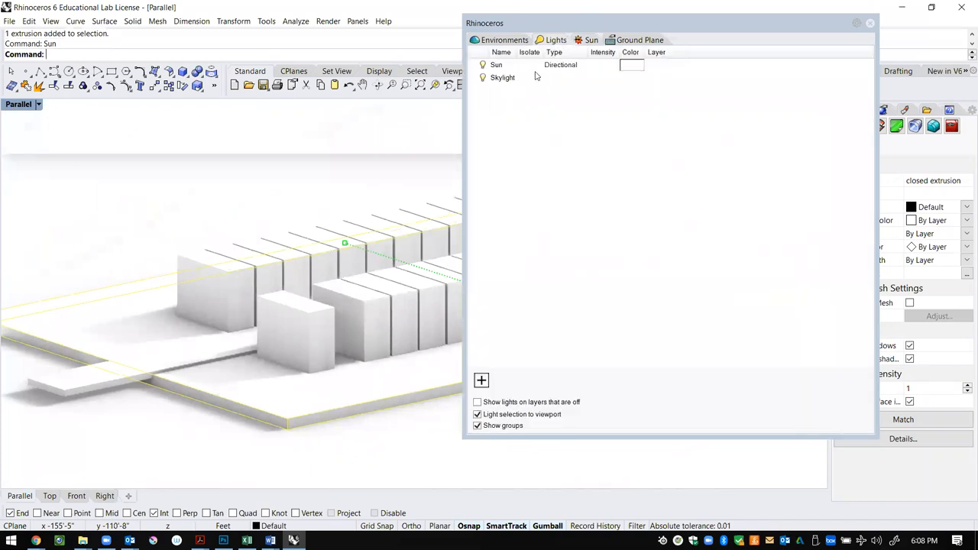
{"action": "left_click", "coordinate": [497, 64]}
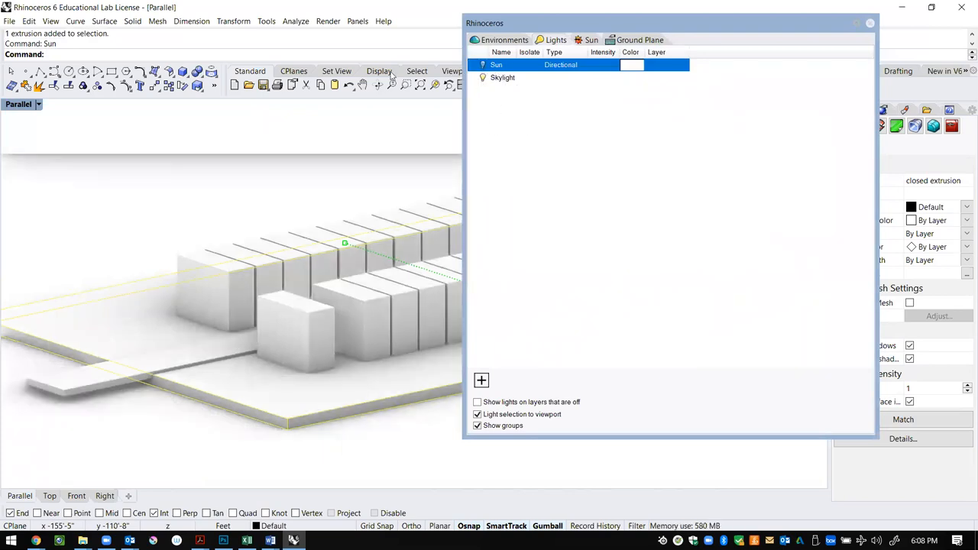
{"action": "left_click", "coordinate": [503, 76]}
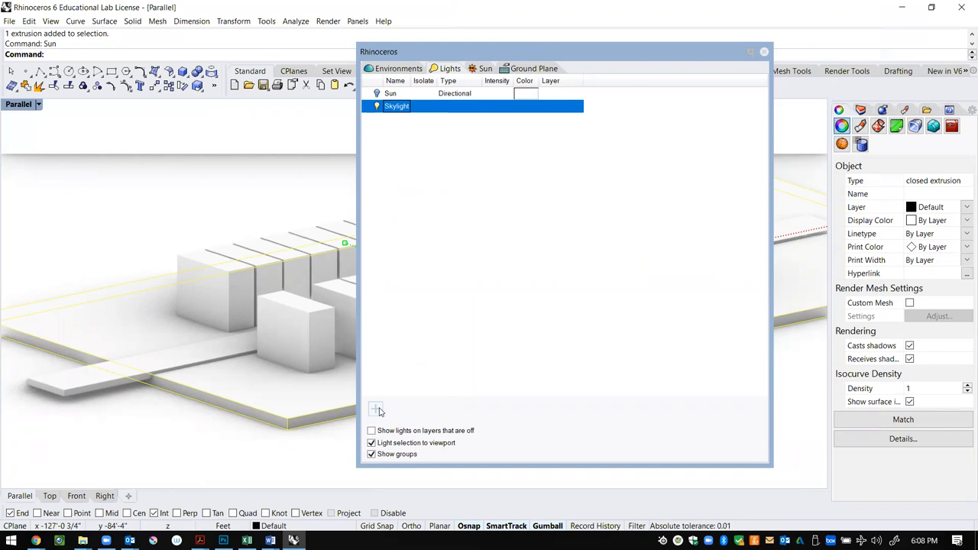
{"action": "left_click", "coordinate": [376, 410]}
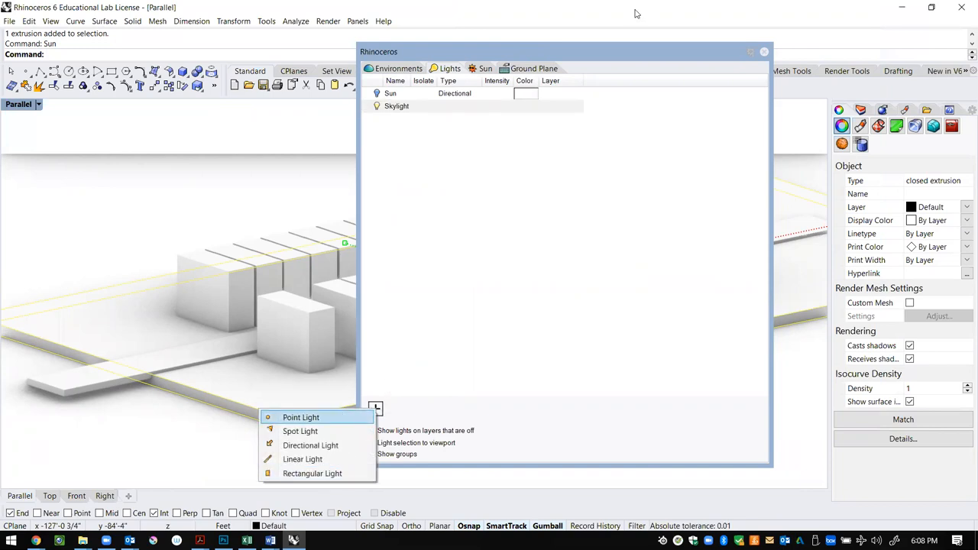
{"action": "mouse_move", "coordinate": [301, 417]}
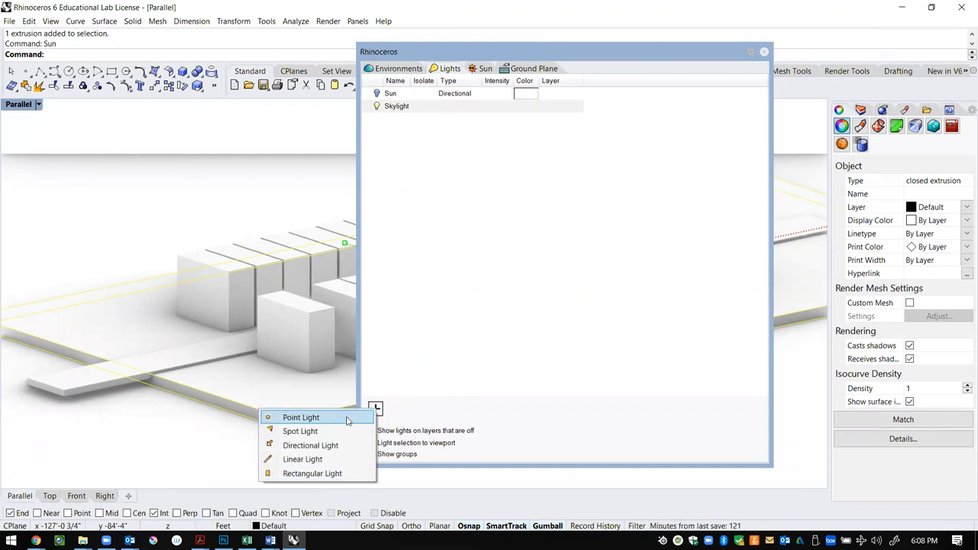
{"action": "mouse_move", "coordinate": [303, 459]}
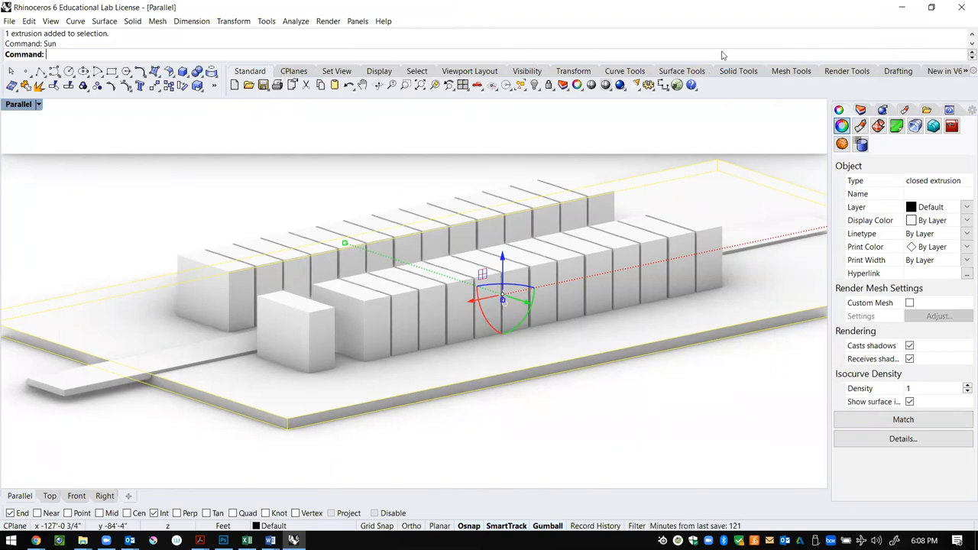
Via the Lights command, add a Point Light from the Lights panel and place it by the front building
{"action": "type", "text": "Lights"}
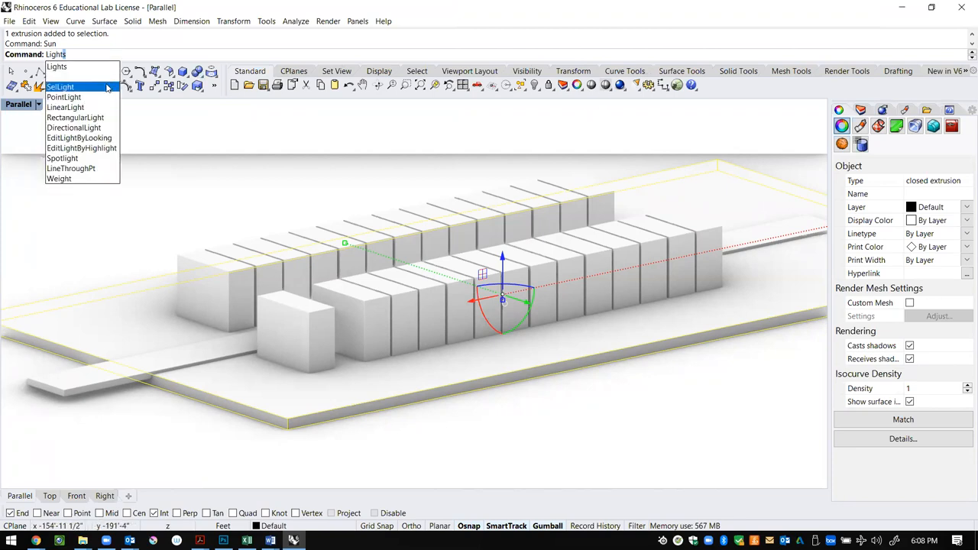
{"action": "left_click", "coordinate": [55, 68]}
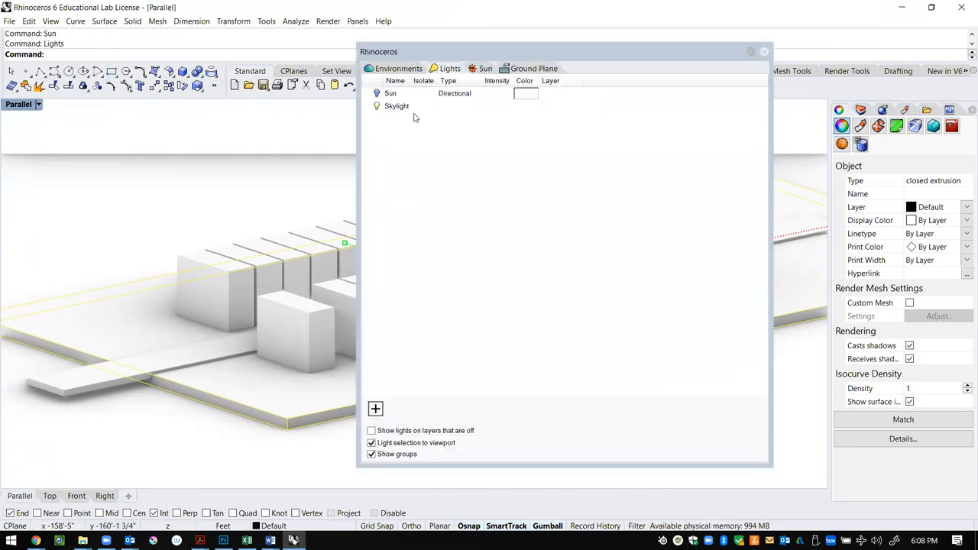
{"action": "mouse_move", "coordinate": [449, 135]}
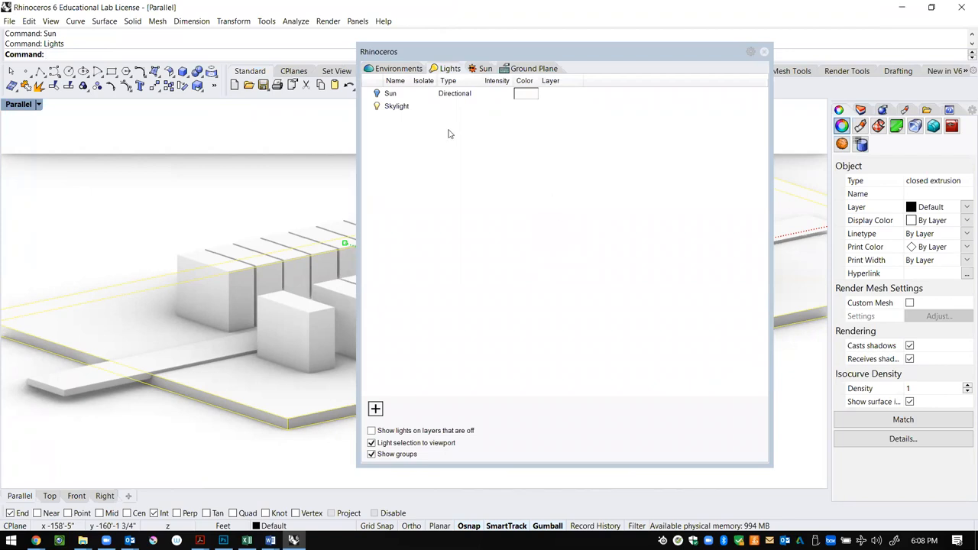
{"action": "left_click", "coordinate": [375, 410]}
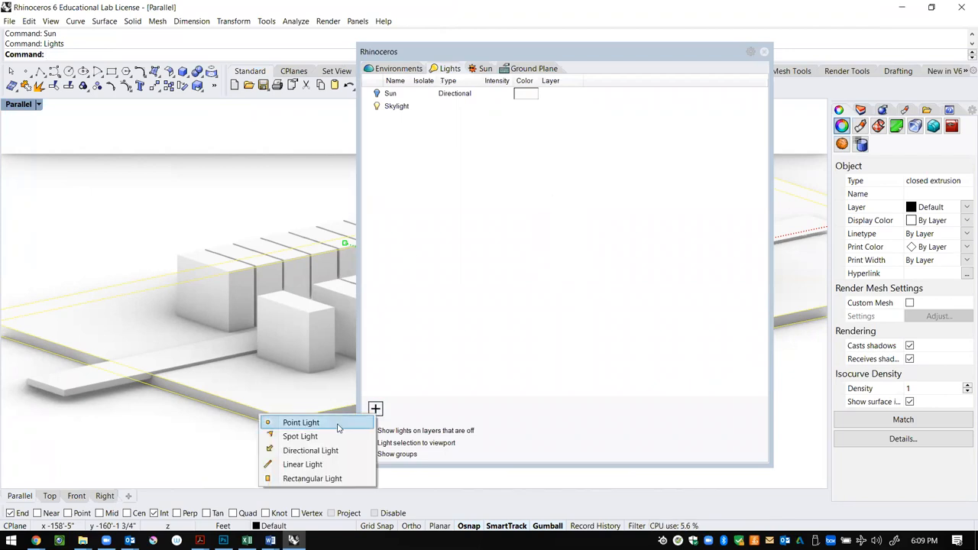
{"action": "left_click", "coordinate": [300, 422]}
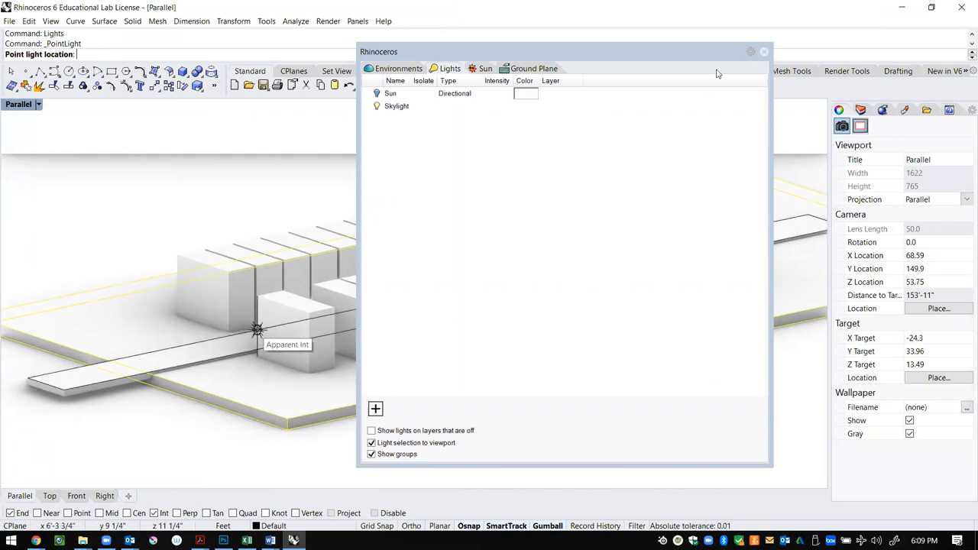
{"action": "left_click", "coordinate": [397, 107]}
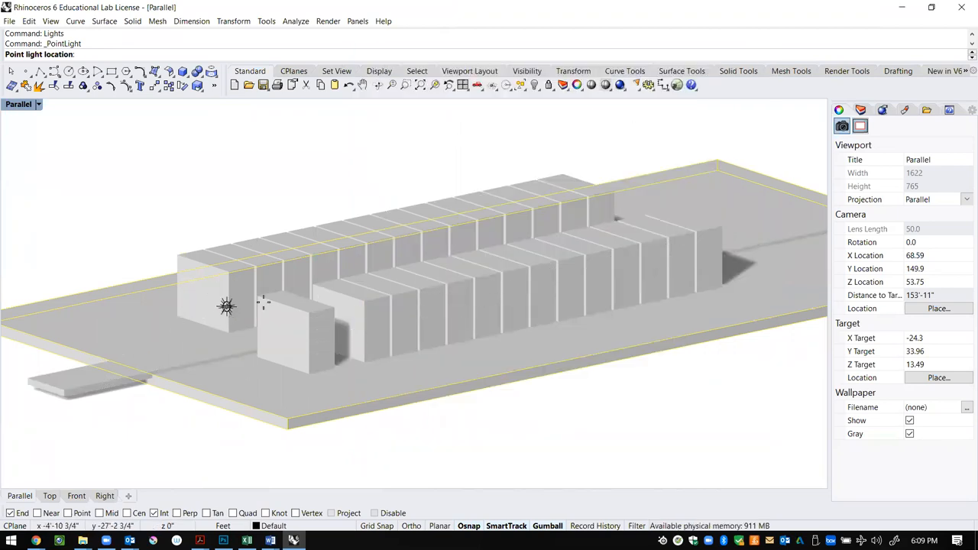
{"action": "mouse_move", "coordinate": [257, 297]}
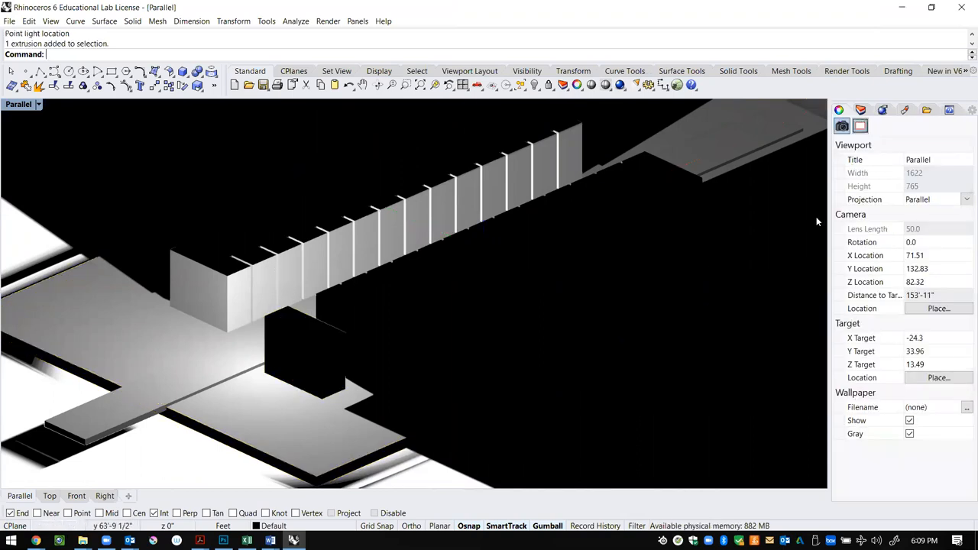
Create the '00 Lights LAyer' layer in the Layers panel and make it current
{"action": "left_click", "coordinate": [860, 110]}
{"action": "type", "text": "00 Lights LAyer"}
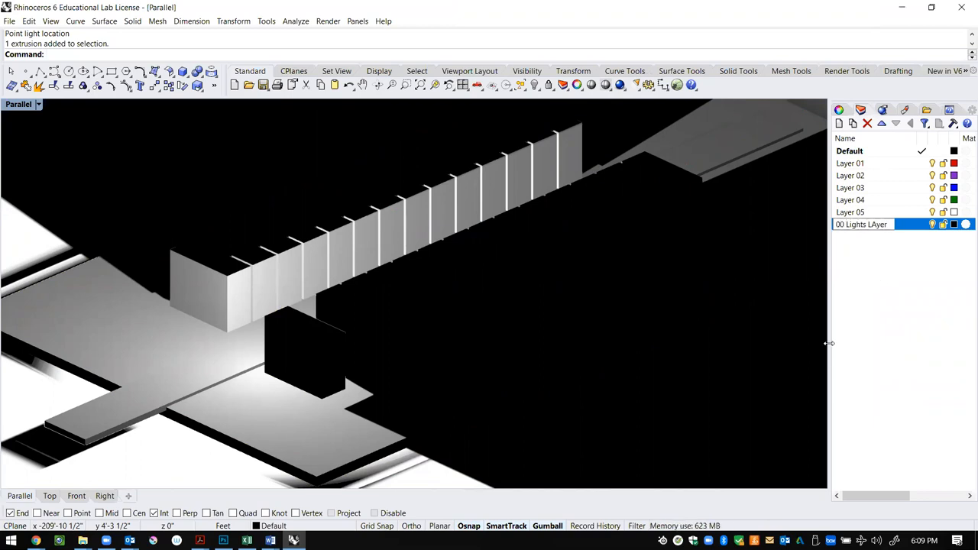
{"action": "mouse_move", "coordinate": [954, 223]}
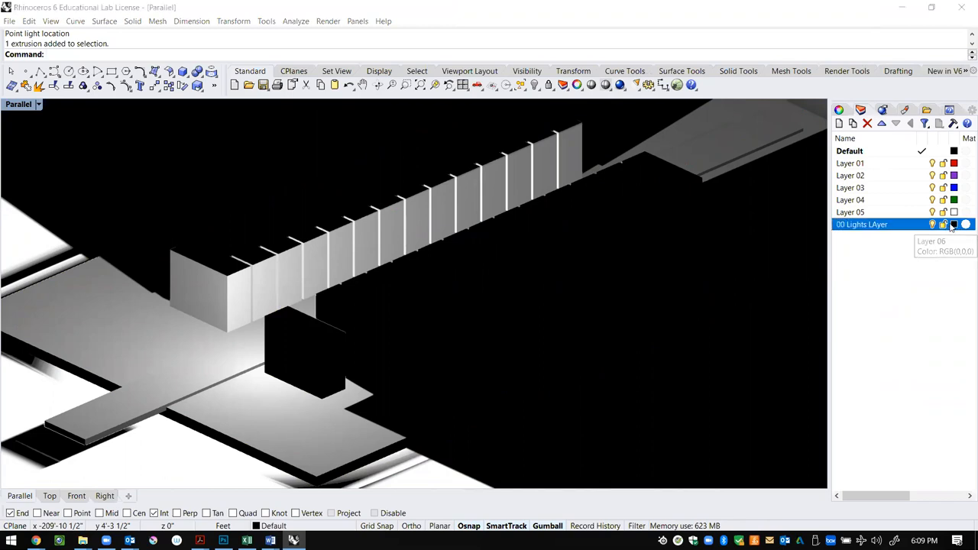
{"action": "left_click", "coordinate": [966, 223]}
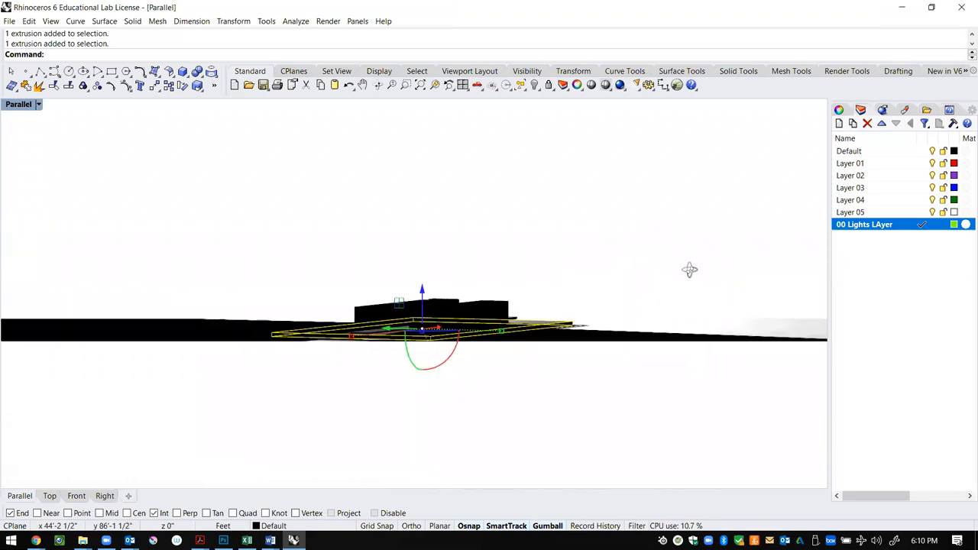
{"action": "left_click_drag", "start_coordinate": [690, 269], "coordinate": [406, 368]}
{"action": "type", "text": "Lights"}
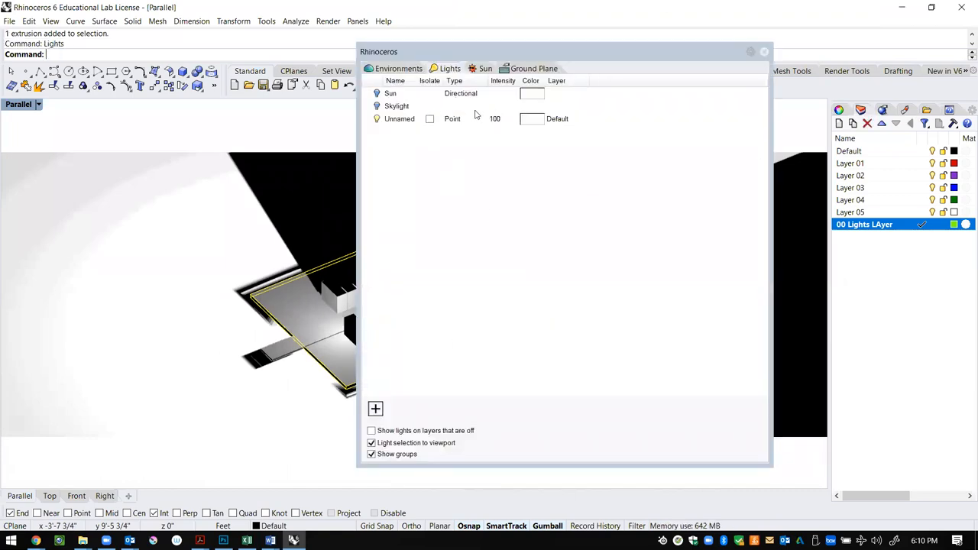
Set the point light to intensity 30 and give it a pale yellow colour
{"action": "left_click", "coordinate": [399, 119]}
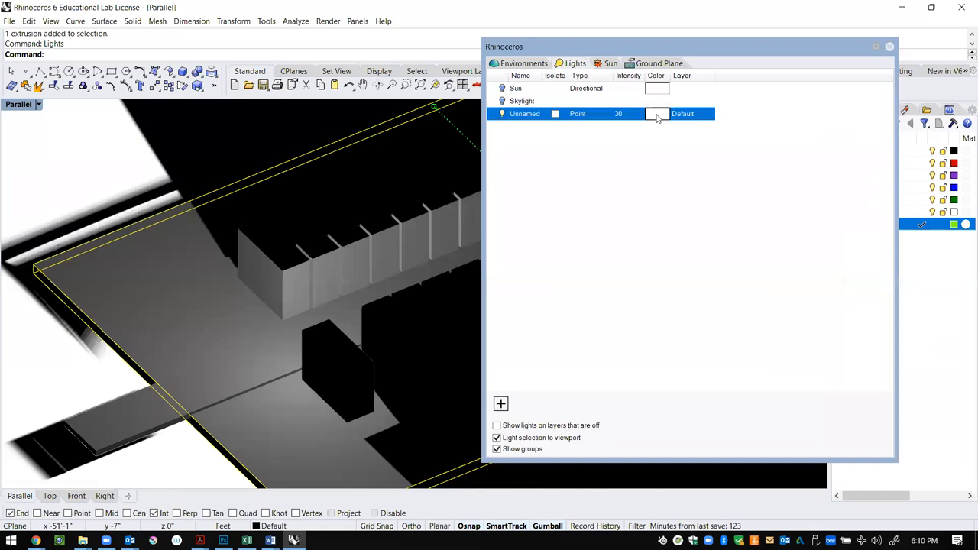
{"action": "left_click", "coordinate": [656, 113]}
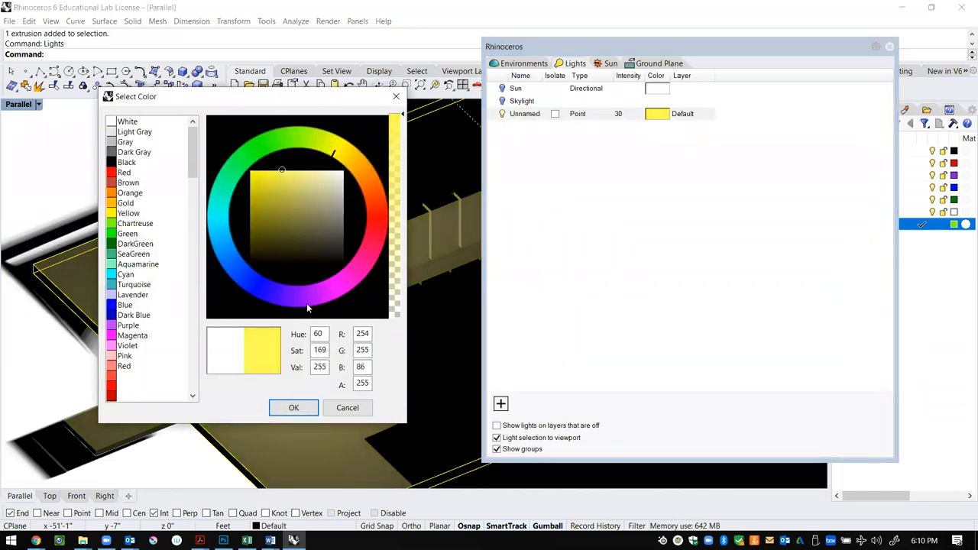
{"action": "left_click", "coordinate": [293, 406]}
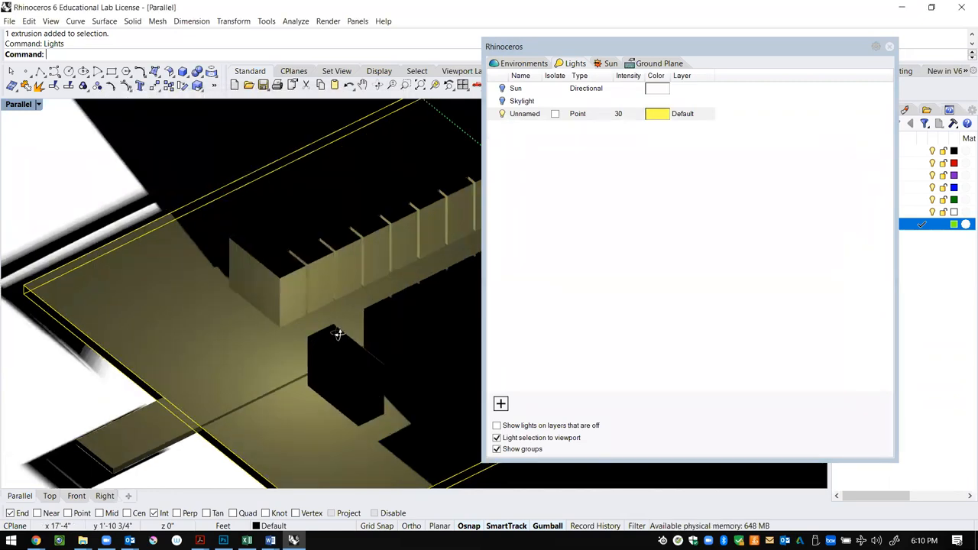
{"action": "left_click", "coordinate": [524, 114]}
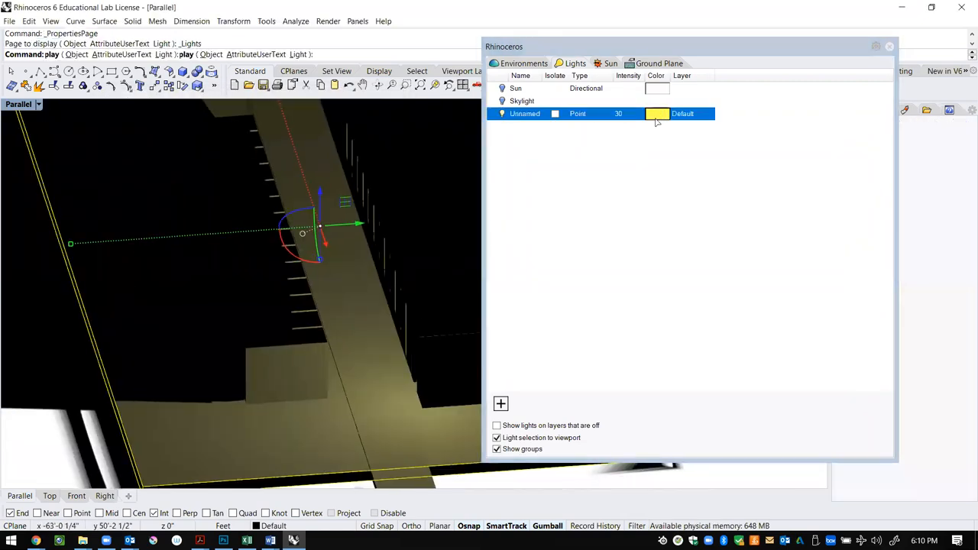
{"action": "left_click", "coordinate": [657, 113]}
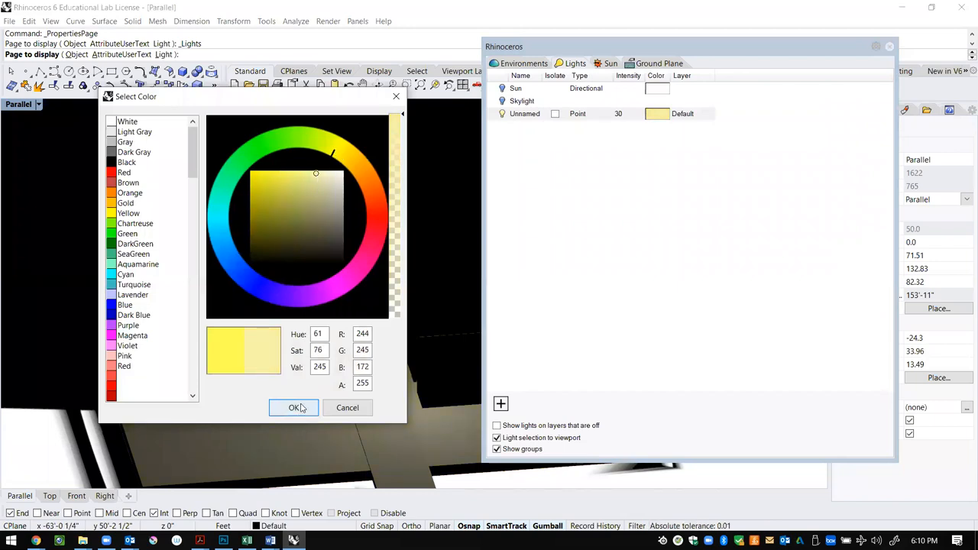
{"action": "left_click", "coordinate": [293, 407]}
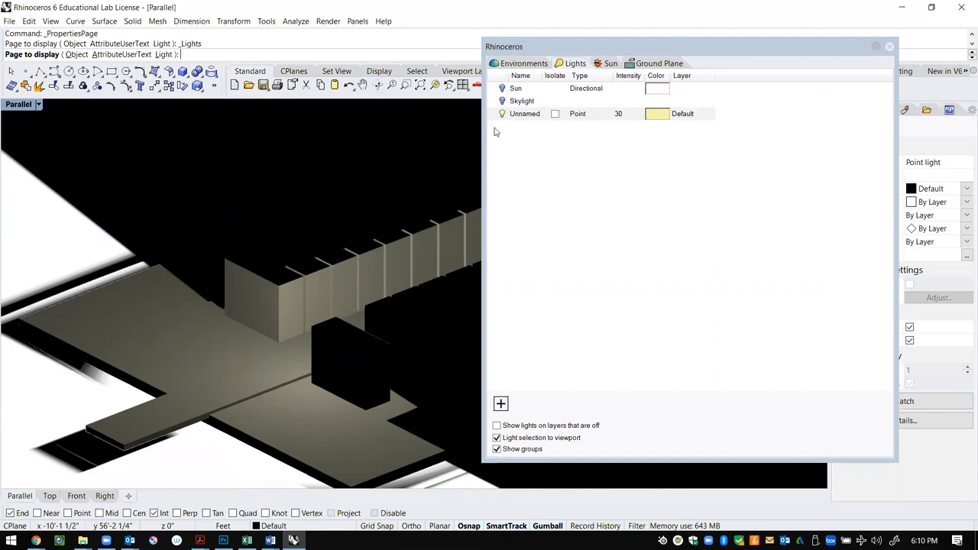
{"action": "mouse_move", "coordinate": [555, 174]}
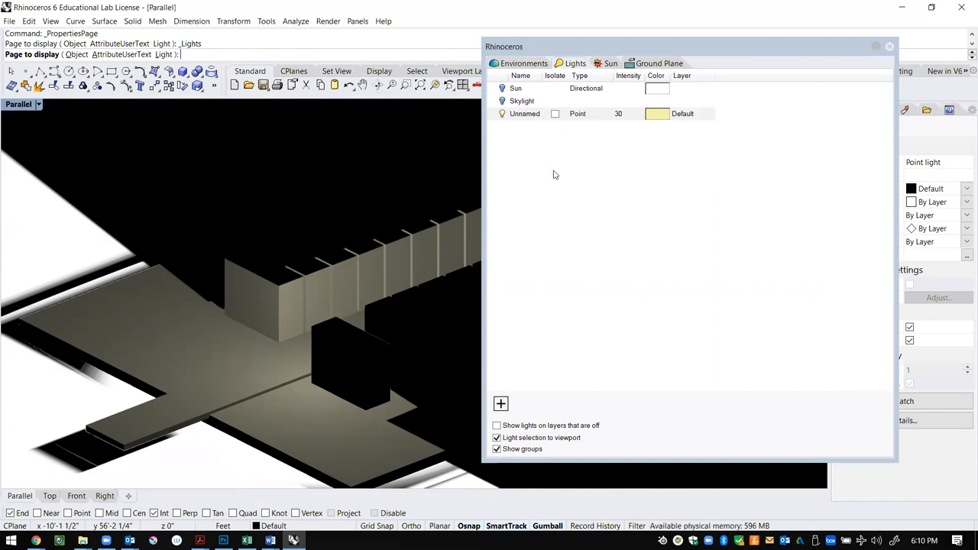
{"action": "left_click", "coordinate": [501, 403]}
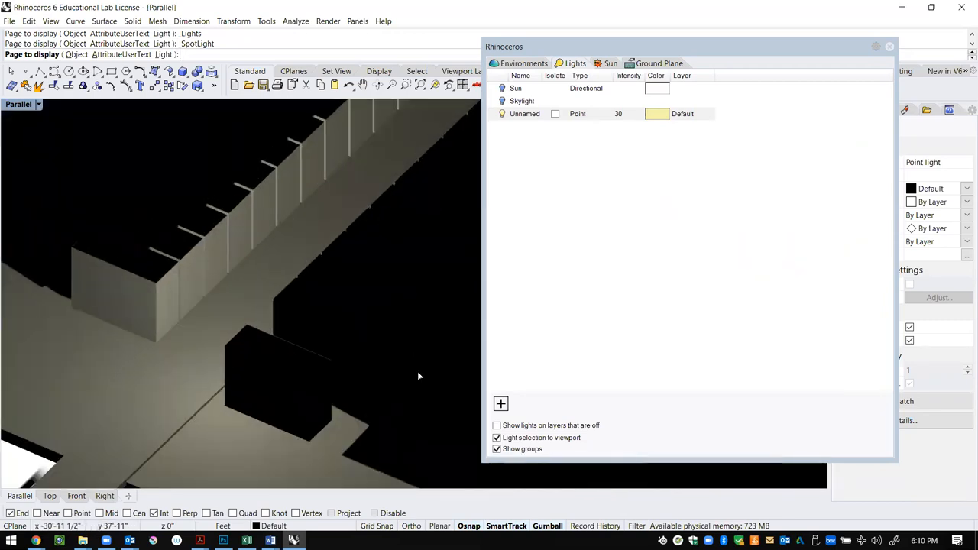
Close the floating Lights panel and start the Spotlight command
{"action": "left_click", "coordinate": [501, 403]}
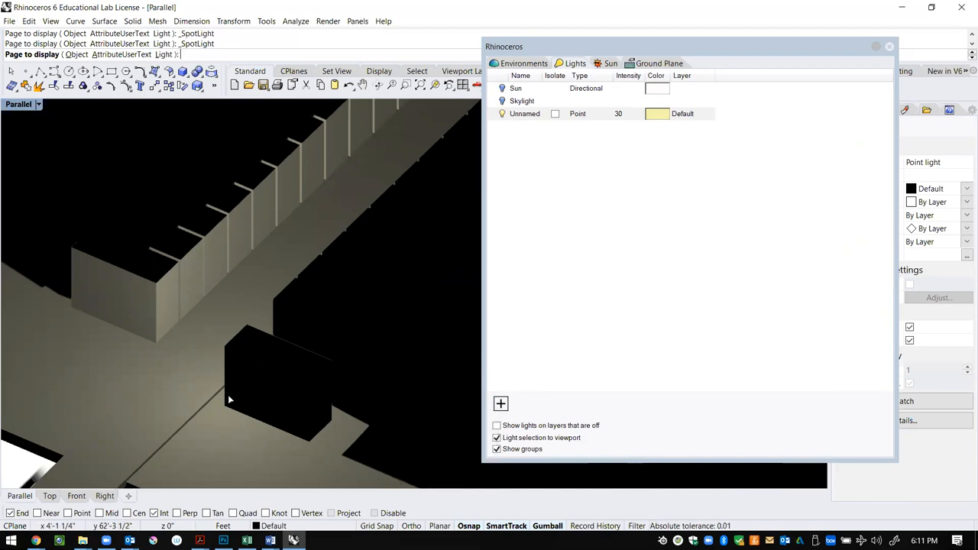
{"action": "mouse_move", "coordinate": [524, 367]}
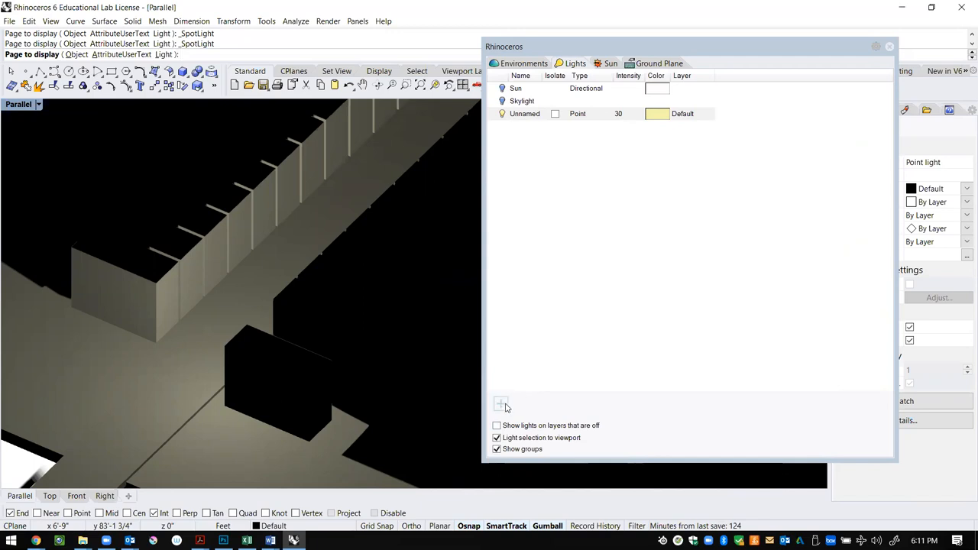
{"action": "left_click", "coordinate": [501, 403]}
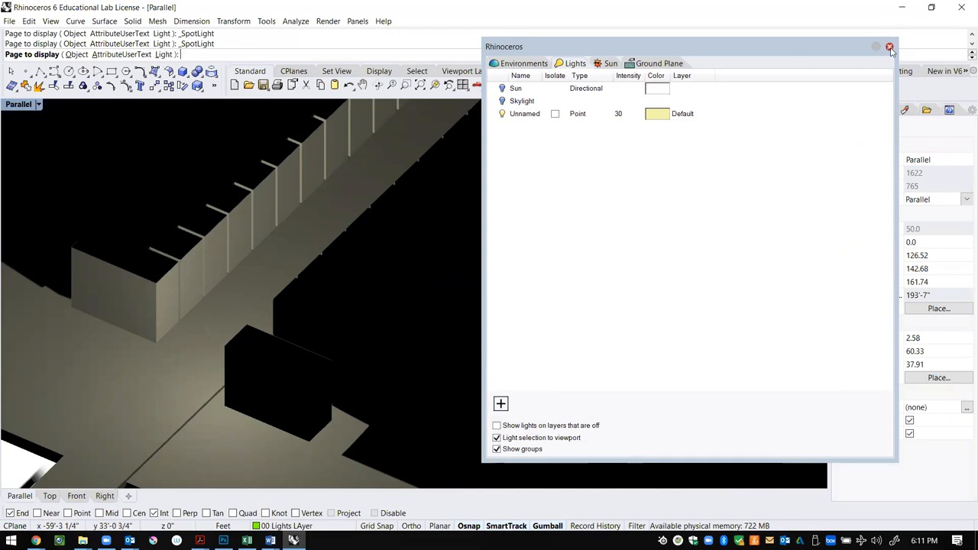
{"action": "left_click", "coordinate": [889, 46]}
{"action": "type", "text": "spot"}
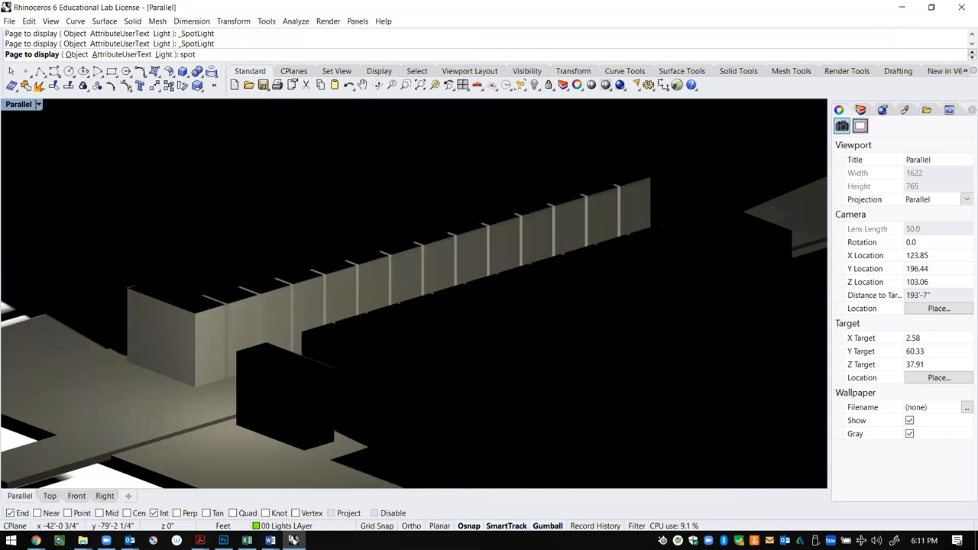
{"action": "type", "text": "Spotlight"}
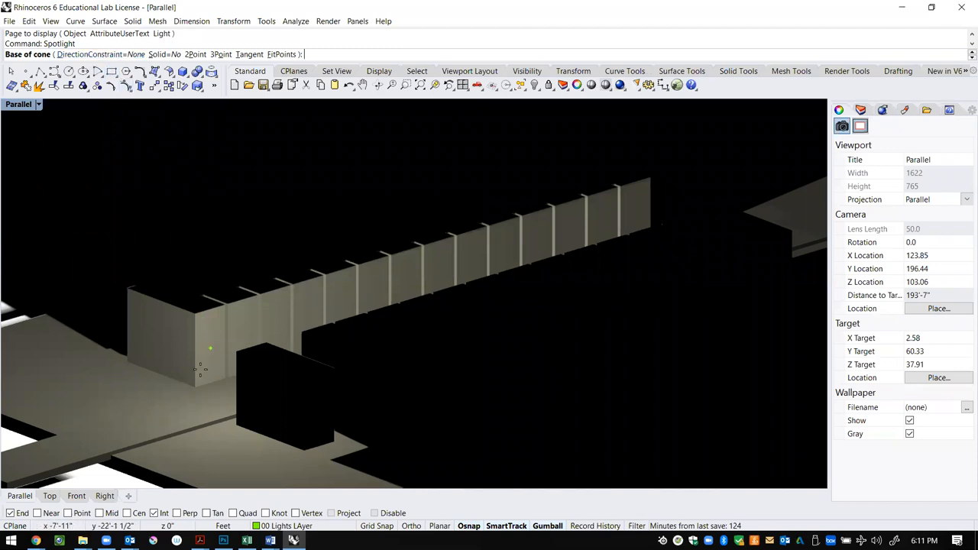
Place the spotlight cone base and radius so it shines down on the block
{"action": "left_click", "coordinate": [193, 313]}
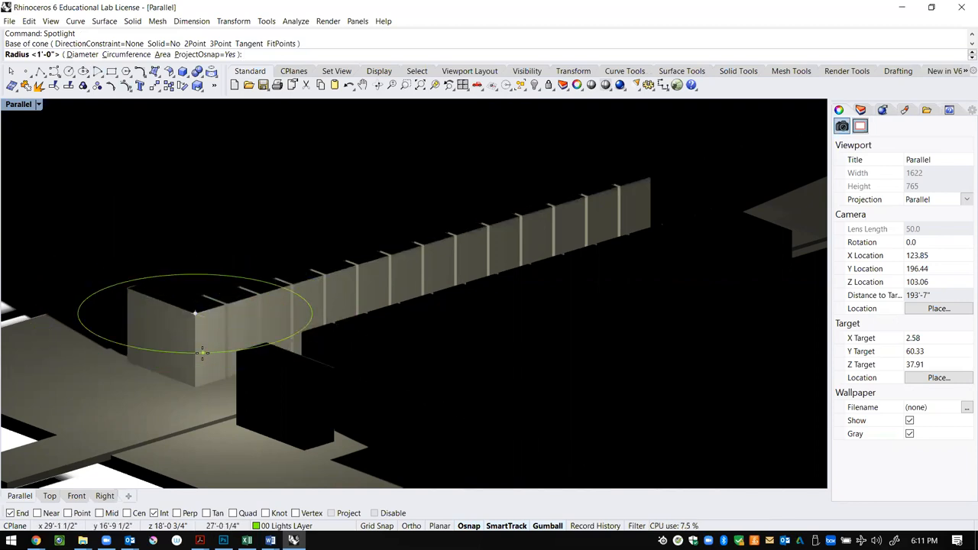
{"action": "left_click", "coordinate": [202, 351]}
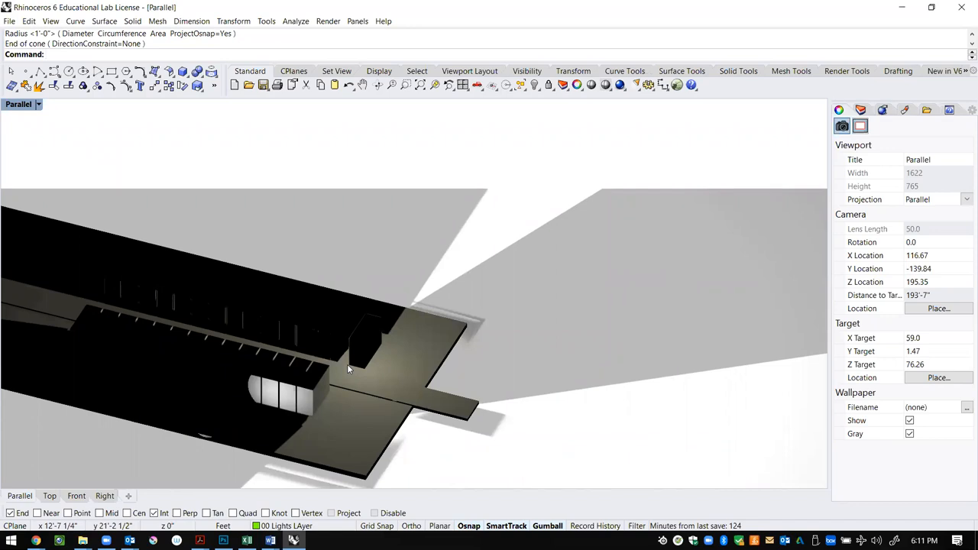
{"action": "left_click_drag", "start_coordinate": [348, 368], "coordinate": [291, 339]}
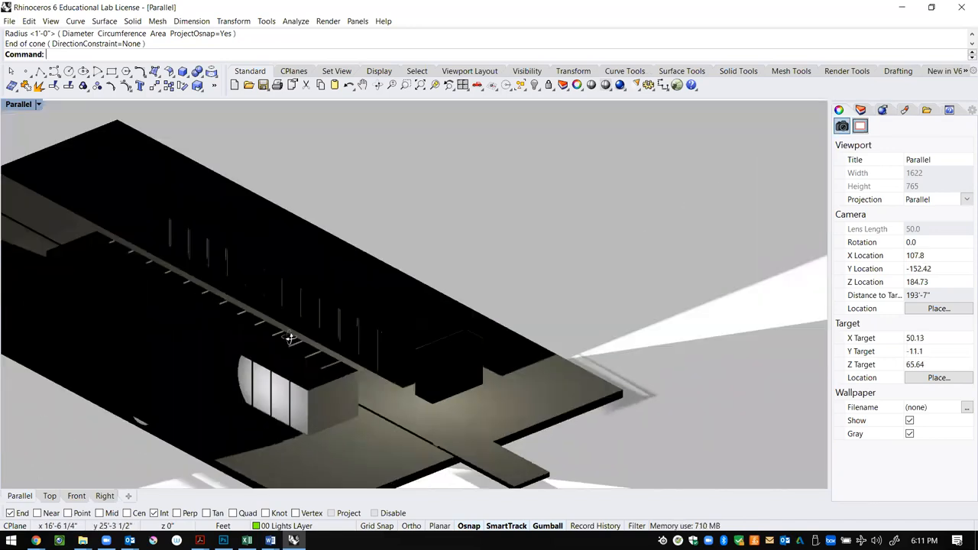
{"action": "left_click_drag", "start_coordinate": [290, 339], "coordinate": [311, 388]}
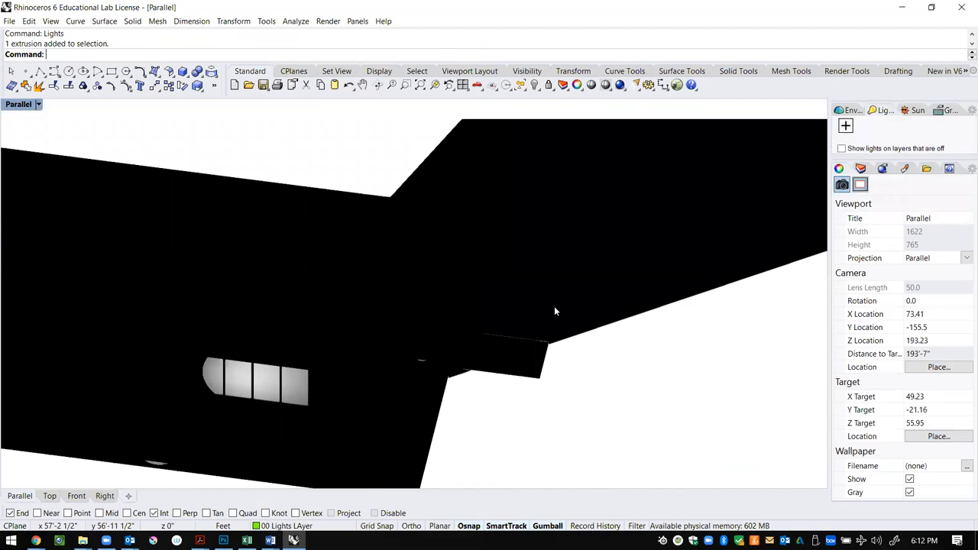
Select the spotlight in the four wireframe views to show its intensity 100 and hardness 50
{"action": "left_click_drag", "start_coordinate": [556, 311], "coordinate": [614, 394]}
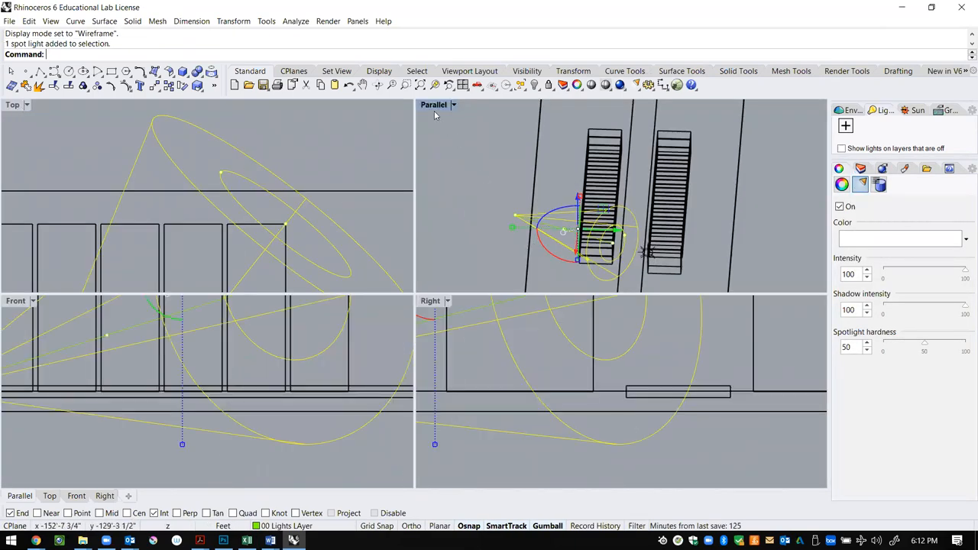
Switch the Parallel viewport display mode to Shaded
{"action": "left_click", "coordinate": [434, 104]}
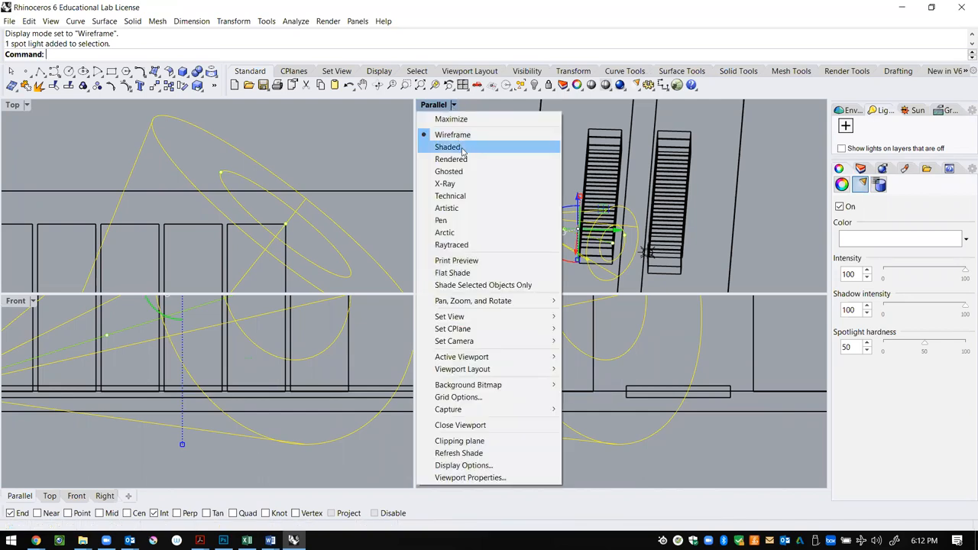
{"action": "left_click", "coordinate": [450, 159]}
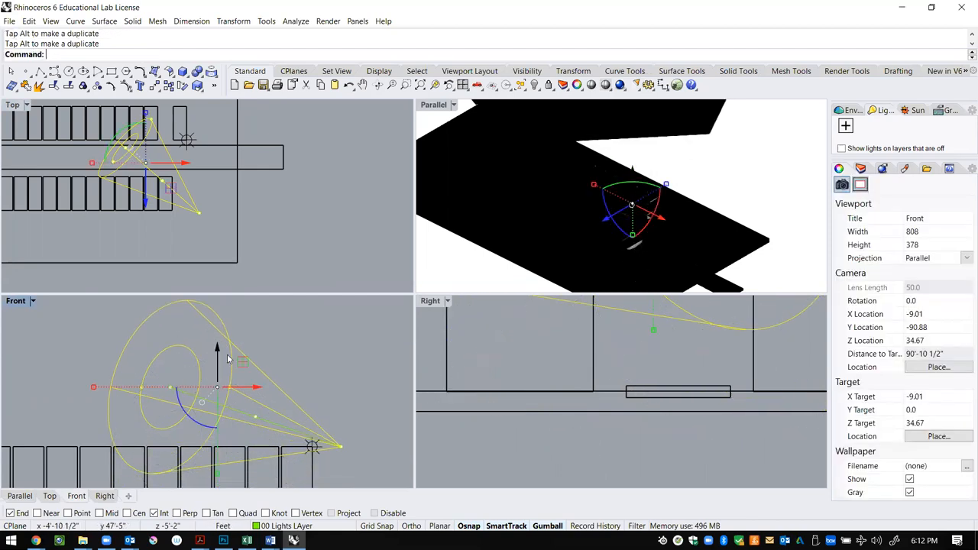
Move the spotlight's target and widen its hotspot so the beam covers the houses
{"action": "left_click", "coordinate": [312, 446]}
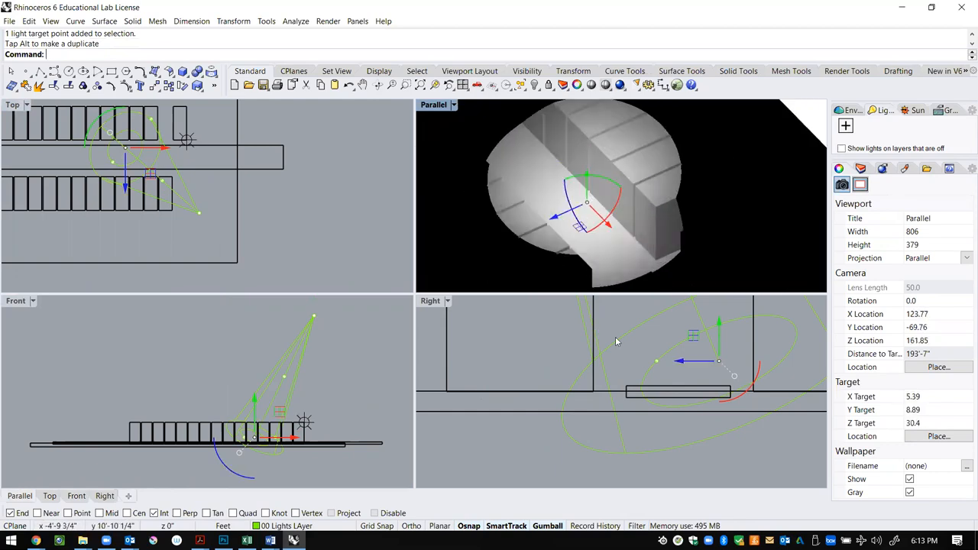
{"action": "mouse_move", "coordinate": [290, 389]}
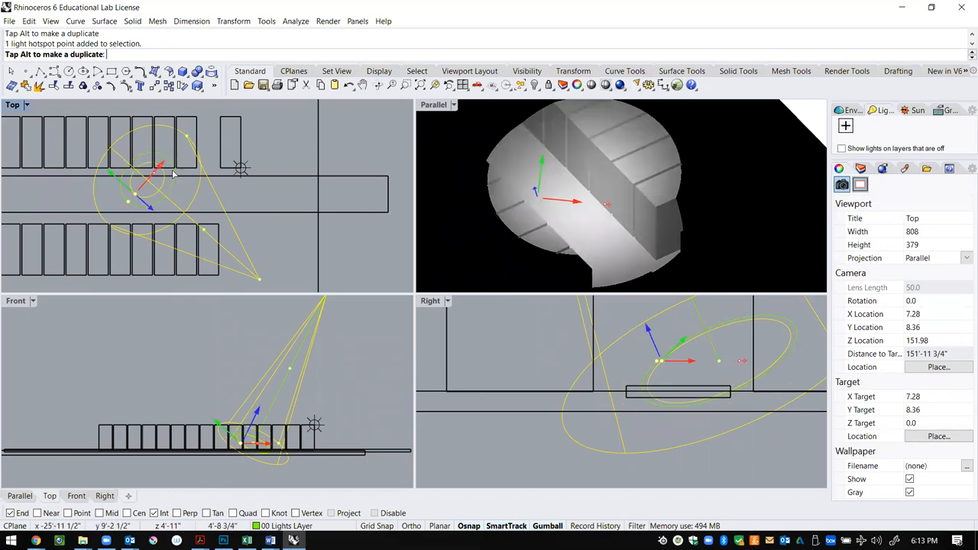
{"action": "left_click_drag", "start_coordinate": [158, 186], "coordinate": [125, 211]}
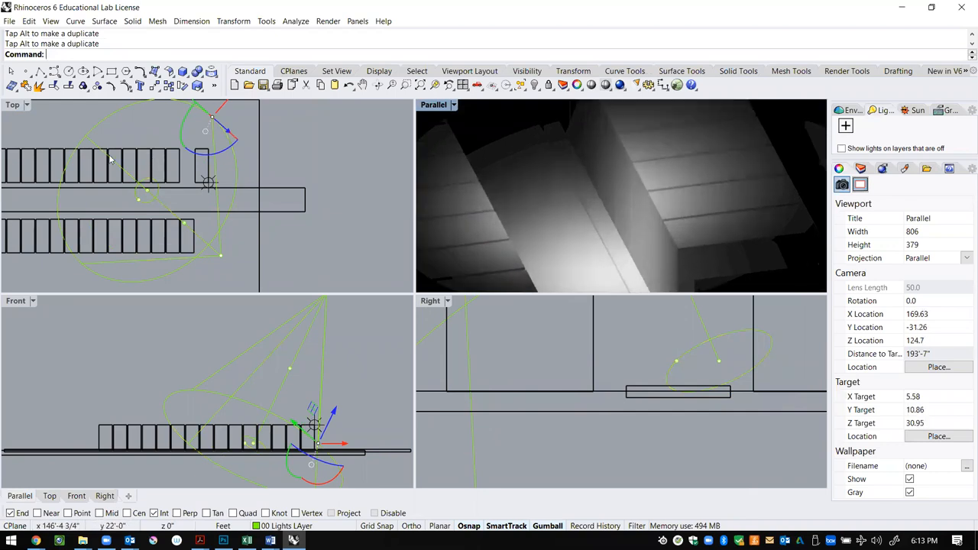
{"action": "left_click", "coordinate": [140, 200]}
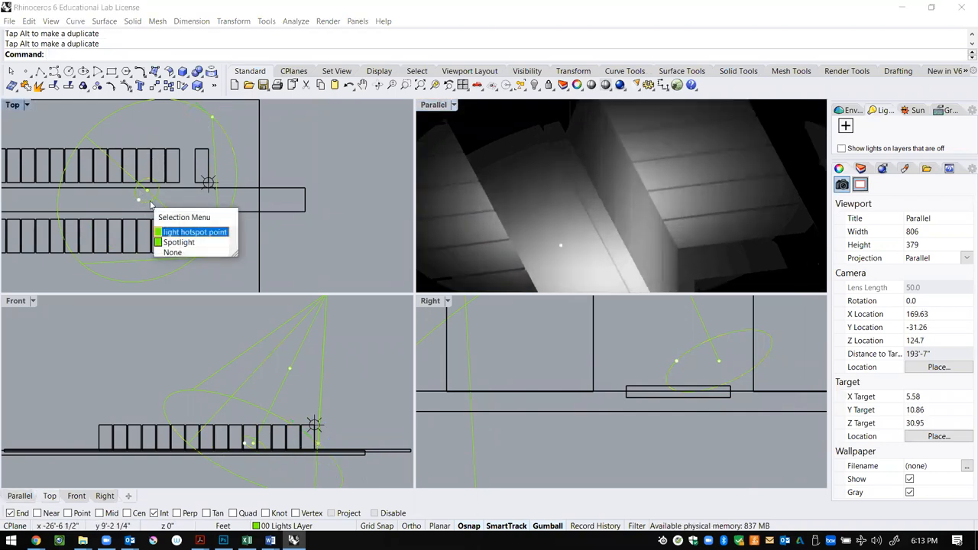
{"action": "left_click", "coordinate": [194, 232]}
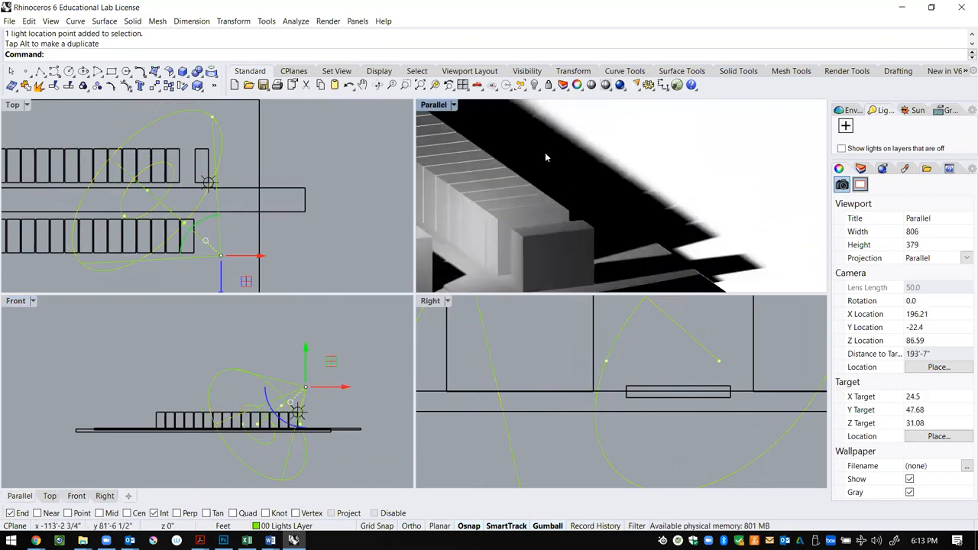
{"action": "left_click_drag", "start_coordinate": [546, 158], "coordinate": [675, 169]}
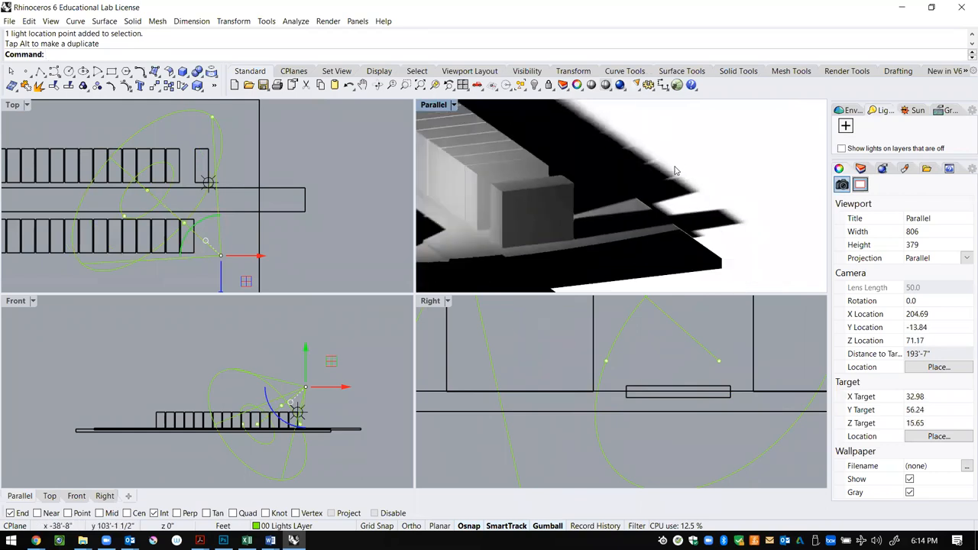
{"action": "left_click_drag", "start_coordinate": [672, 171], "coordinate": [657, 229]}
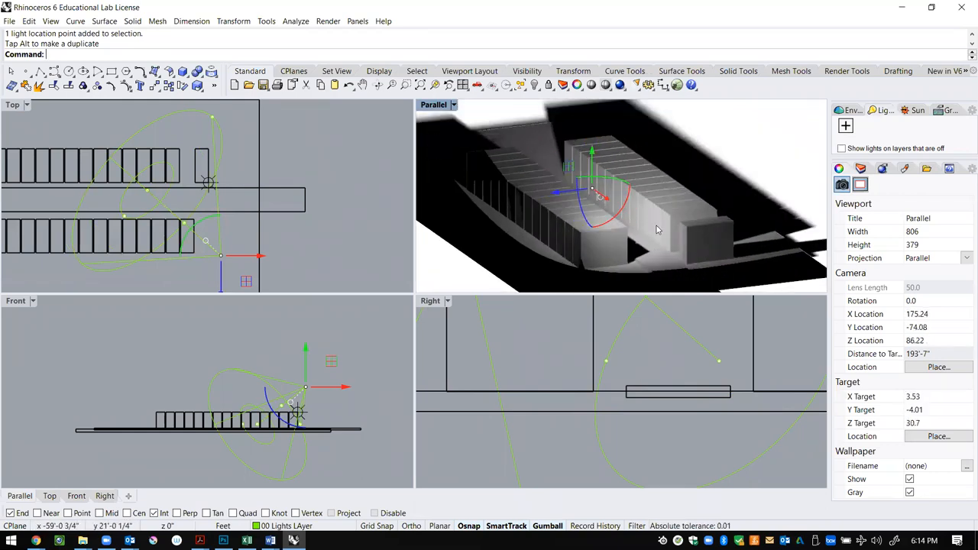
Run Lights and show the scene lights list with Sun, Skylight, point light and spotlight
{"action": "type", "text": "Lights"}
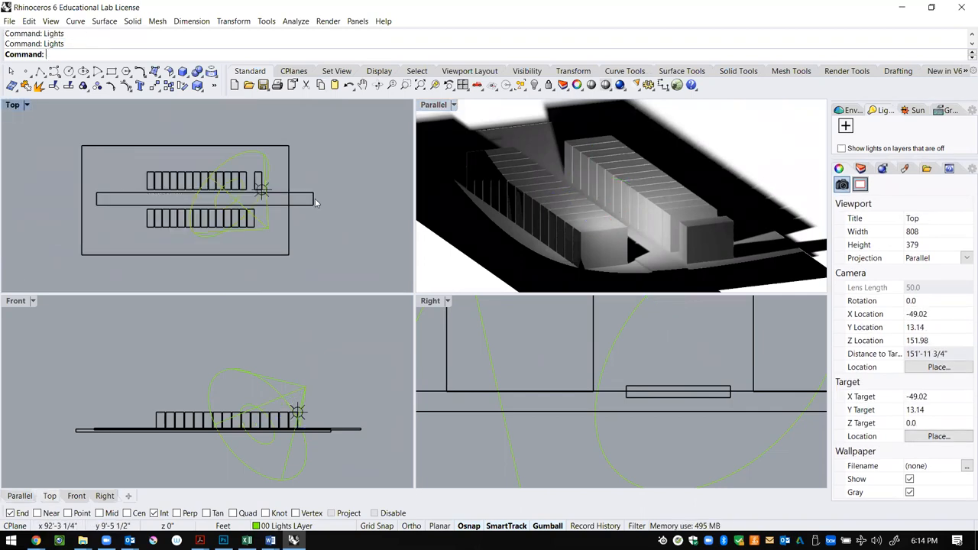
{"action": "mouse_move", "coordinate": [336, 159]}
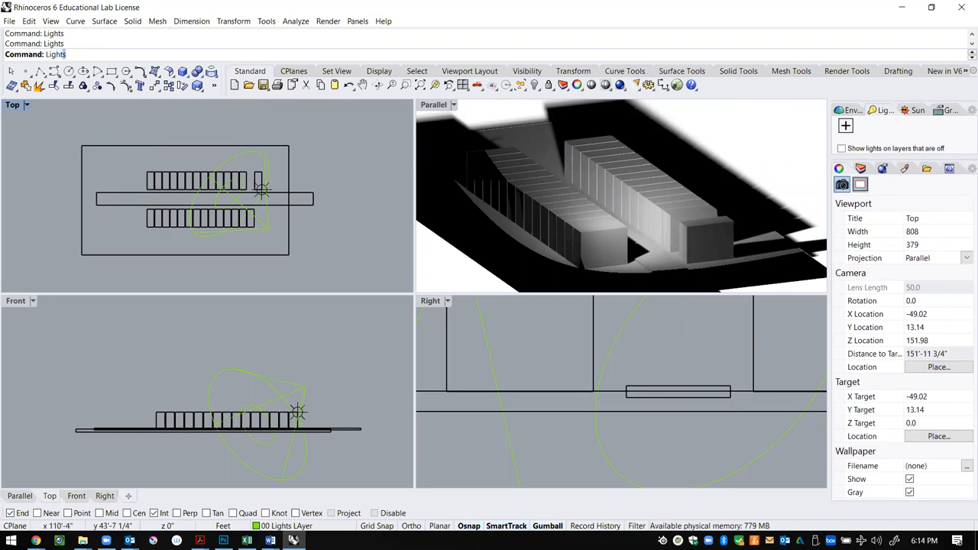
{"action": "left_click", "coordinate": [917, 110]}
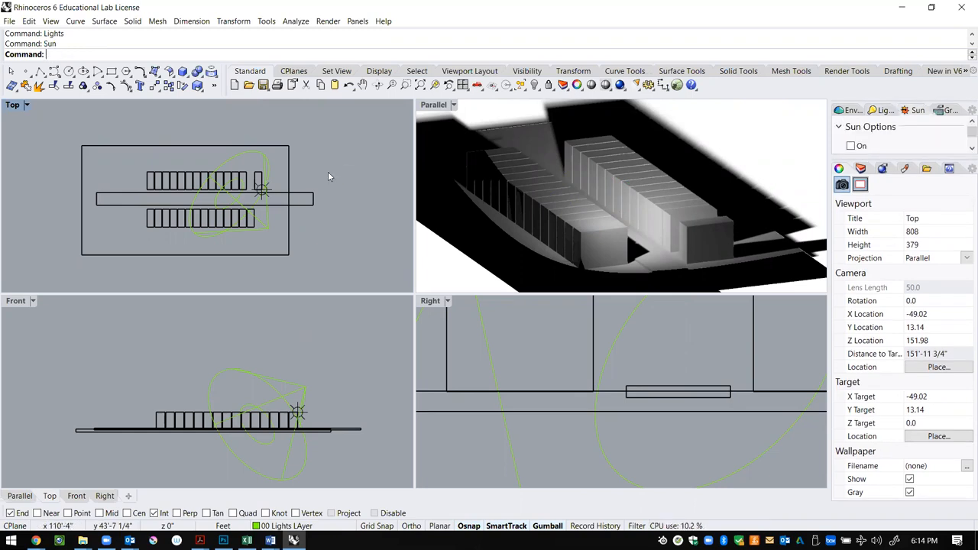
{"action": "left_click", "coordinate": [883, 110]}
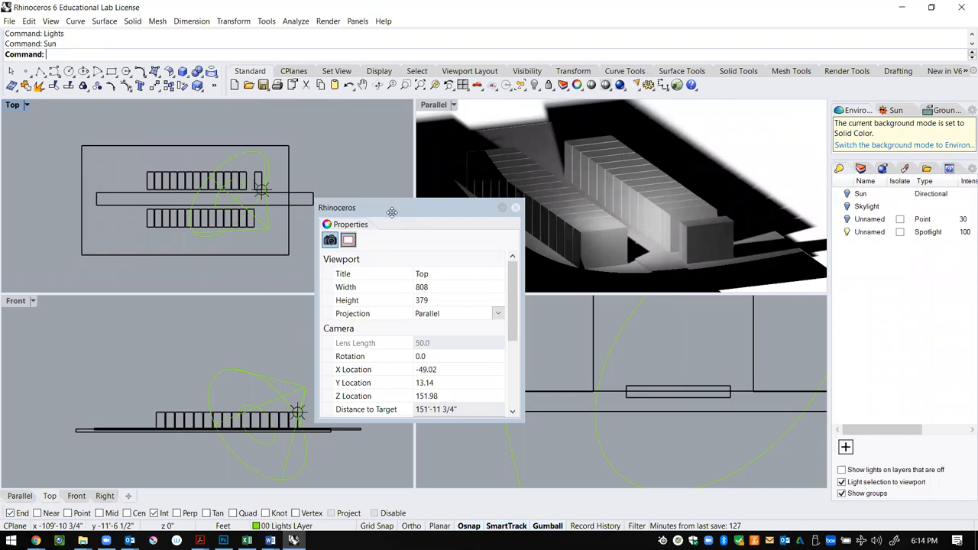
{"action": "left_click", "coordinate": [516, 208]}
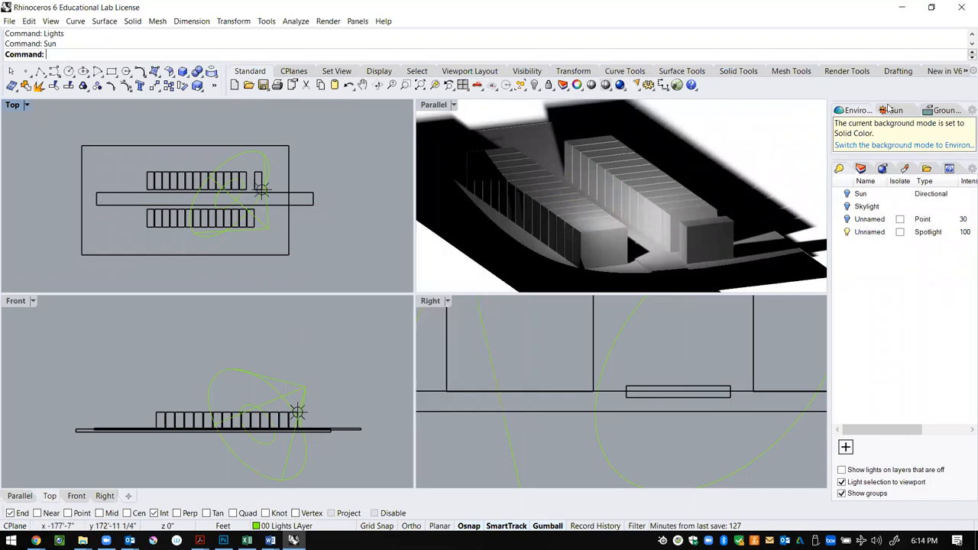
Add a LinearLight running along the length of the house block
{"action": "left_click", "coordinate": [895, 110]}
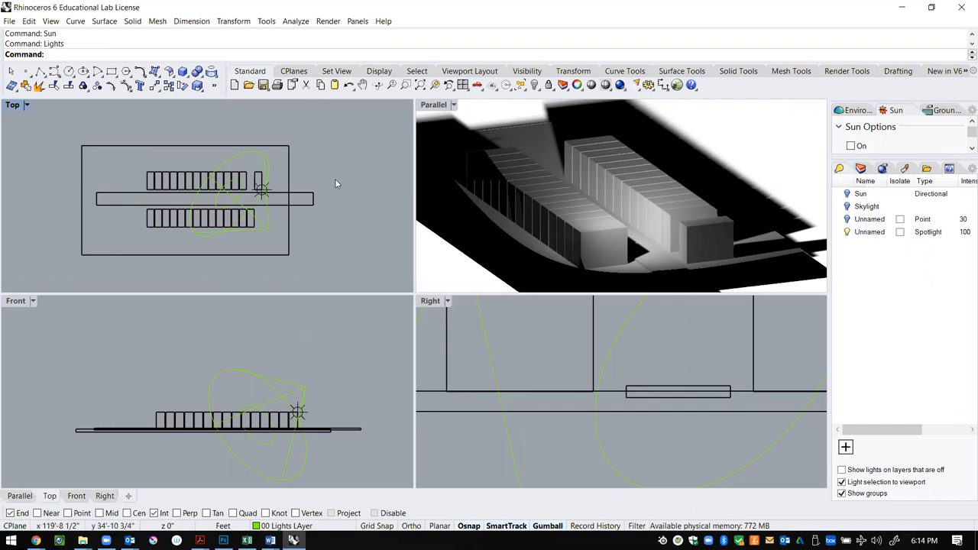
{"action": "type", "text": "Line"}
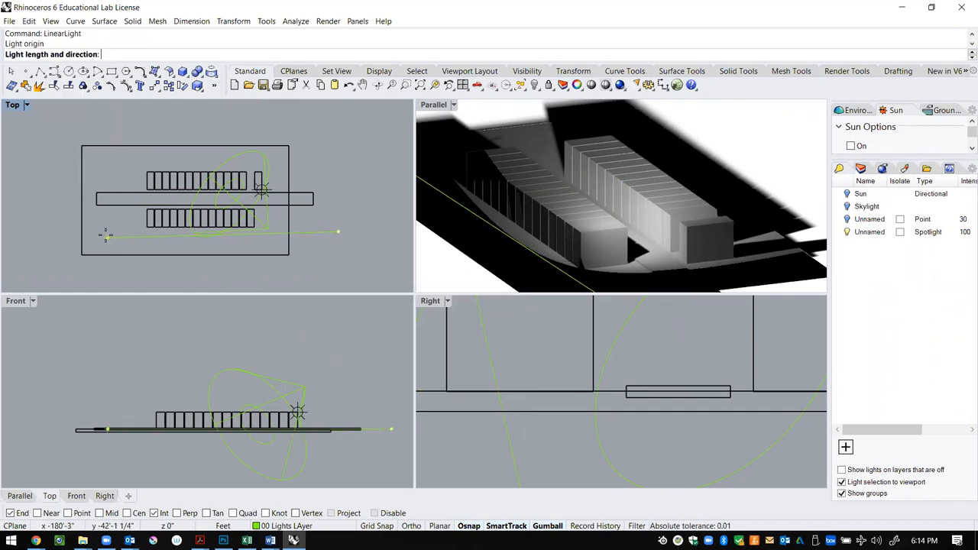
{"action": "left_click", "coordinate": [107, 235]}
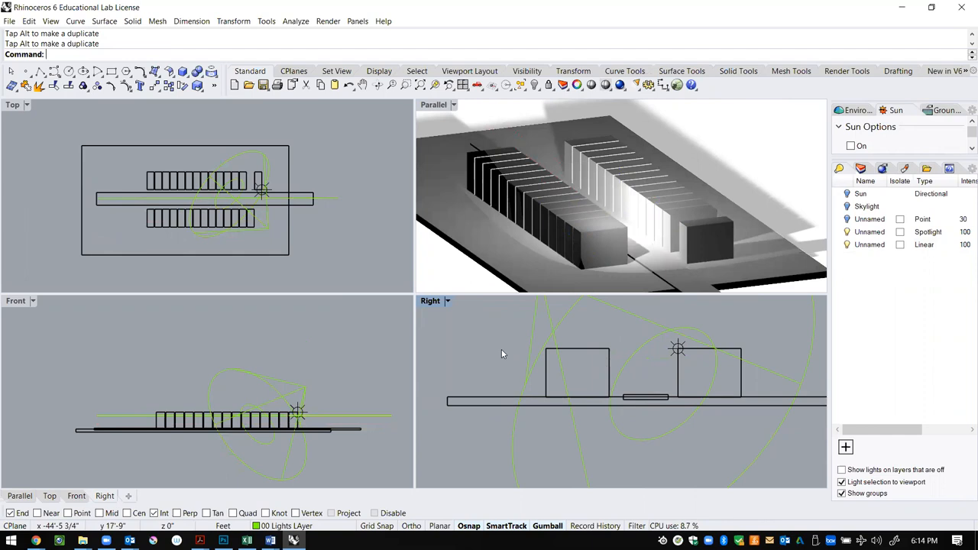
Start the RectangularLight command to add a rectangular light
{"action": "type", "text": "Rectangle"}
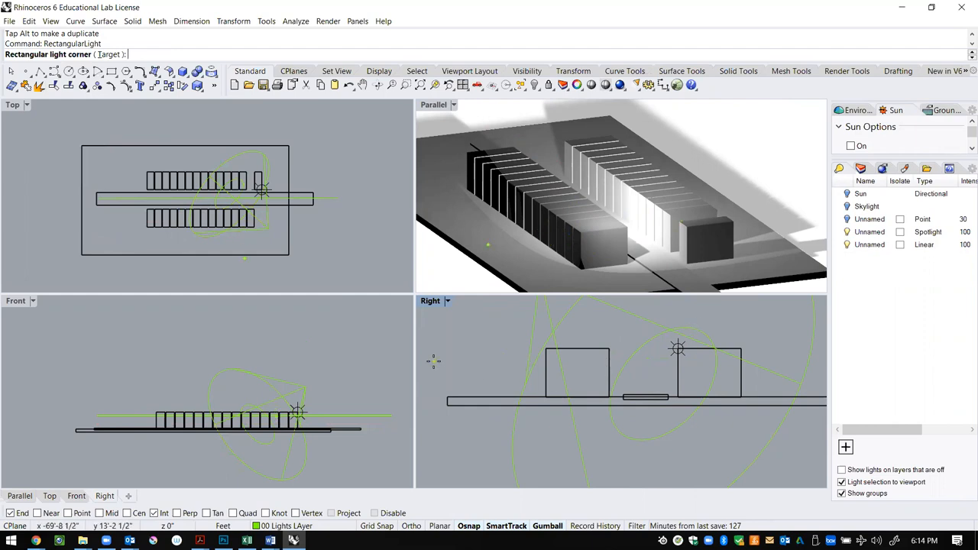
{"action": "mouse_move", "coordinate": [477, 360]}
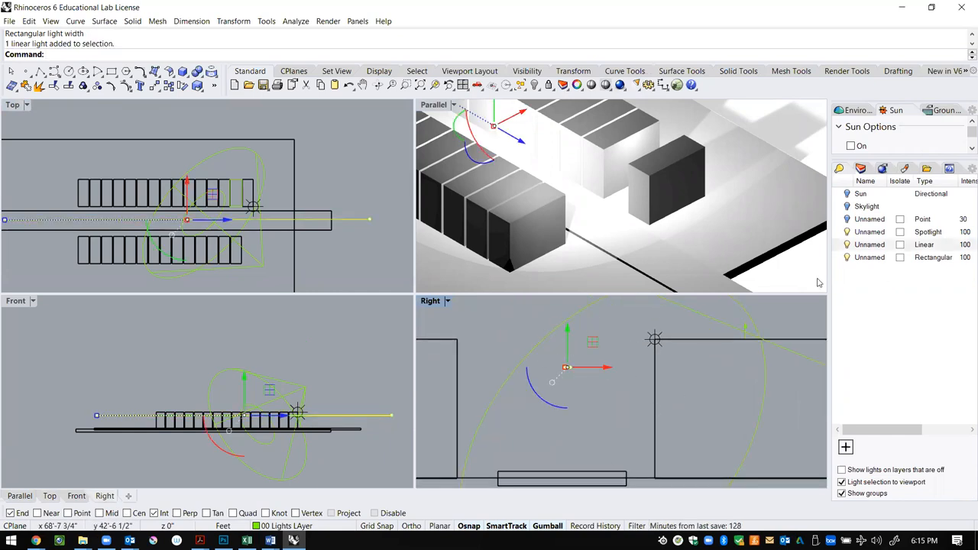
{"action": "left_click", "coordinate": [869, 244]}
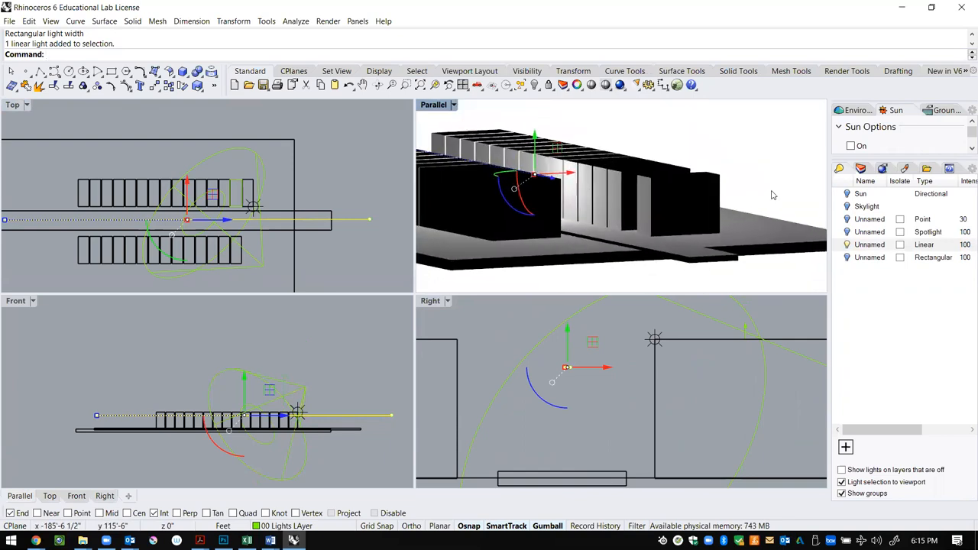
{"action": "left_click", "coordinate": [869, 232]}
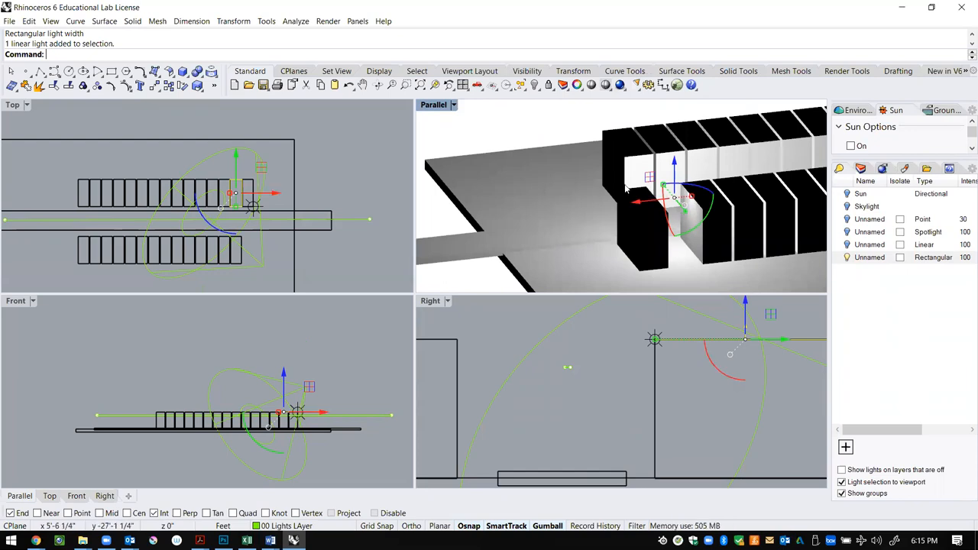
{"action": "mouse_move", "coordinate": [626, 191]}
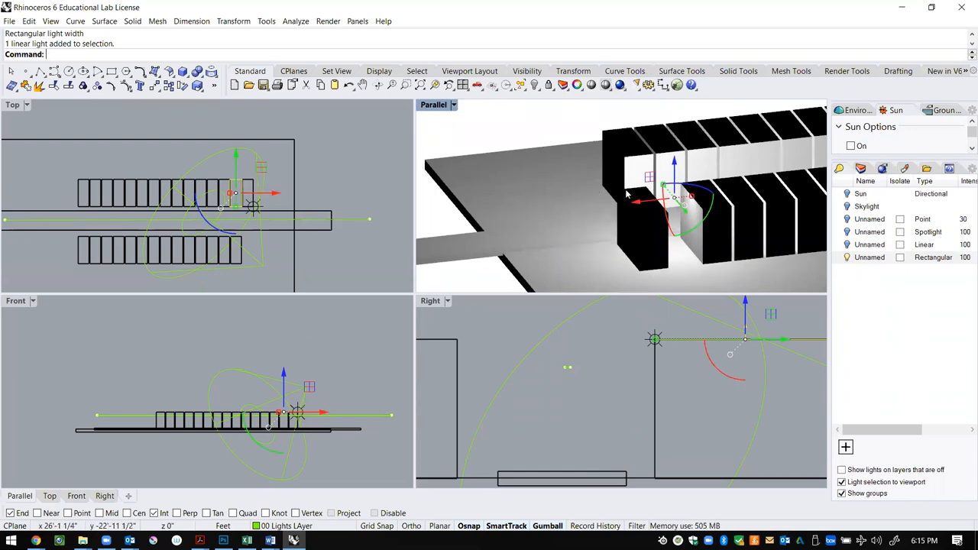
{"action": "left_click_drag", "start_coordinate": [627, 195], "coordinate": [593, 217]}
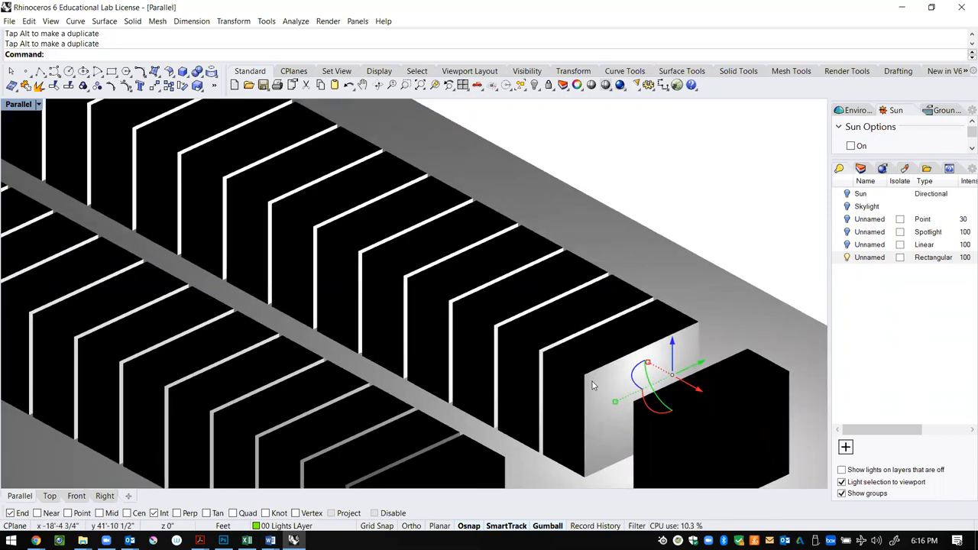
{"action": "mouse_move", "coordinate": [686, 360]}
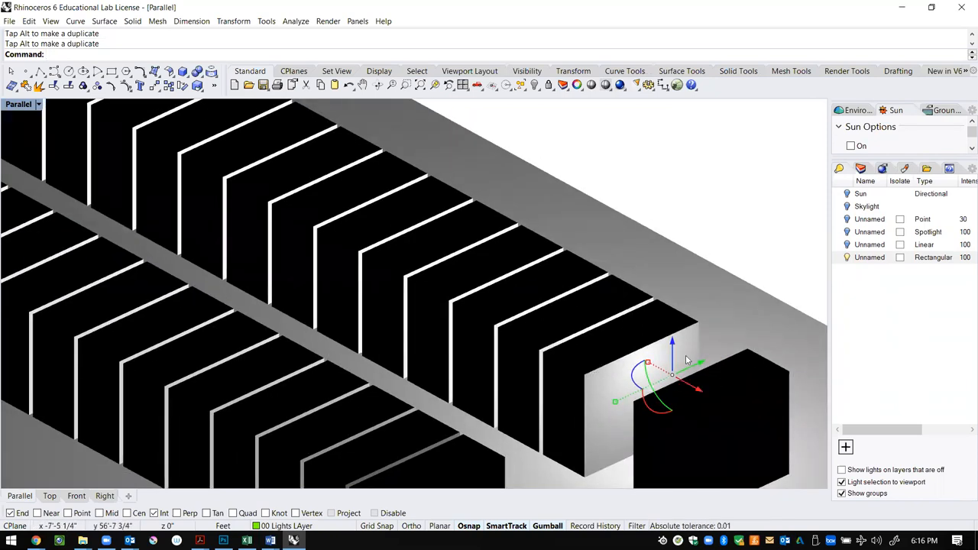
{"action": "mouse_move", "coordinate": [620, 388]}
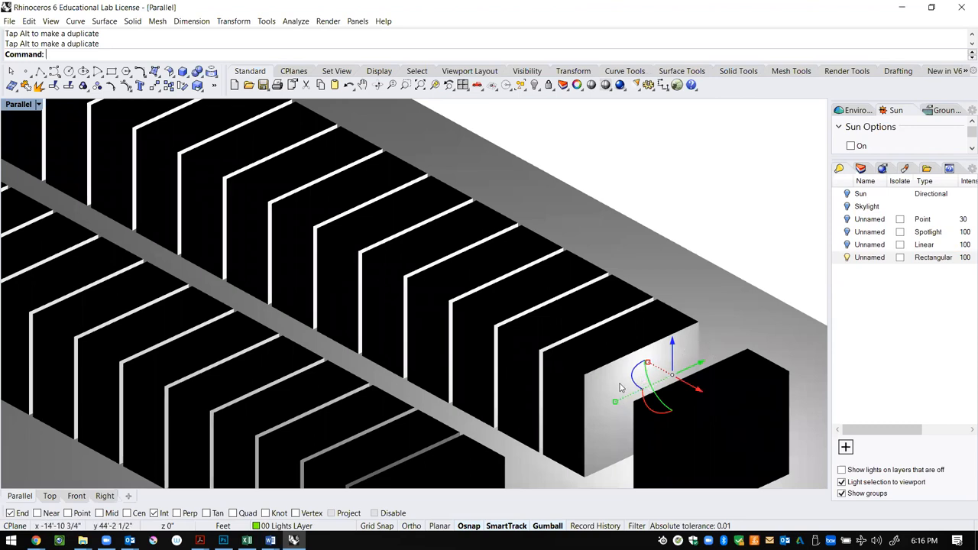
{"action": "mouse_move", "coordinate": [702, 366]}
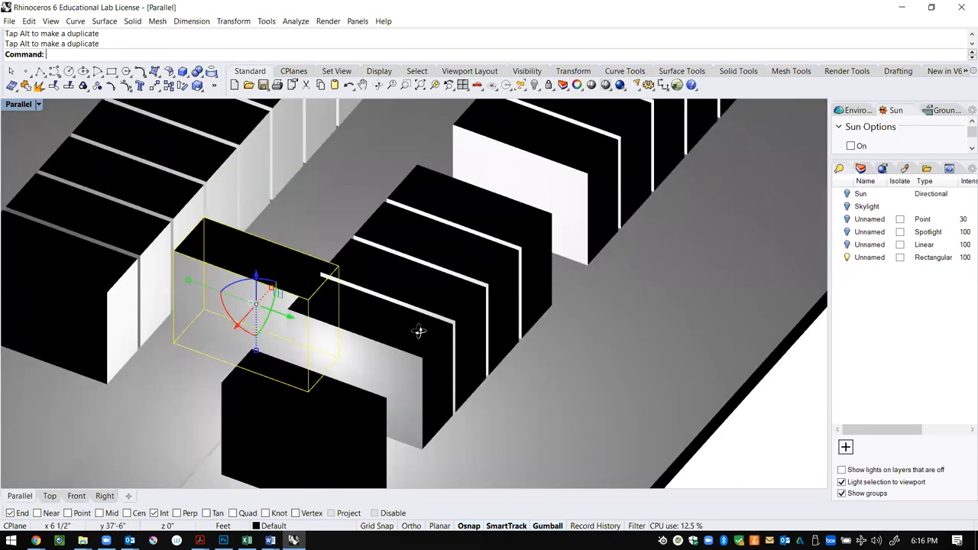
Orbit the Parallel view to look across the blocks and the placed lights
{"action": "left_click_drag", "start_coordinate": [418, 330], "coordinate": [260, 232]}
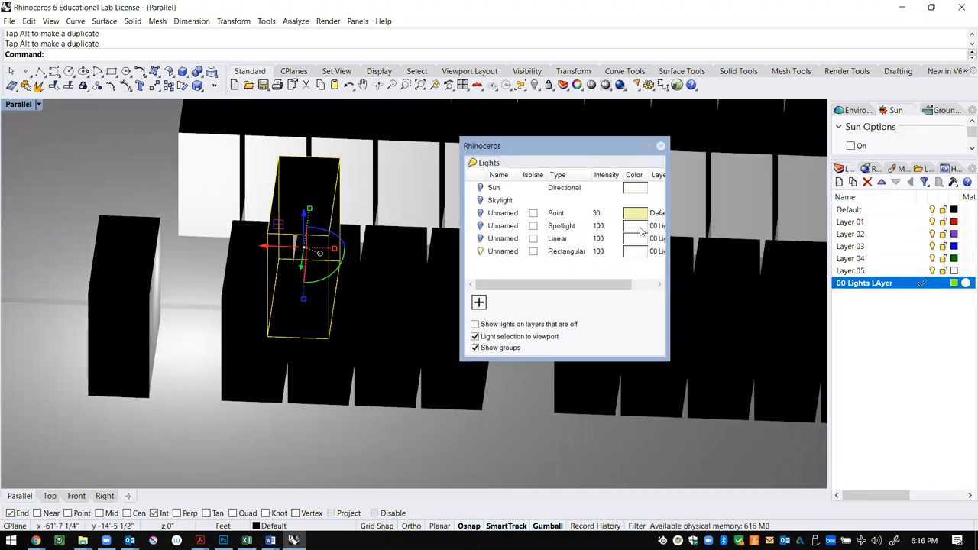
Give the spotlight a cyan colour and an intensity of 20
{"action": "left_click", "coordinate": [636, 226]}
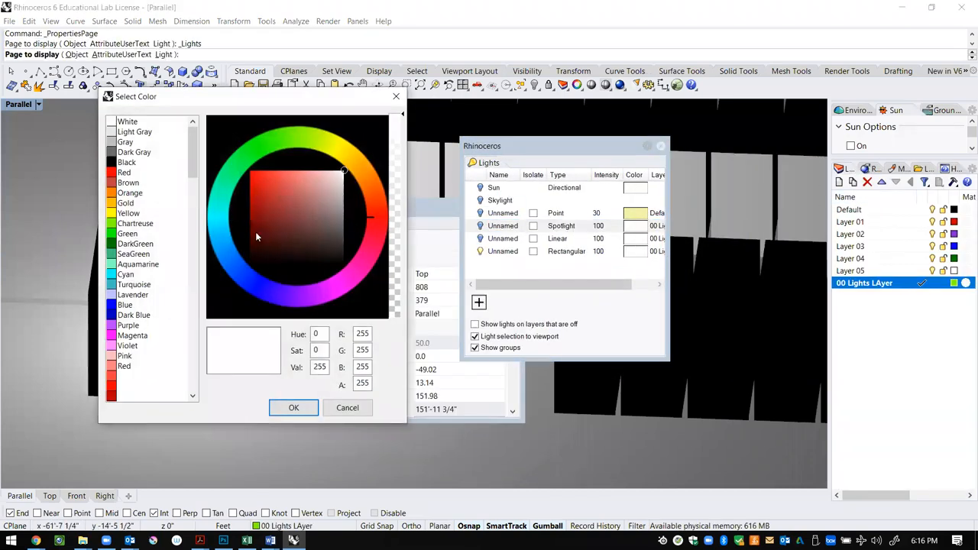
{"action": "left_click", "coordinate": [347, 406]}
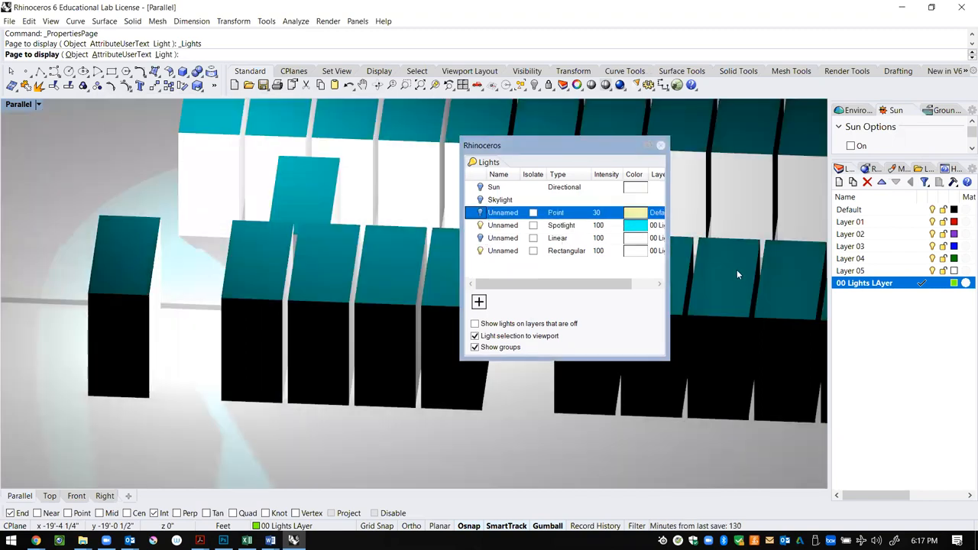
{"action": "left_click", "coordinate": [560, 224]}
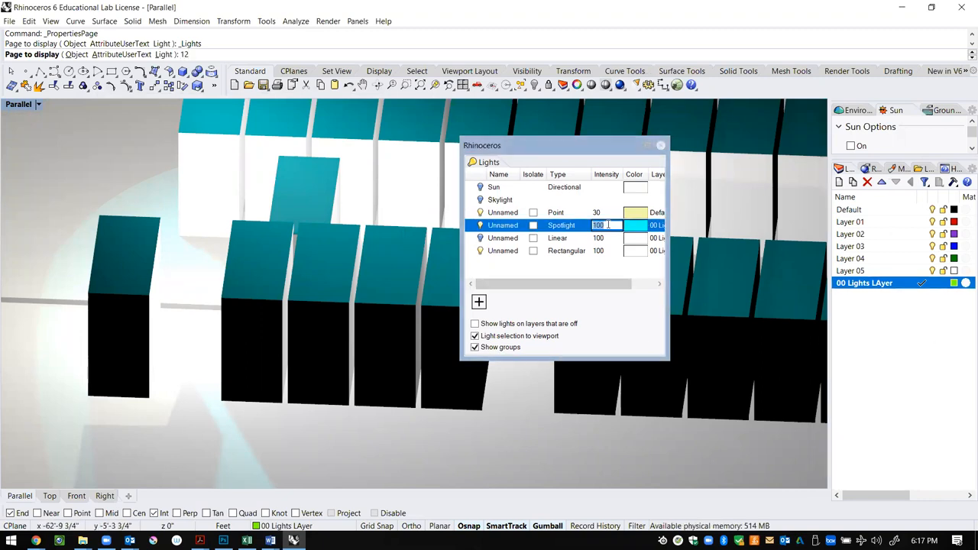
{"action": "type", "text": "20"}
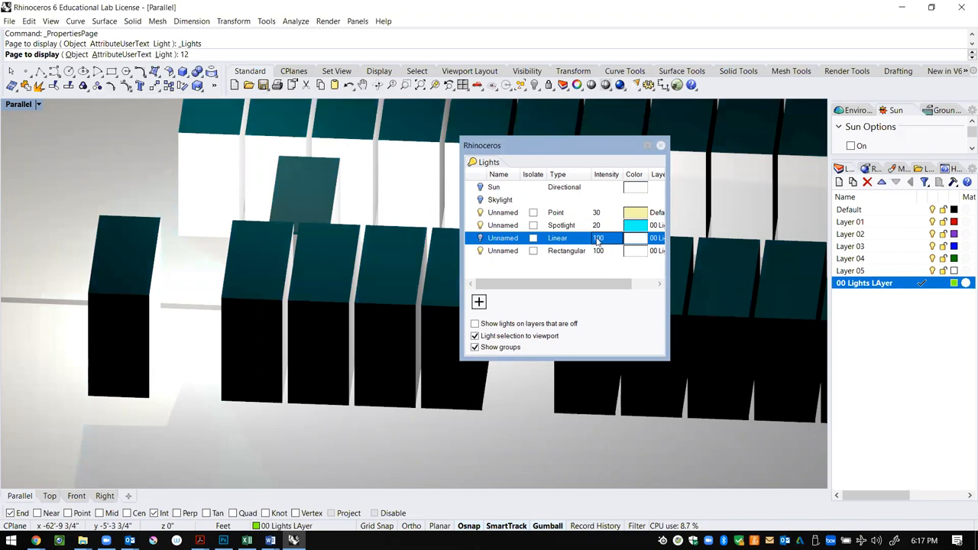
Set the linear light intensity to 15 and the rectangular light intensity to 25
{"action": "type", "text": "15"}
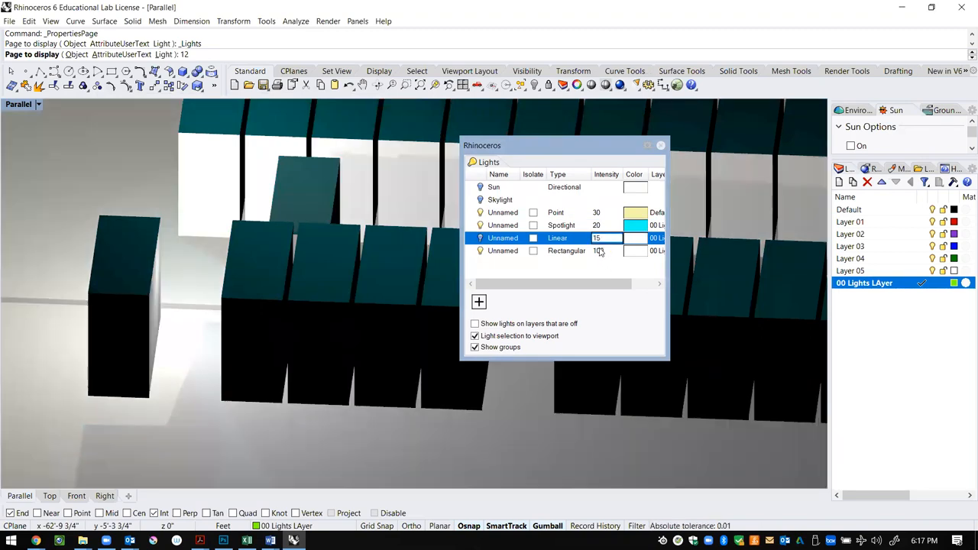
{"action": "left_click", "coordinate": [565, 250]}
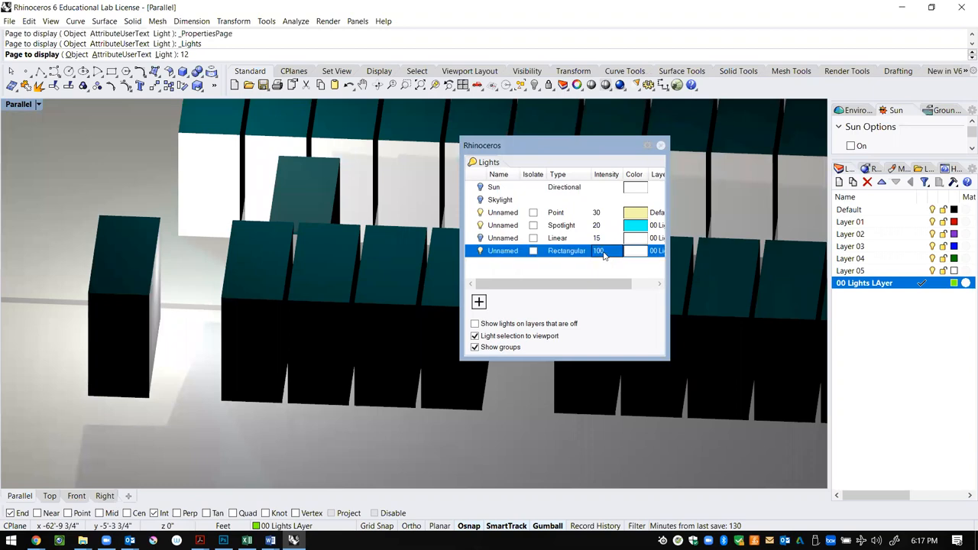
{"action": "type", "text": "25"}
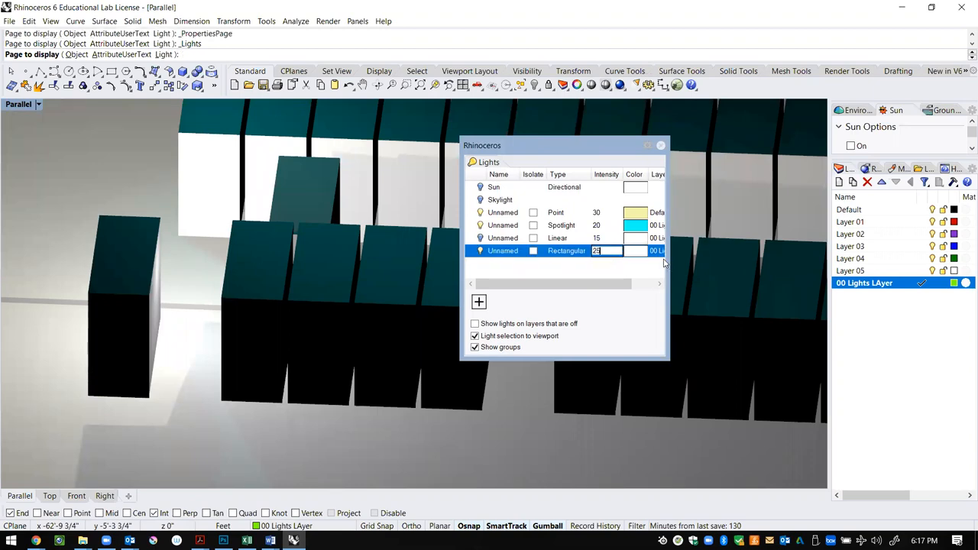
{"action": "left_click", "coordinate": [636, 250]}
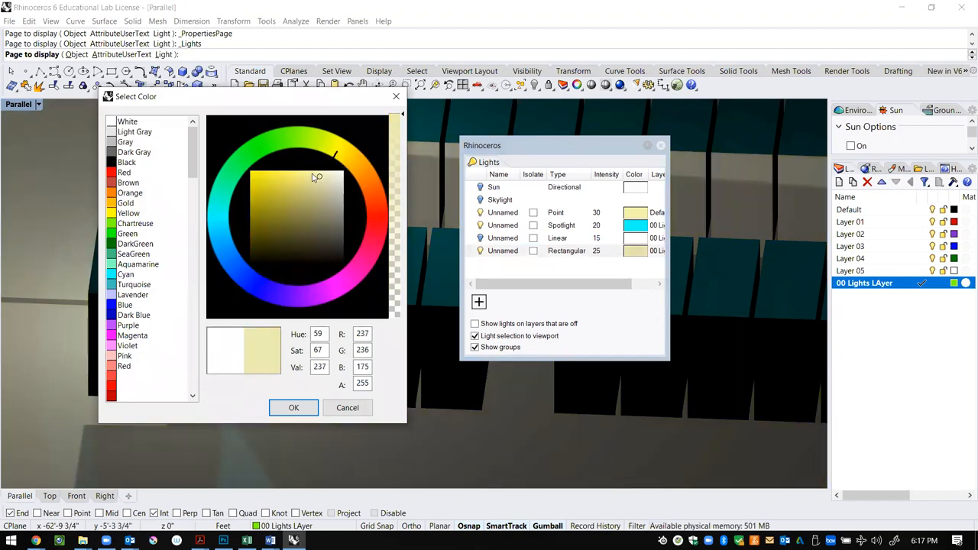
Colour the rectangular light red and the point light bright yellow
{"action": "left_click", "coordinate": [311, 174]}
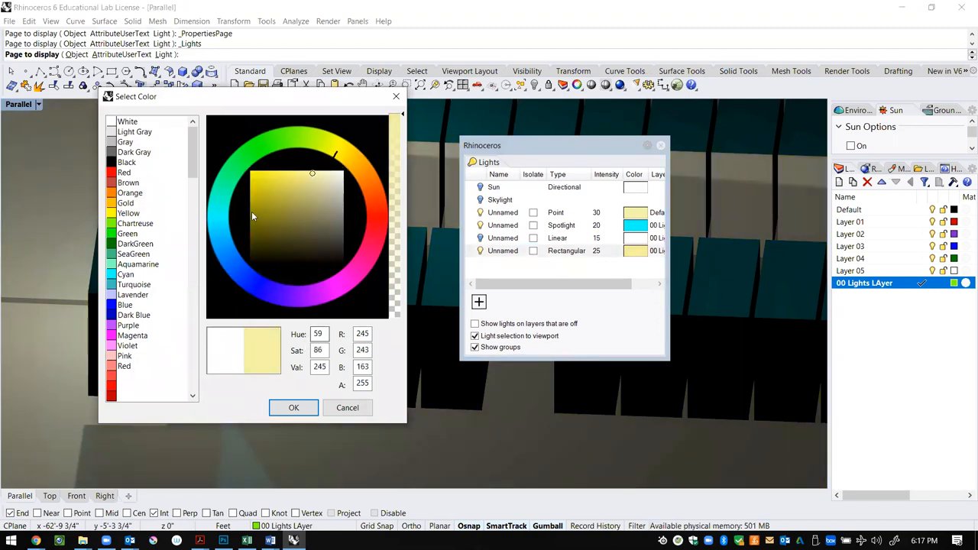
{"action": "left_click", "coordinate": [374, 226]}
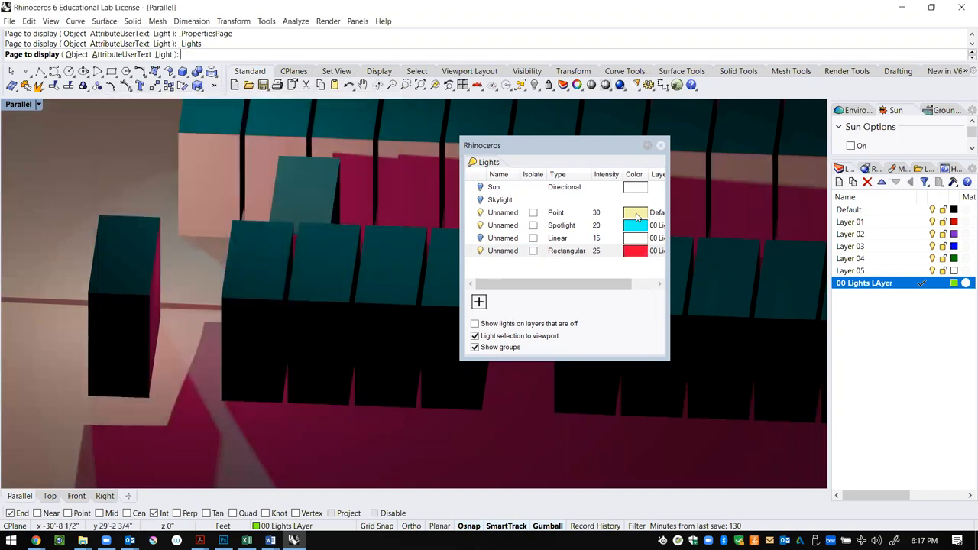
{"action": "left_click", "coordinate": [636, 213]}
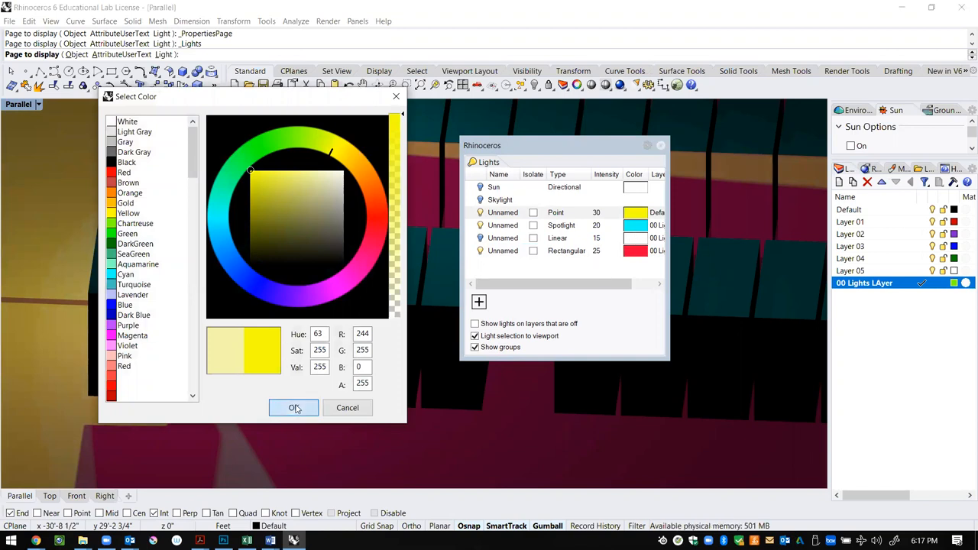
{"action": "left_click", "coordinate": [294, 406]}
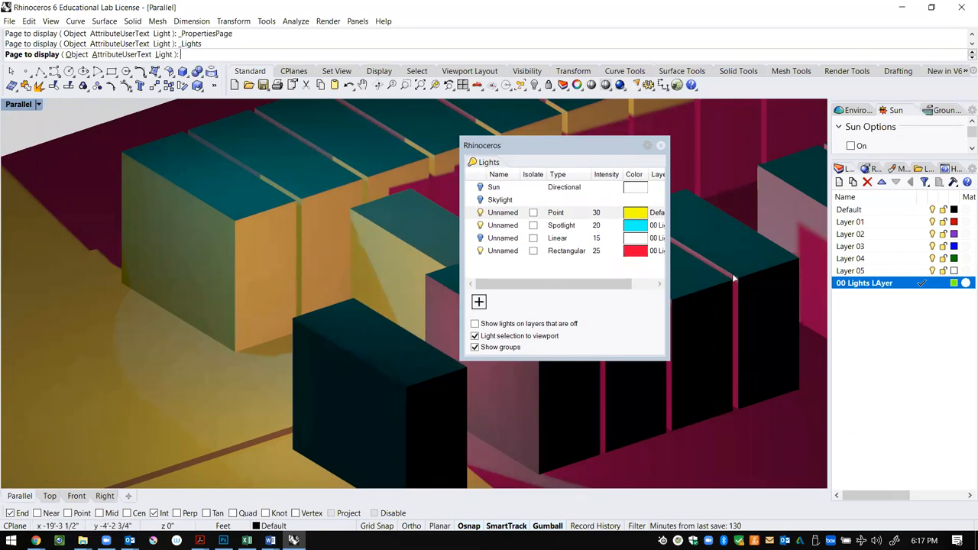
{"action": "mouse_move", "coordinate": [510, 213]}
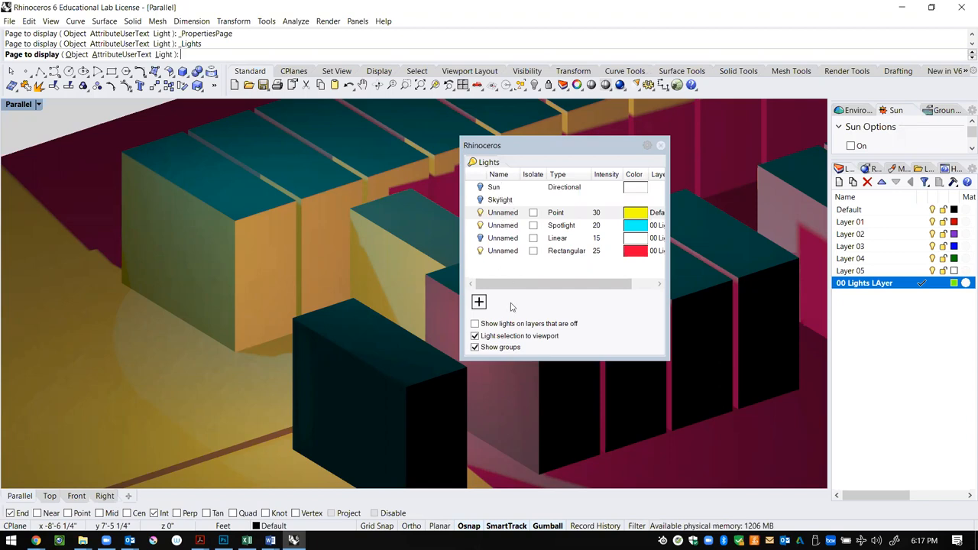
Colour the linear light bright green and close the Lights panel
{"action": "left_click", "coordinate": [636, 238]}
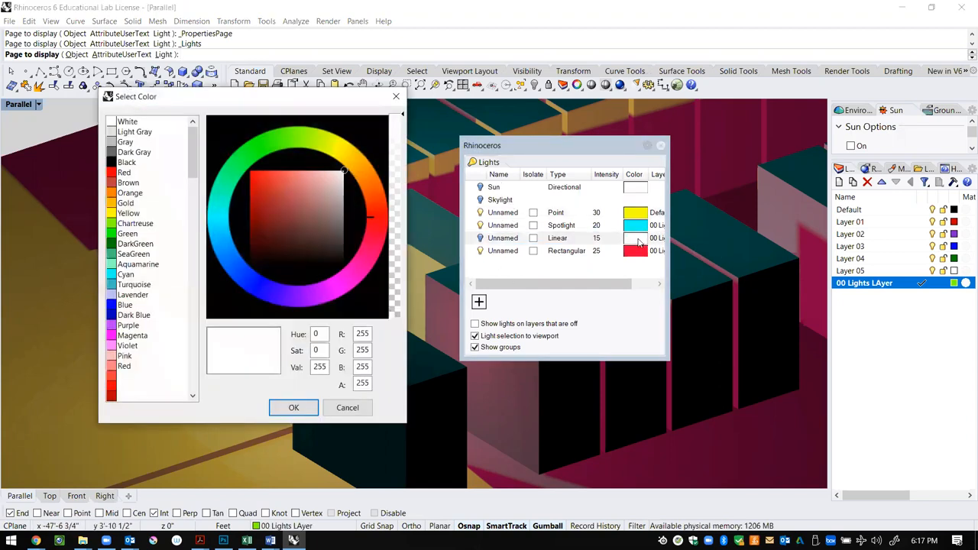
{"action": "left_click", "coordinate": [250, 169]}
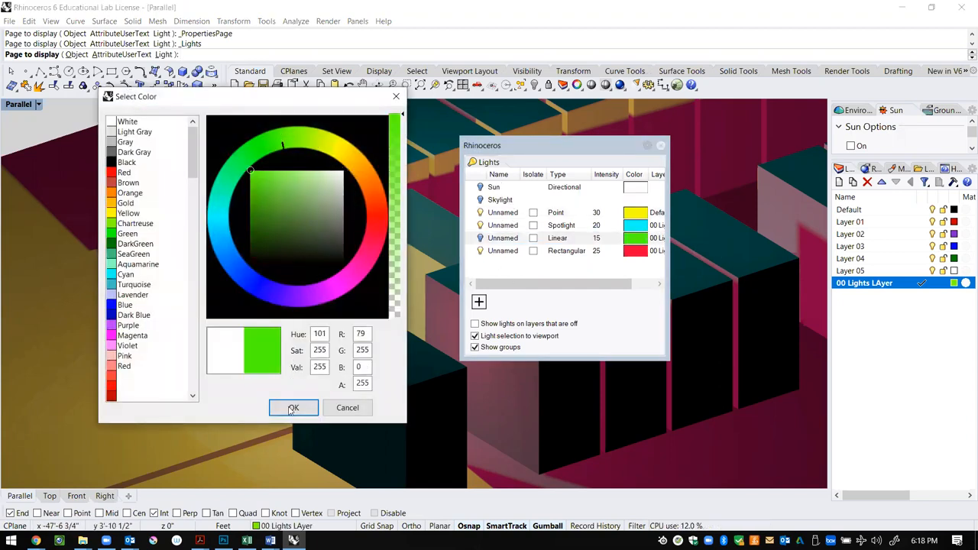
{"action": "left_click", "coordinate": [293, 406]}
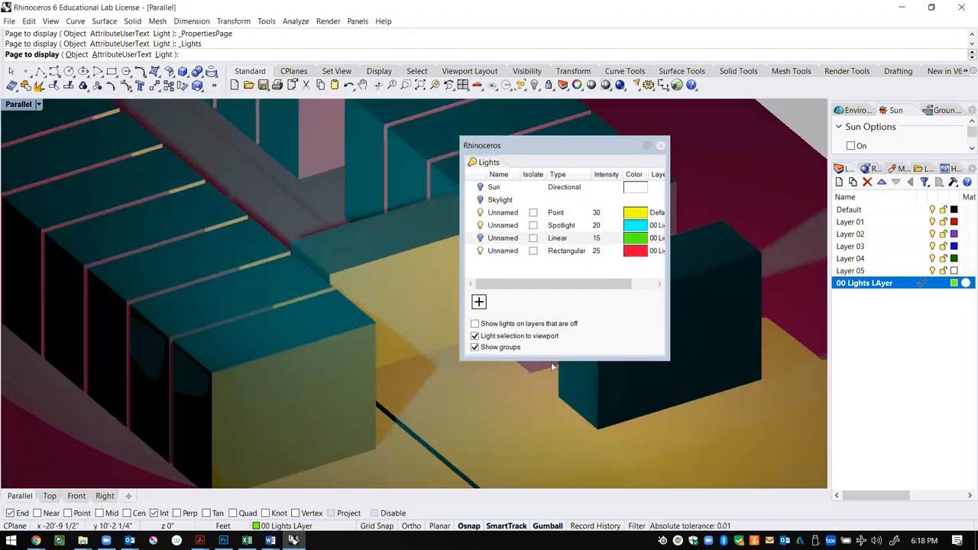
{"action": "left_click", "coordinate": [660, 145]}
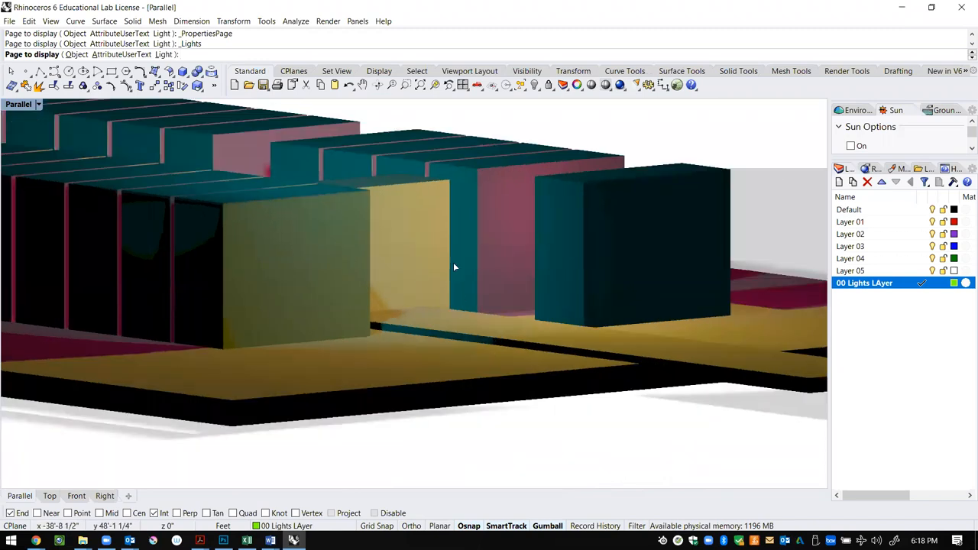
{"action": "mouse_move", "coordinate": [514, 292]}
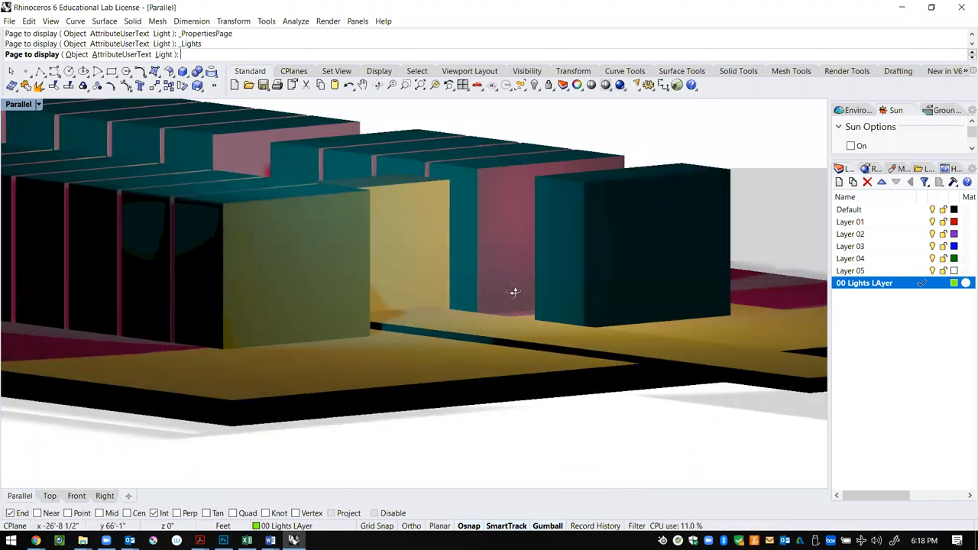
{"action": "left_click_drag", "start_coordinate": [513, 293], "coordinate": [603, 267]}
{"action": "type", "text": "light"}
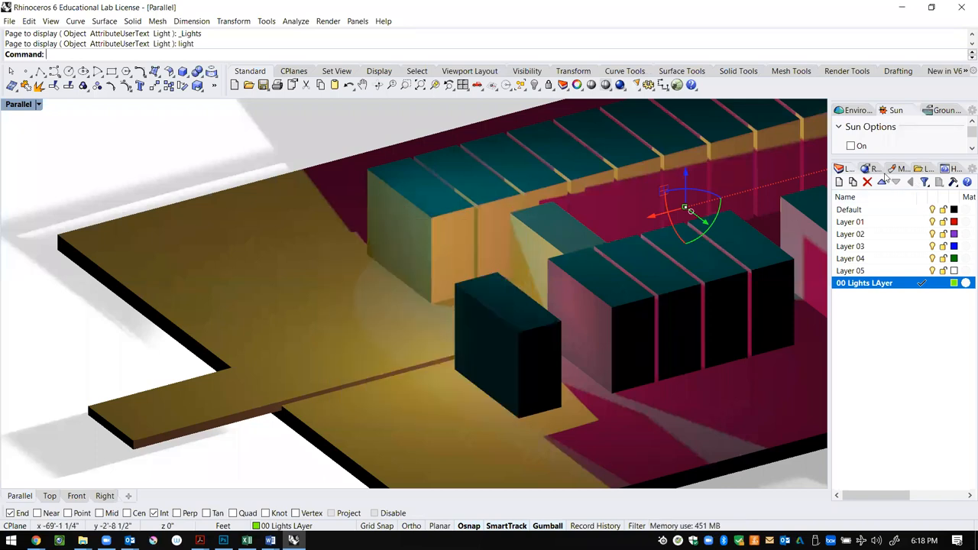
{"action": "mouse_move", "coordinate": [895, 110]}
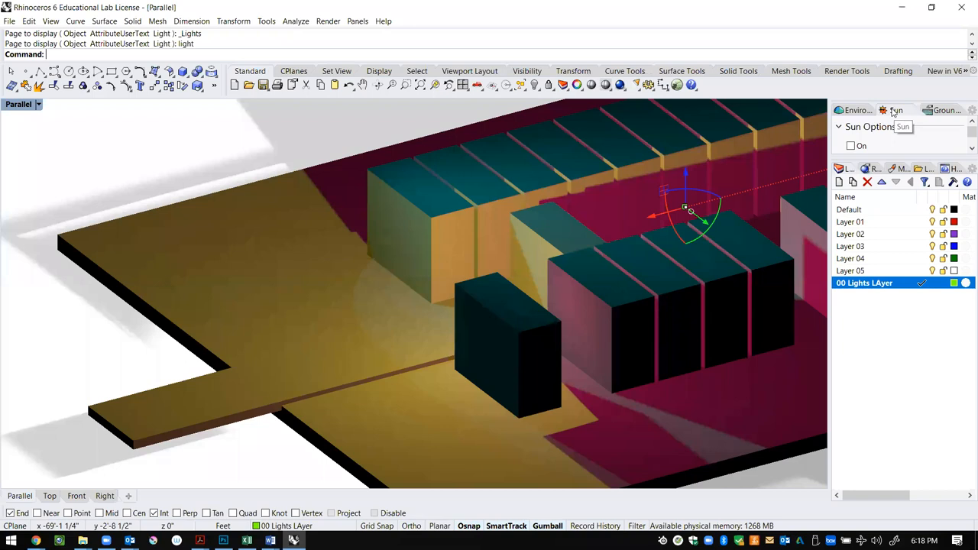
{"action": "mouse_move", "coordinate": [604, 153]}
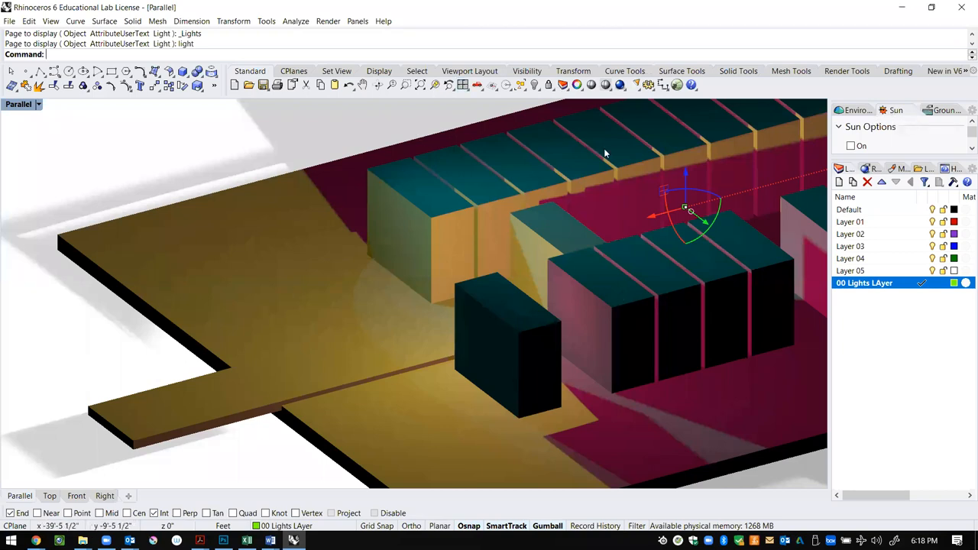